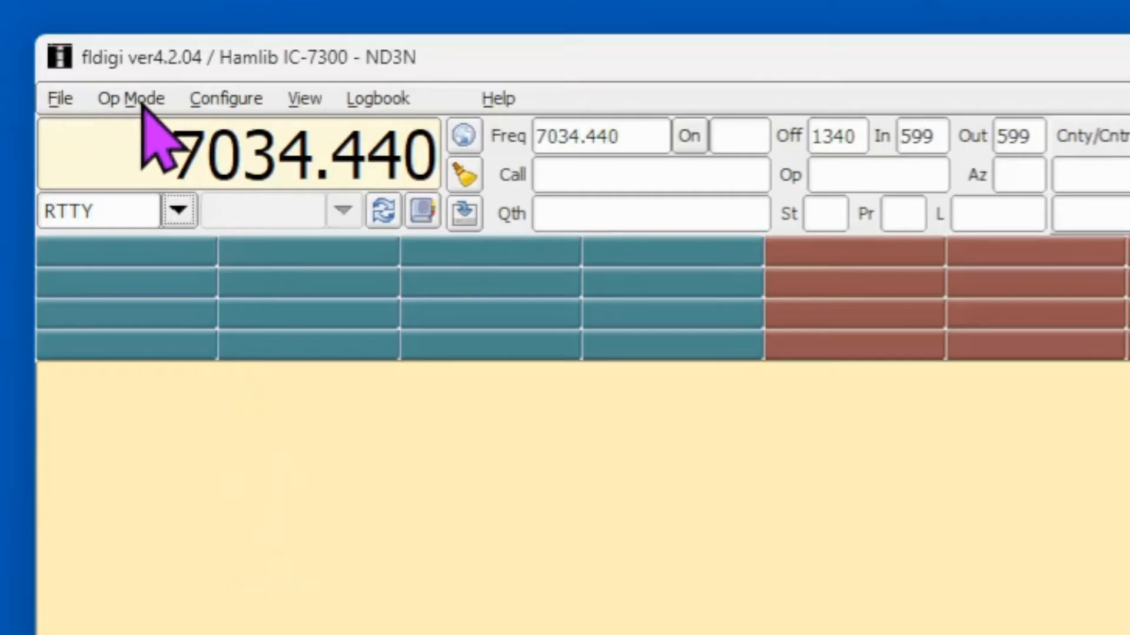
# Change the rig mode from RTTY to CW, keeping the frequency at 7034.440.
pyautogui.click(131, 98)
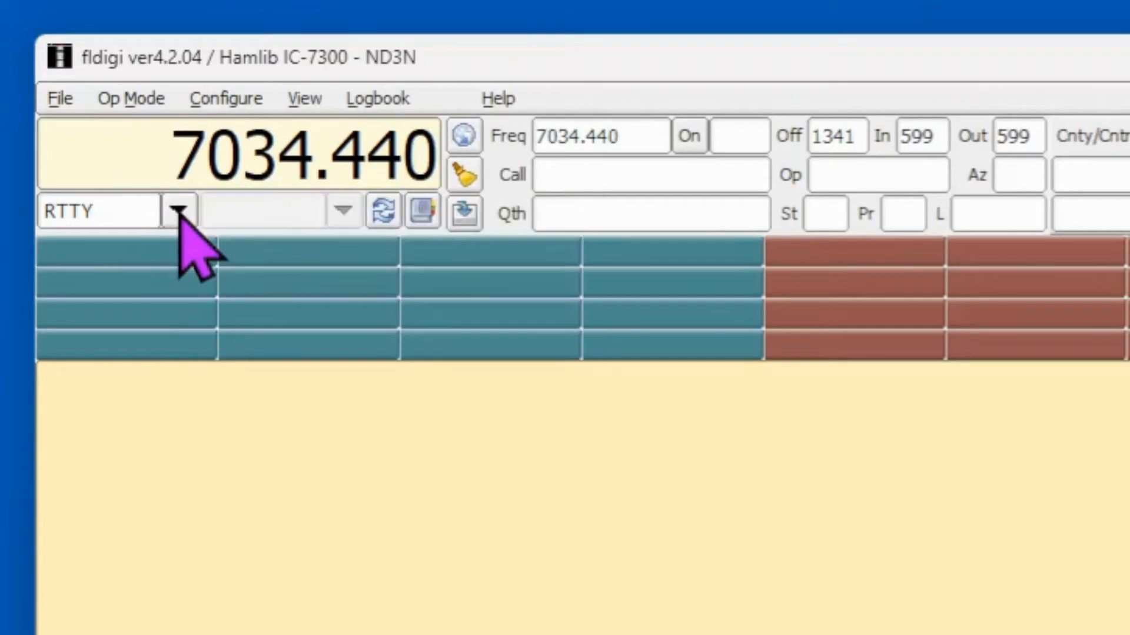
pyautogui.moveTo(202, 259)
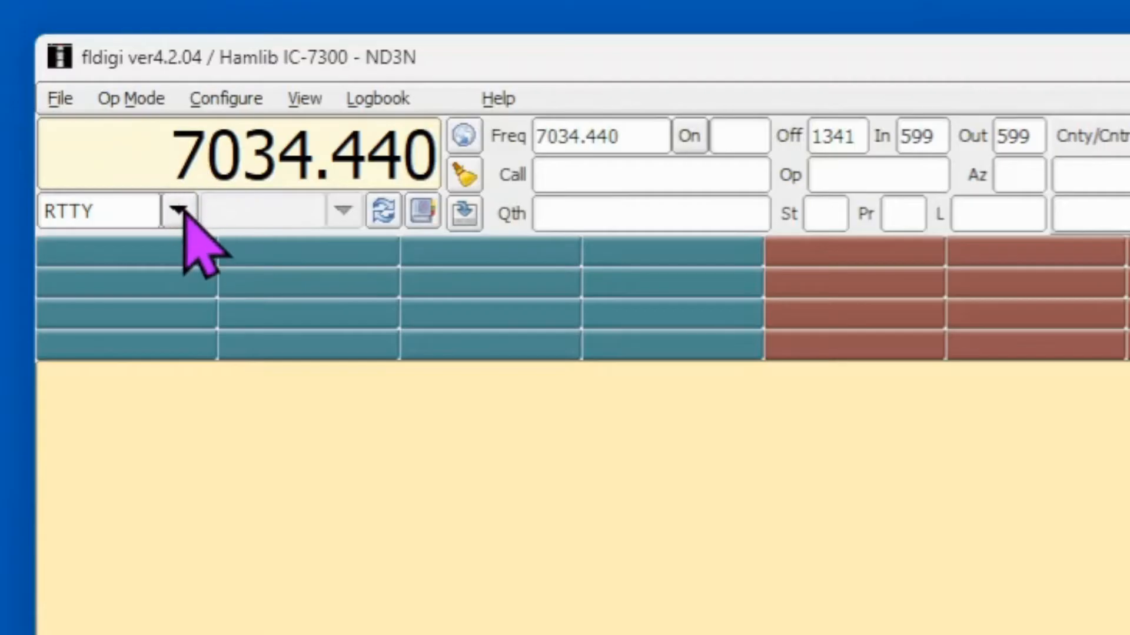
pyautogui.click(178, 210)
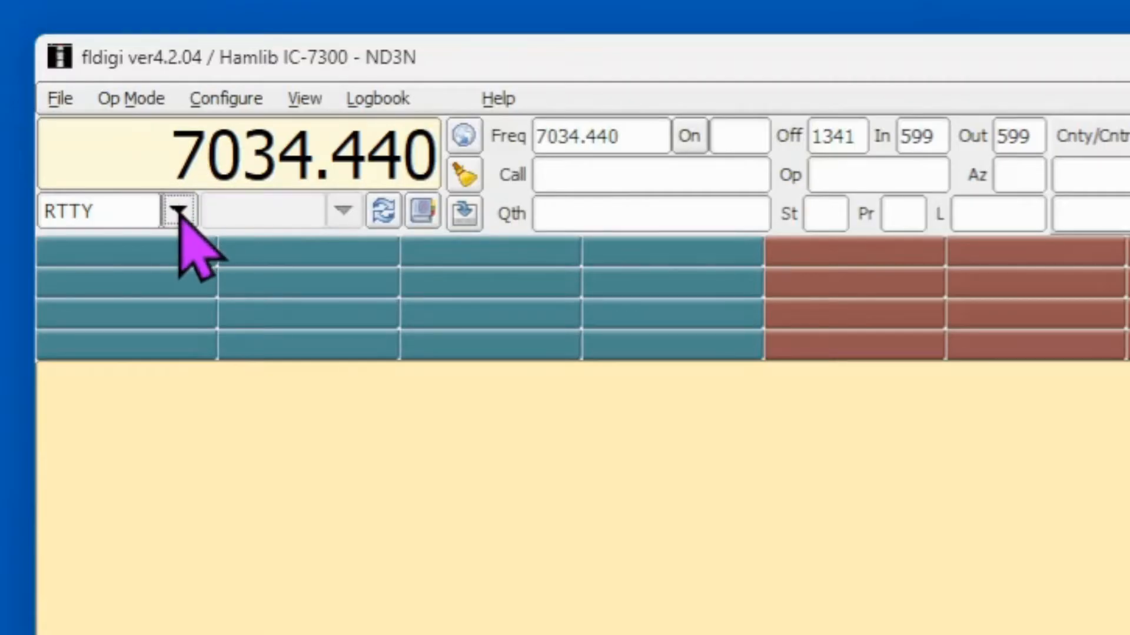
pyautogui.click(179, 211)
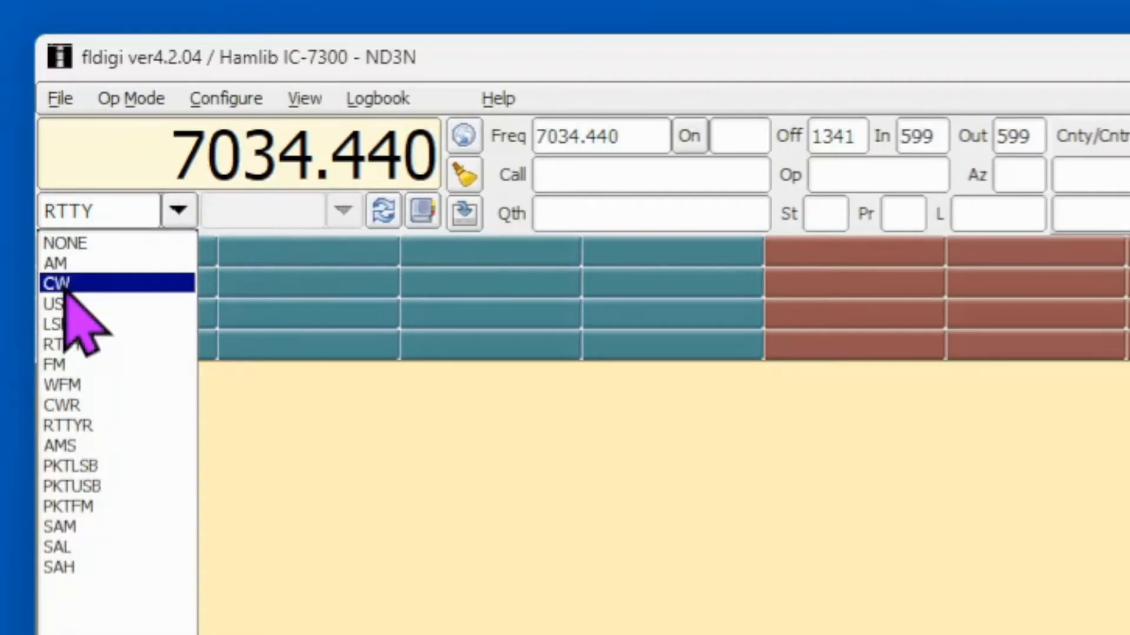
pyautogui.click(57, 283)
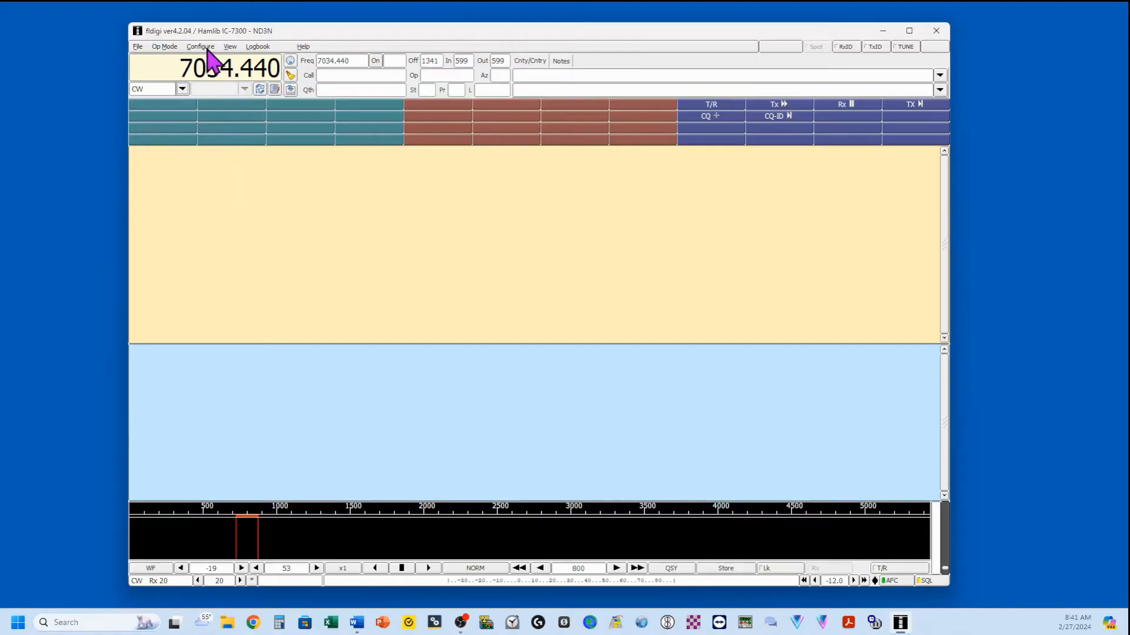
# Open the Config Dialog to view Modem > CW > WinKeyer settings, then collapse the branch.
pyautogui.click(200, 46)
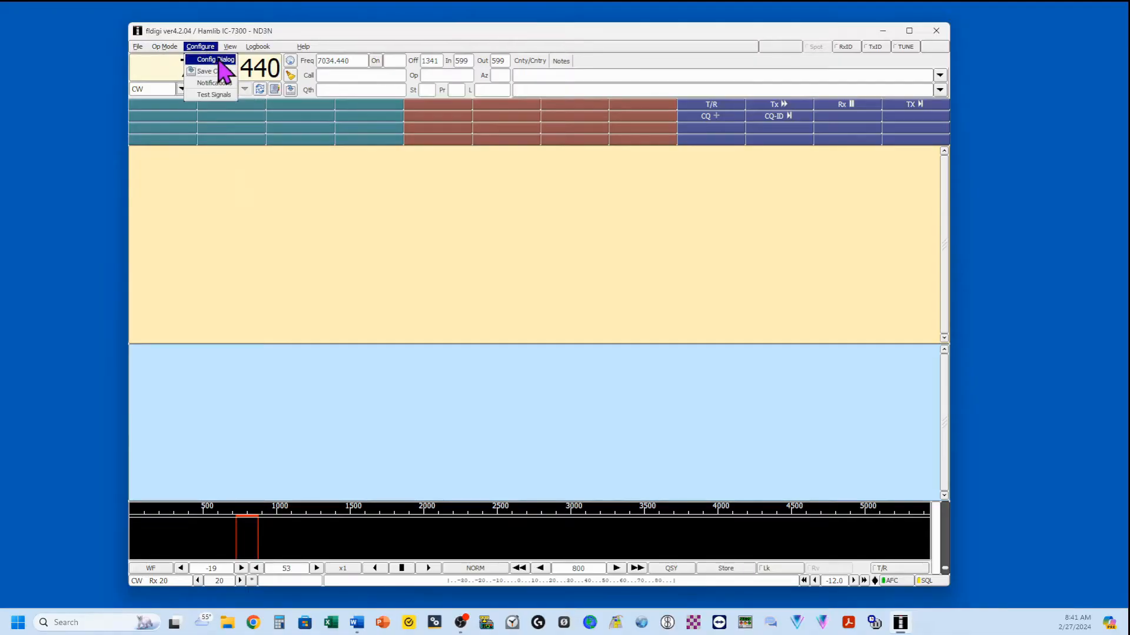
pyautogui.click(213, 59)
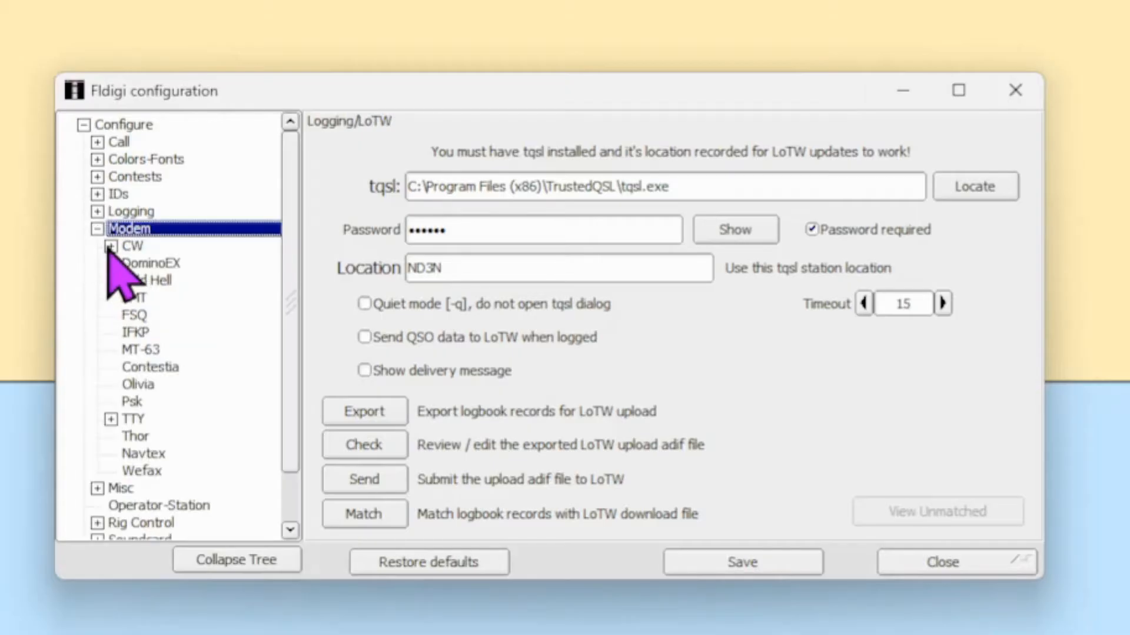
pyautogui.click(112, 246)
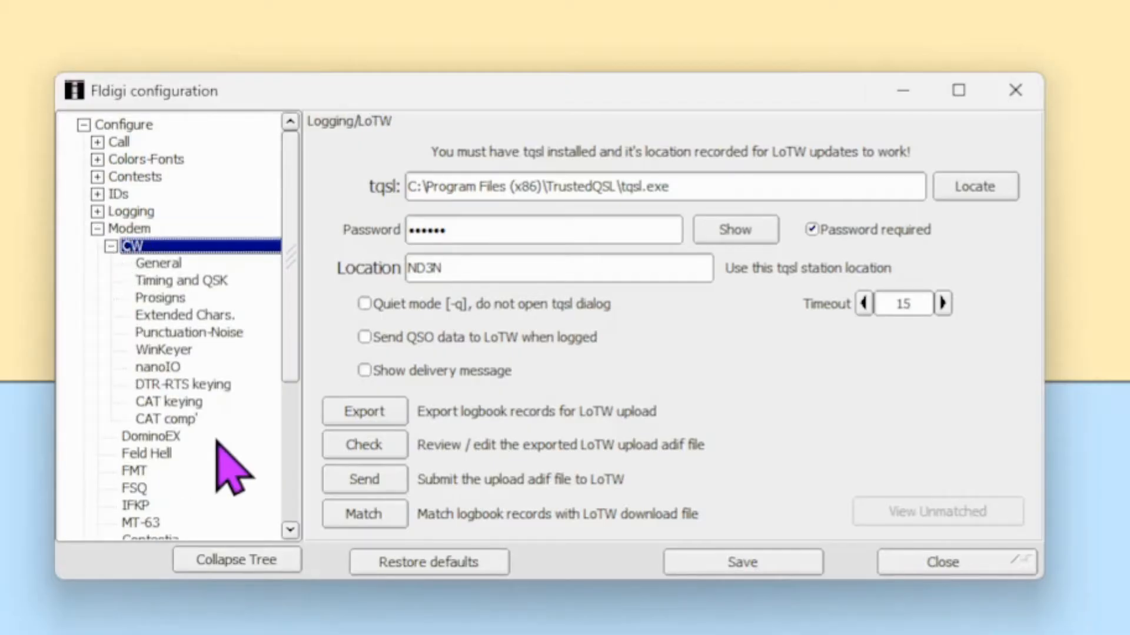
pyautogui.click(163, 349)
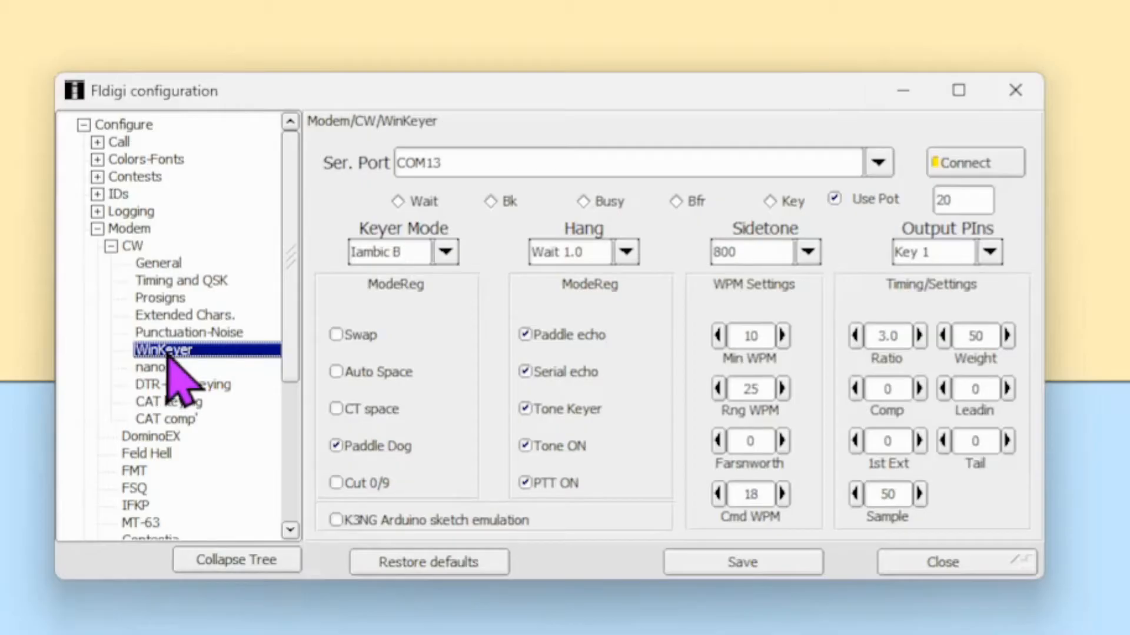
pyautogui.moveTo(410, 214)
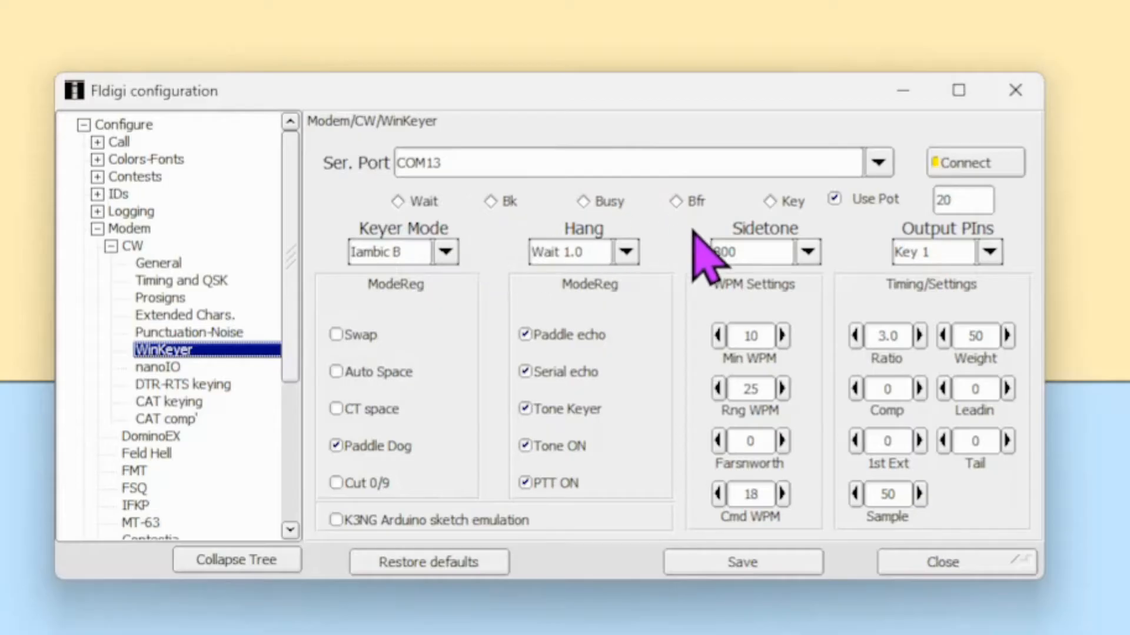
pyautogui.moveTo(479, 237)
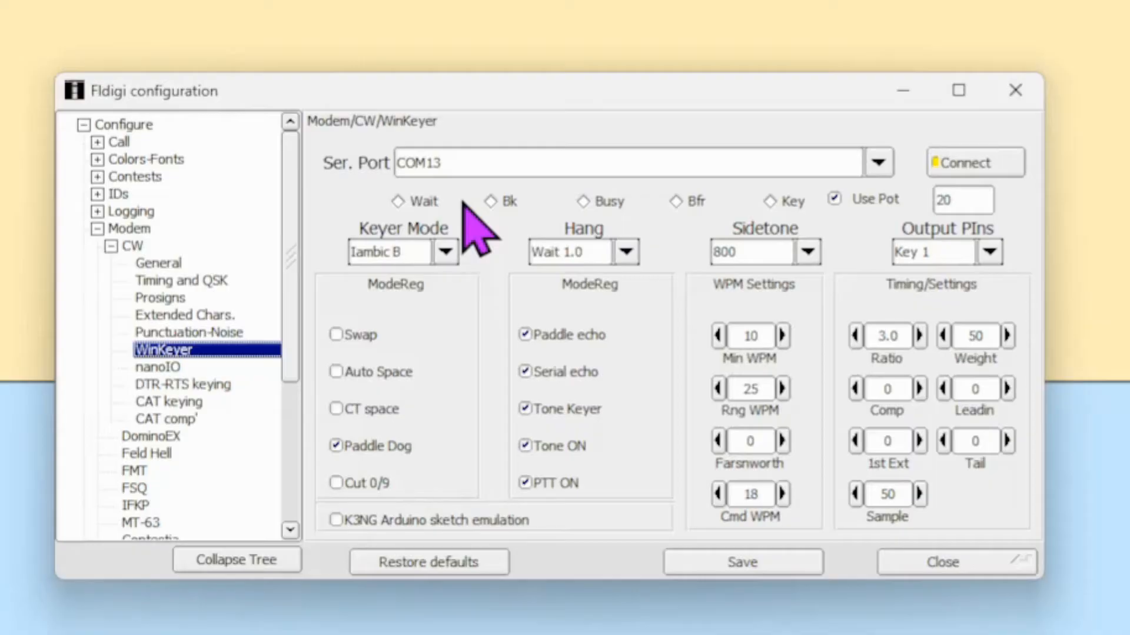
pyautogui.click(112, 246)
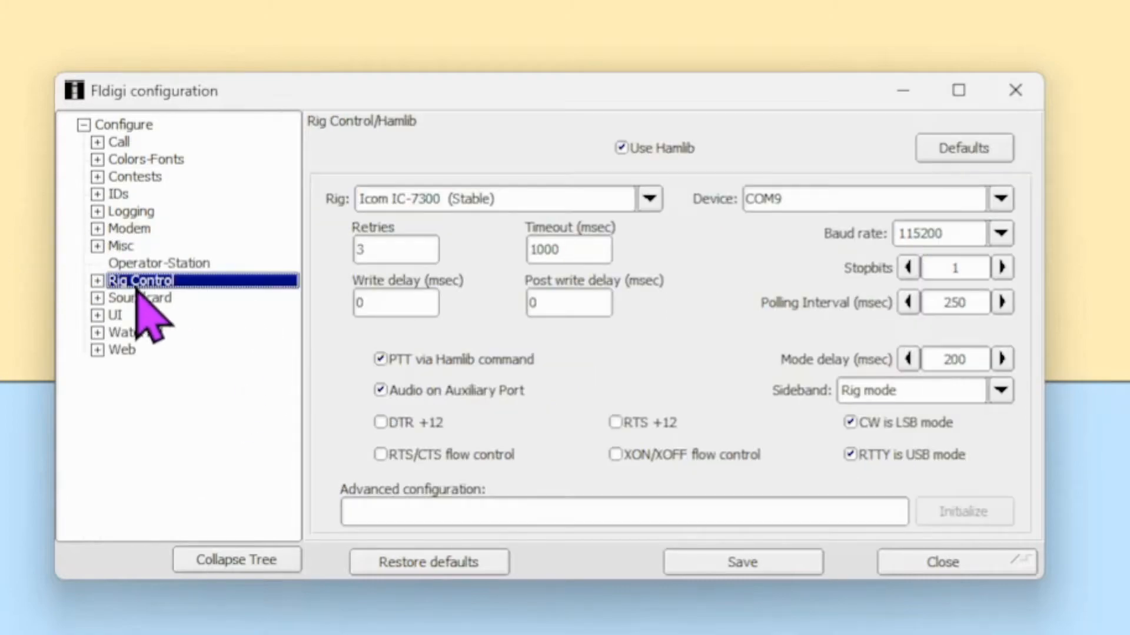
# Review Rig Control > Hamlib settings for the Icom IC-7300 on COM9, then expand Soundcard.
pyautogui.click(97, 280)
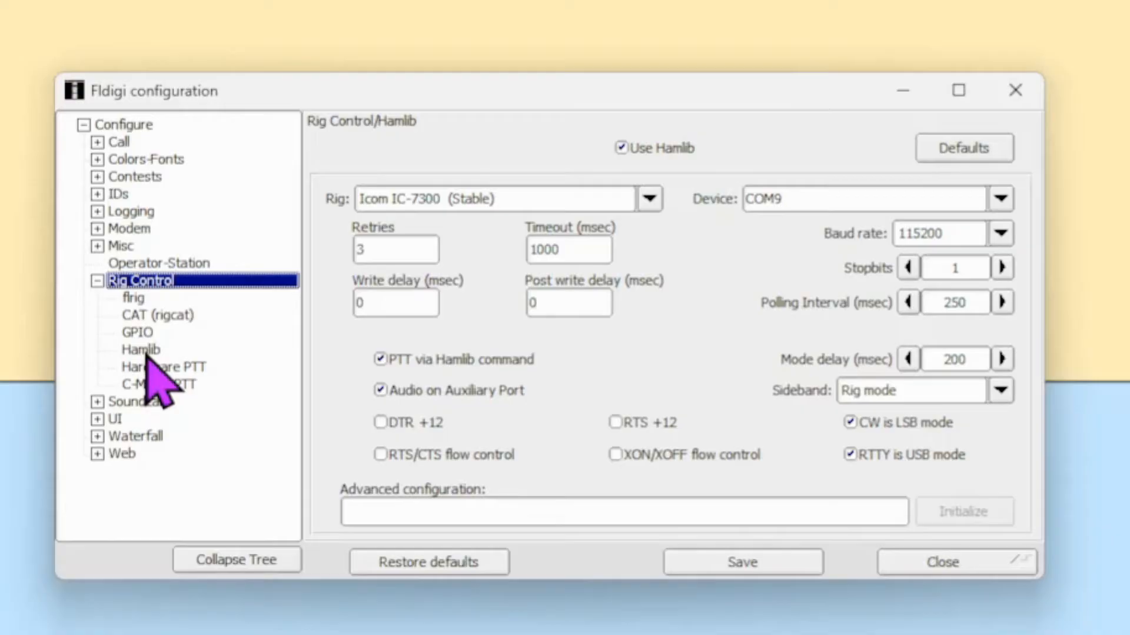
pyautogui.click(142, 349)
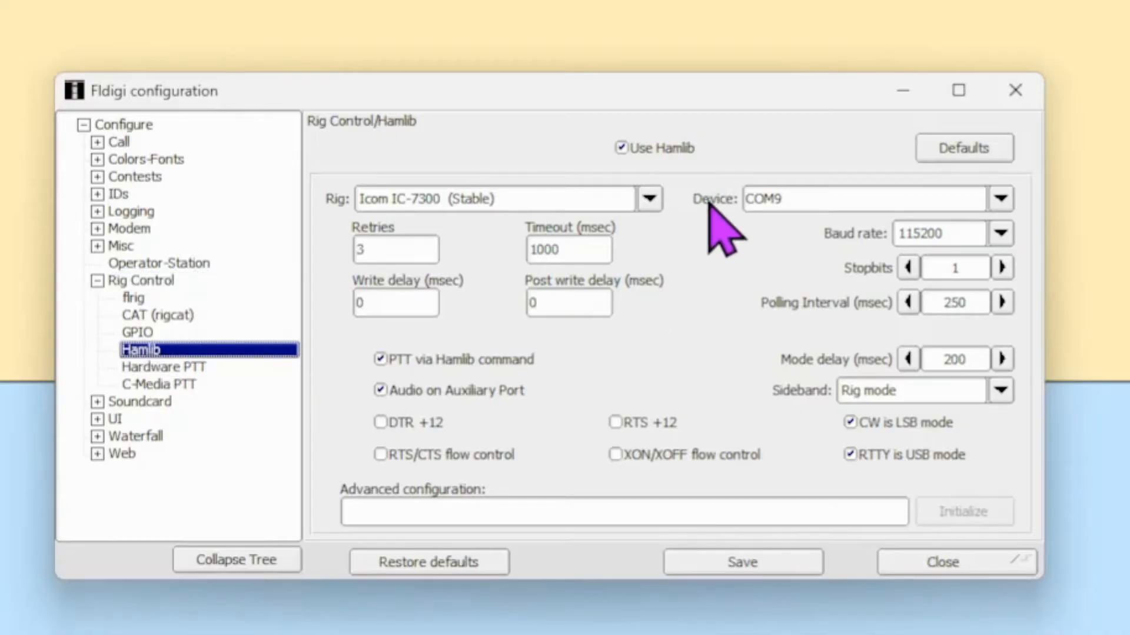
pyautogui.moveTo(429, 256)
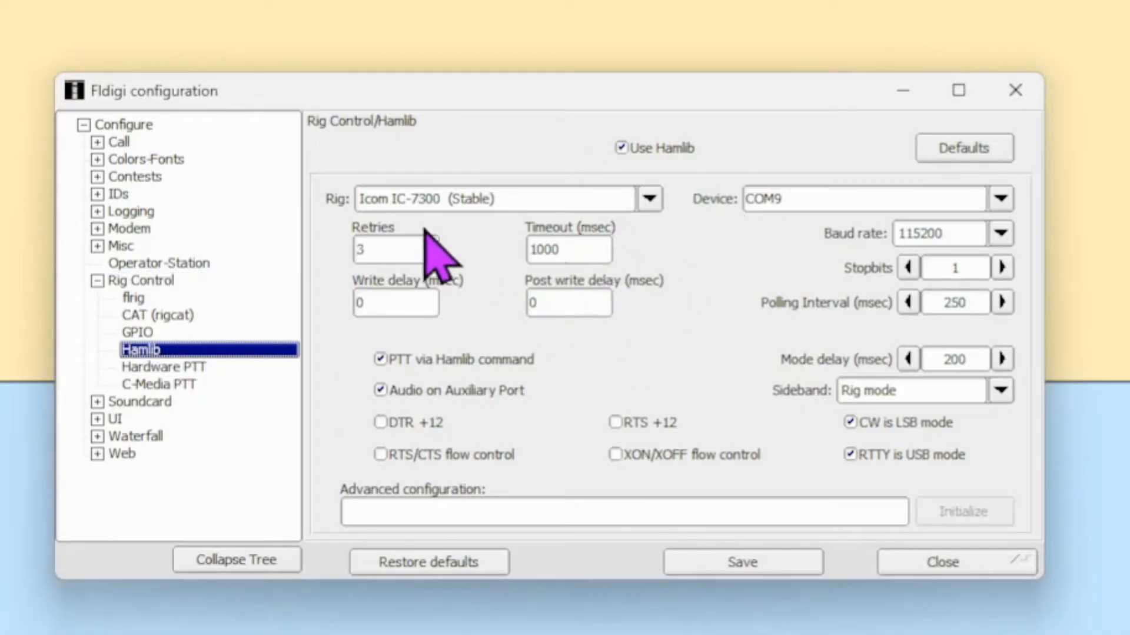
pyautogui.moveTo(786, 418)
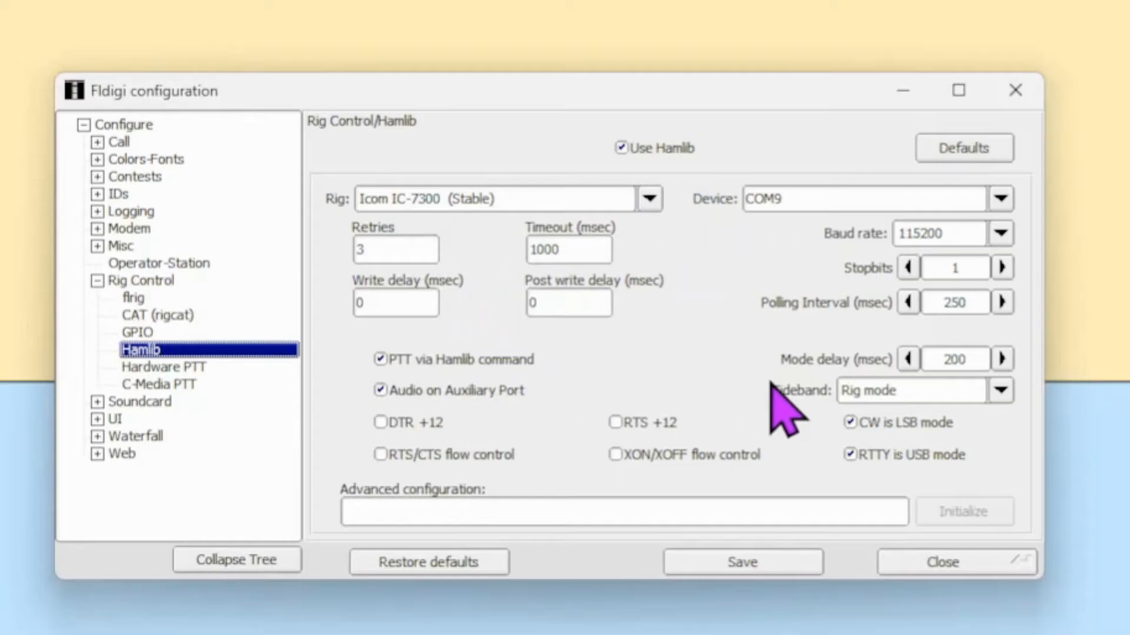
pyautogui.click(97, 280)
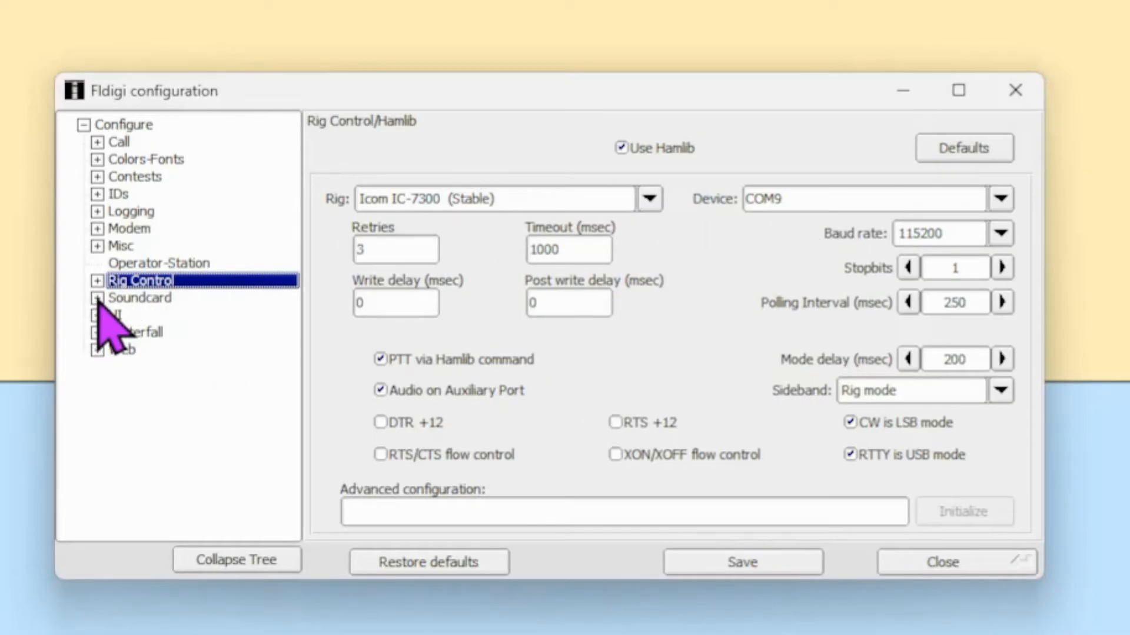
pyautogui.click(145, 332)
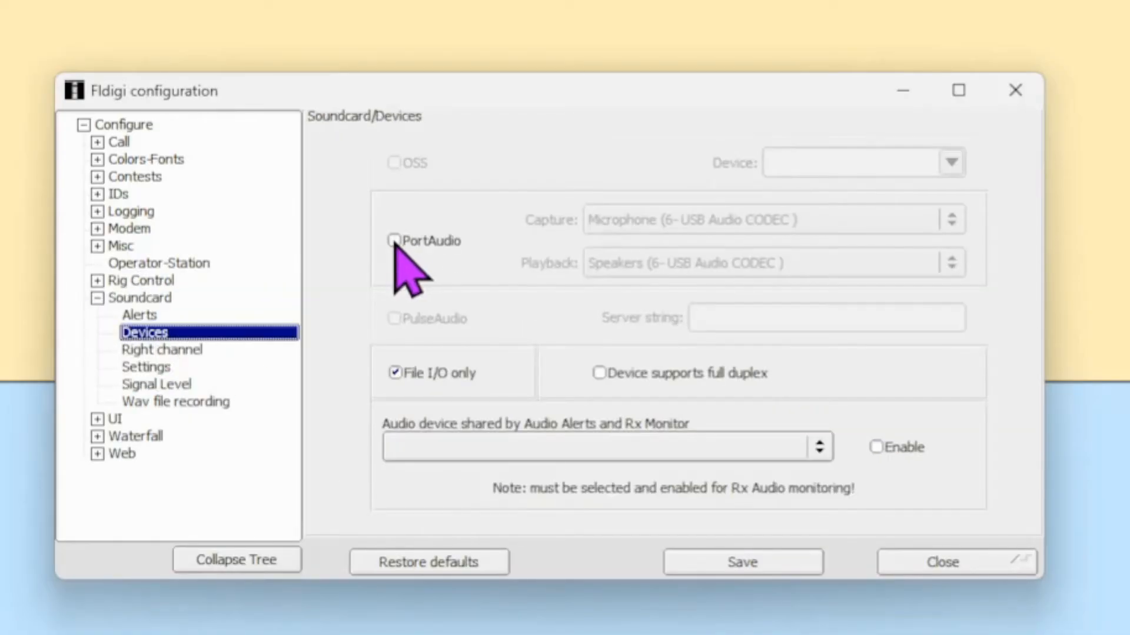
# Enable PortAudio with USB Audio CODEC capture and playback devices, and save the configuration.
pyautogui.click(394, 240)
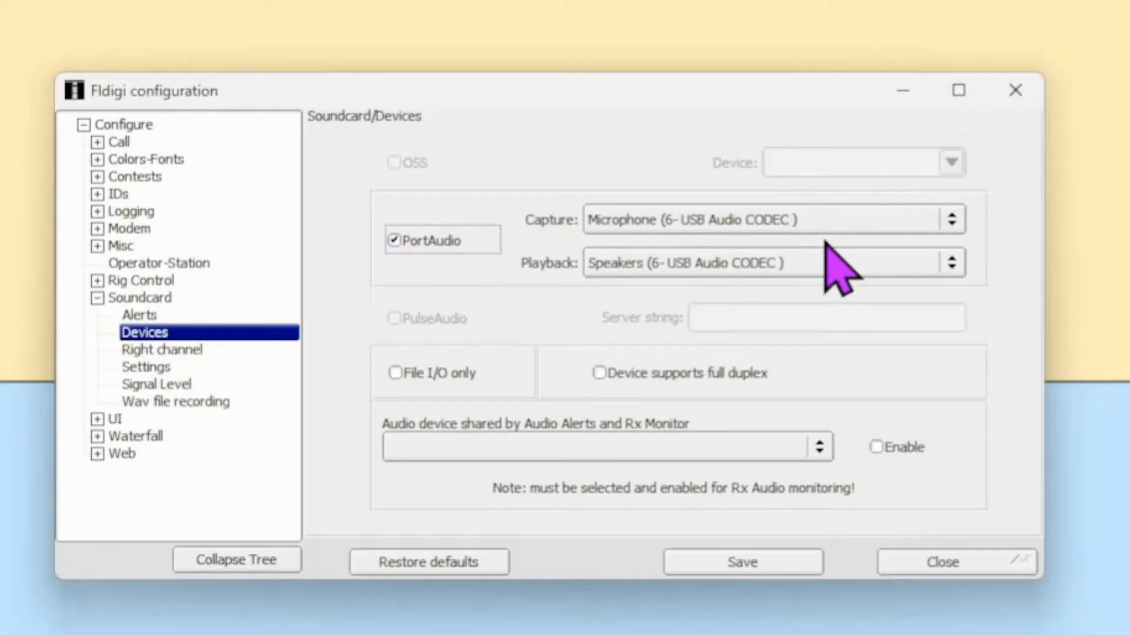
pyautogui.moveTo(836, 249)
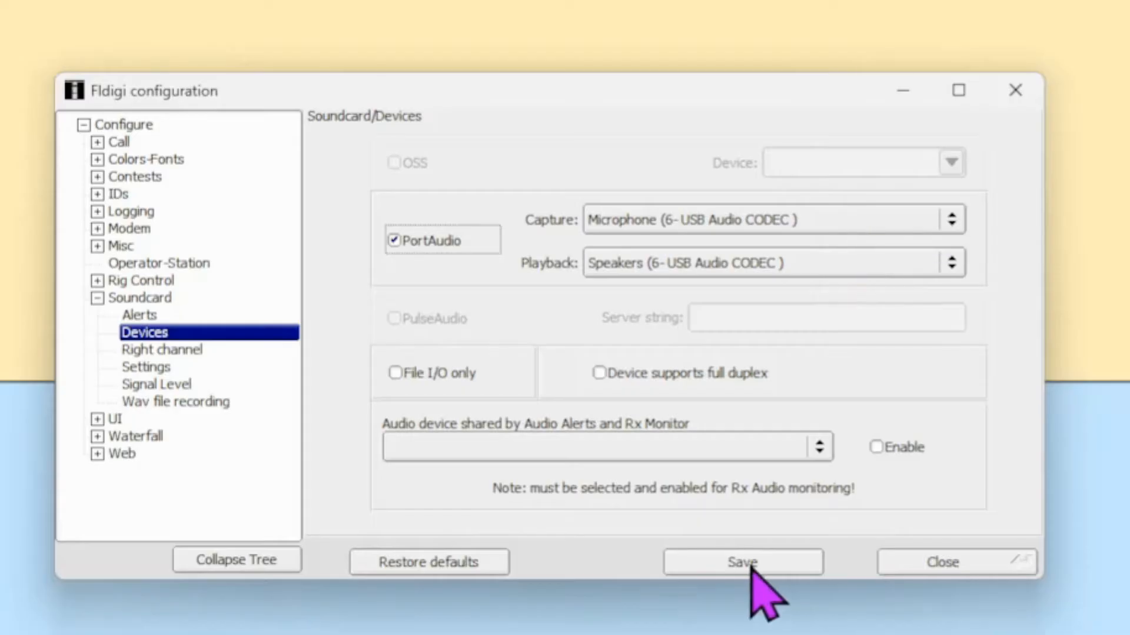
pyautogui.click(742, 562)
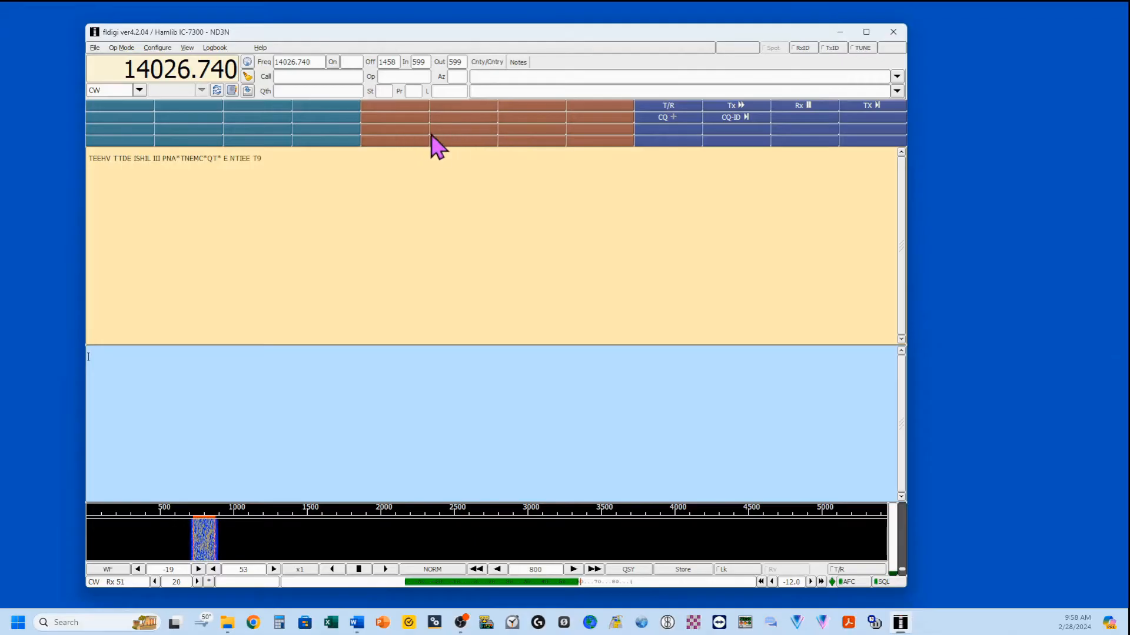
pyautogui.moveTo(512, 166)
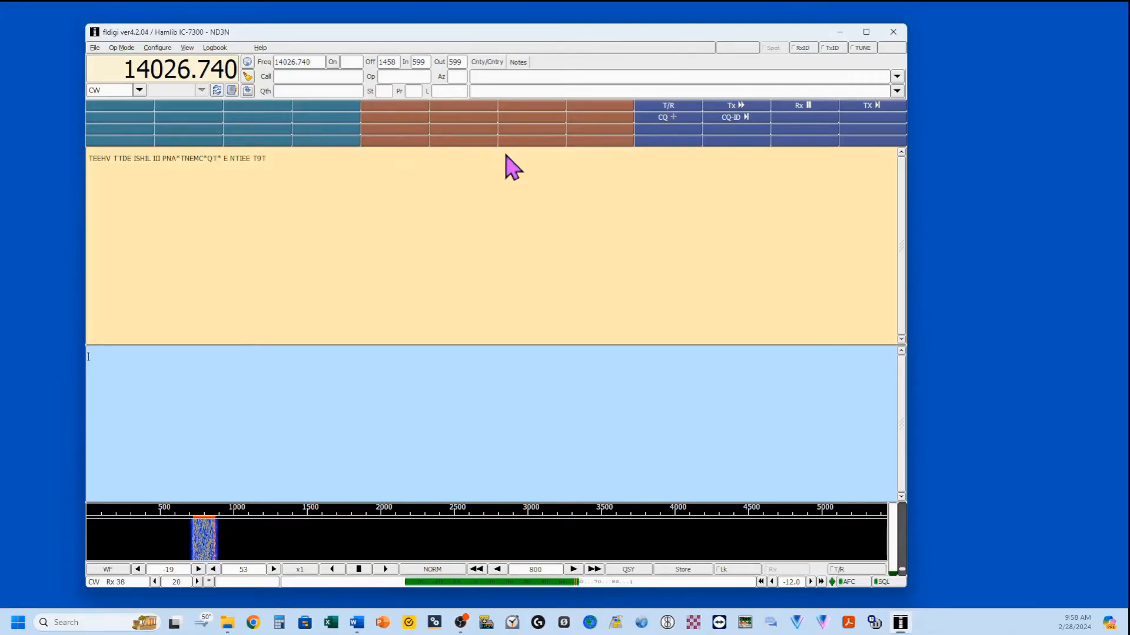
pyautogui.moveTo(818, 141)
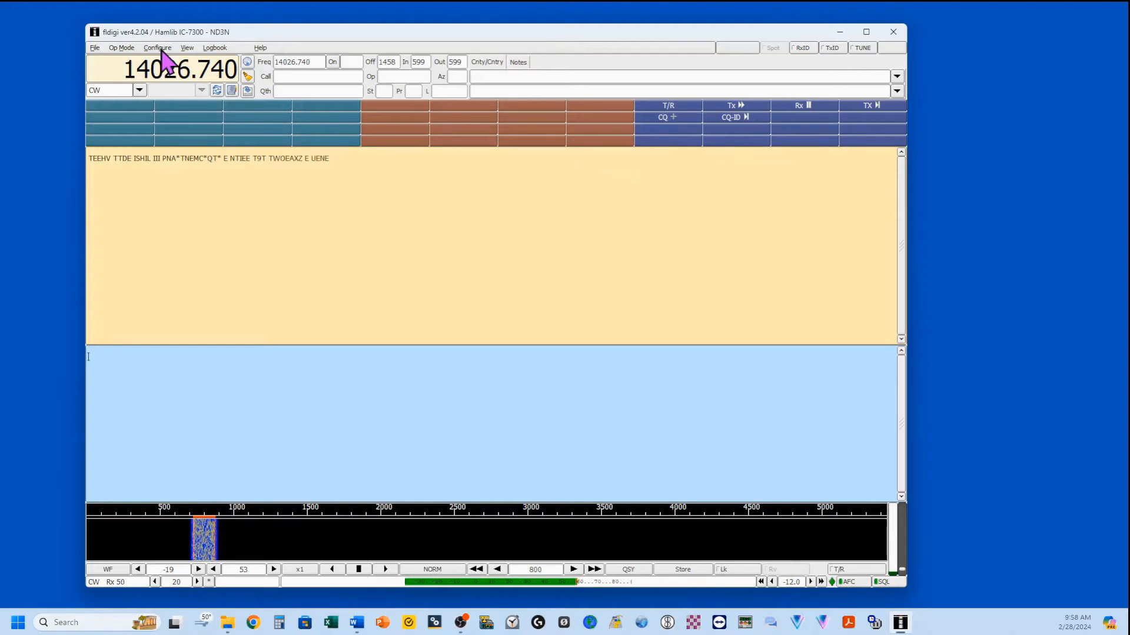
# Open the Config Dialog showing the Operator-Station page with callsign ND3N.
pyautogui.click(156, 47)
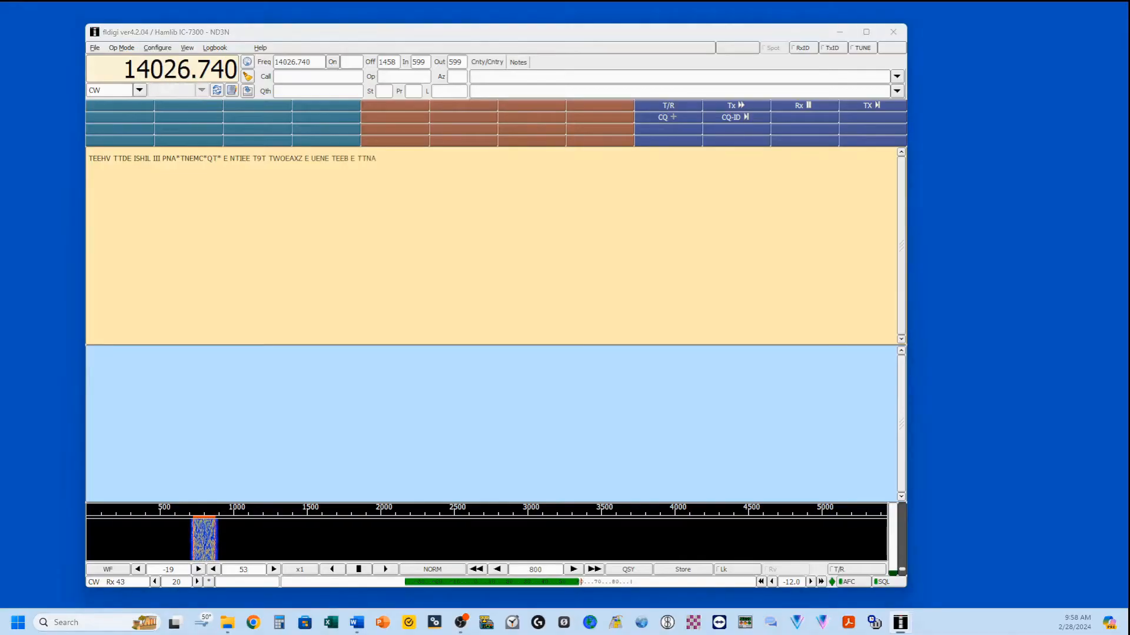
pyautogui.click(157, 47)
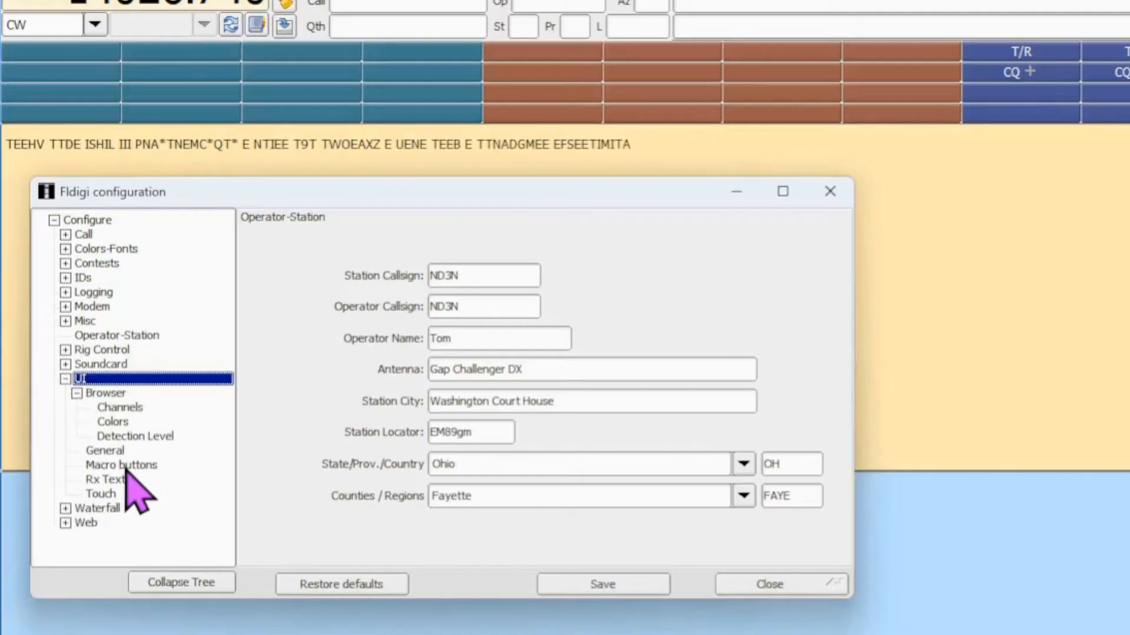
# Uncheck '4 bar macro set below Tx' in UI > Macro buttons and close the configuration.
pyautogui.click(120, 465)
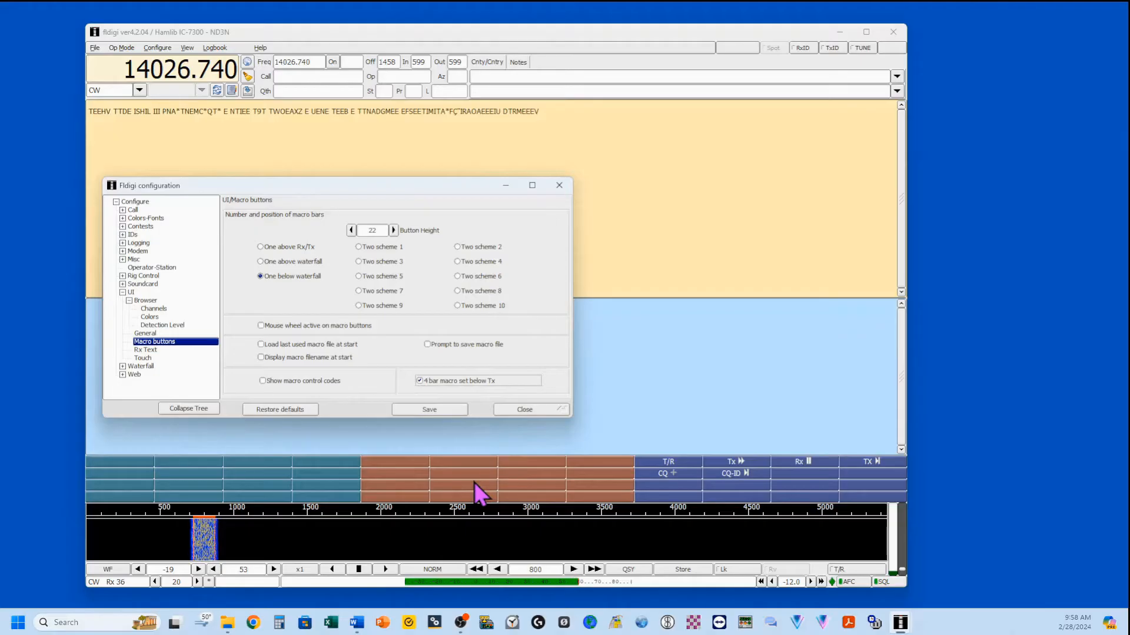
pyautogui.click(420, 381)
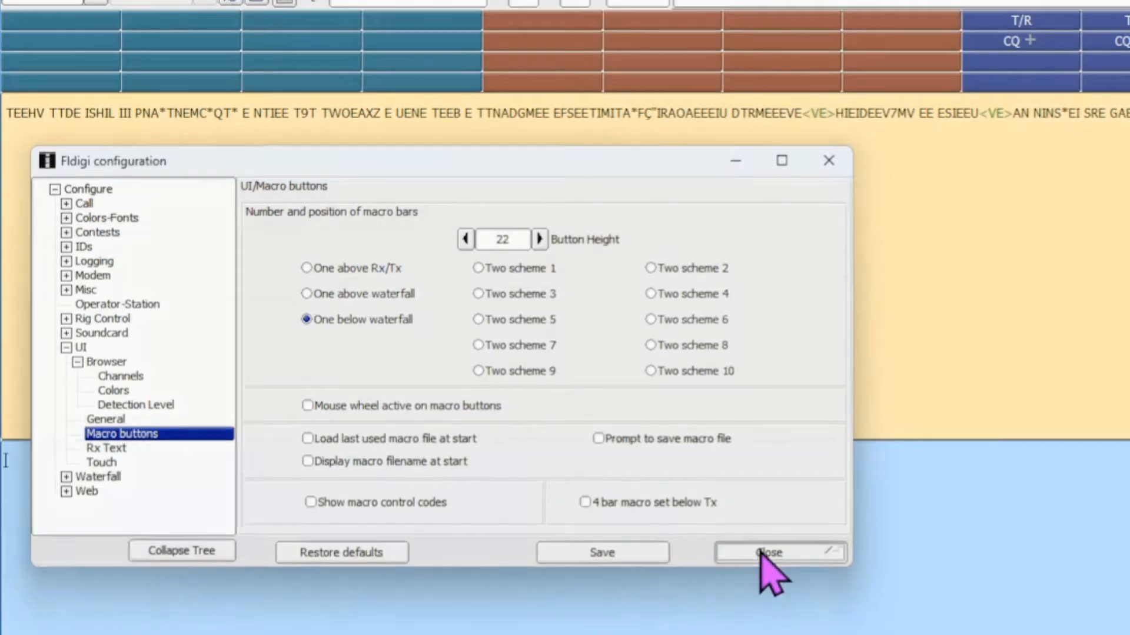
pyautogui.click(767, 553)
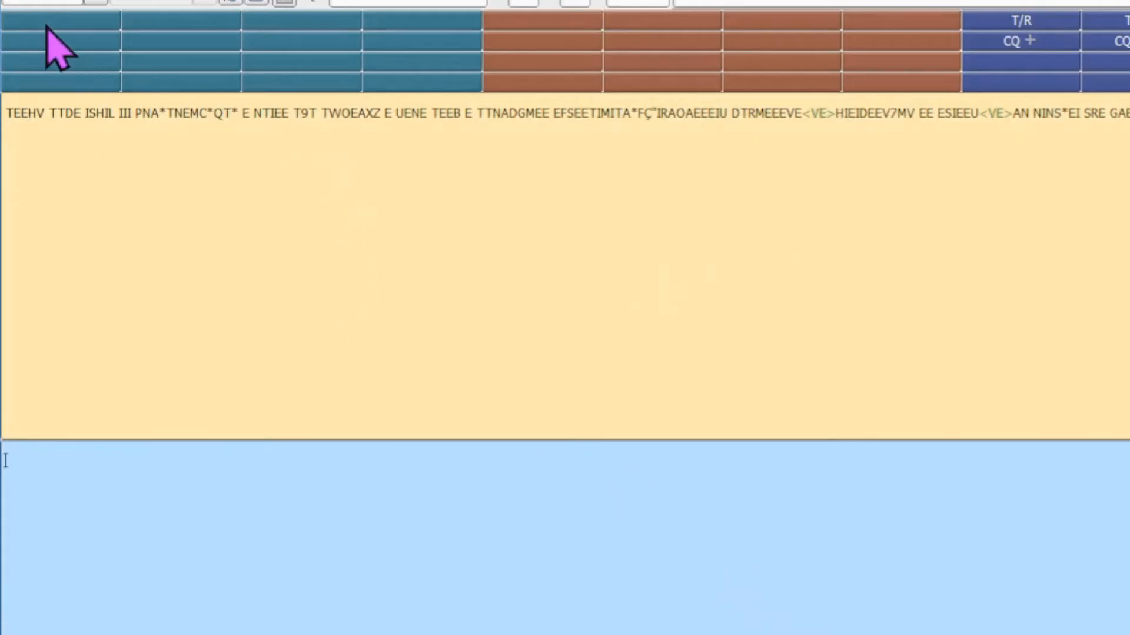
pyautogui.moveTo(51, 51)
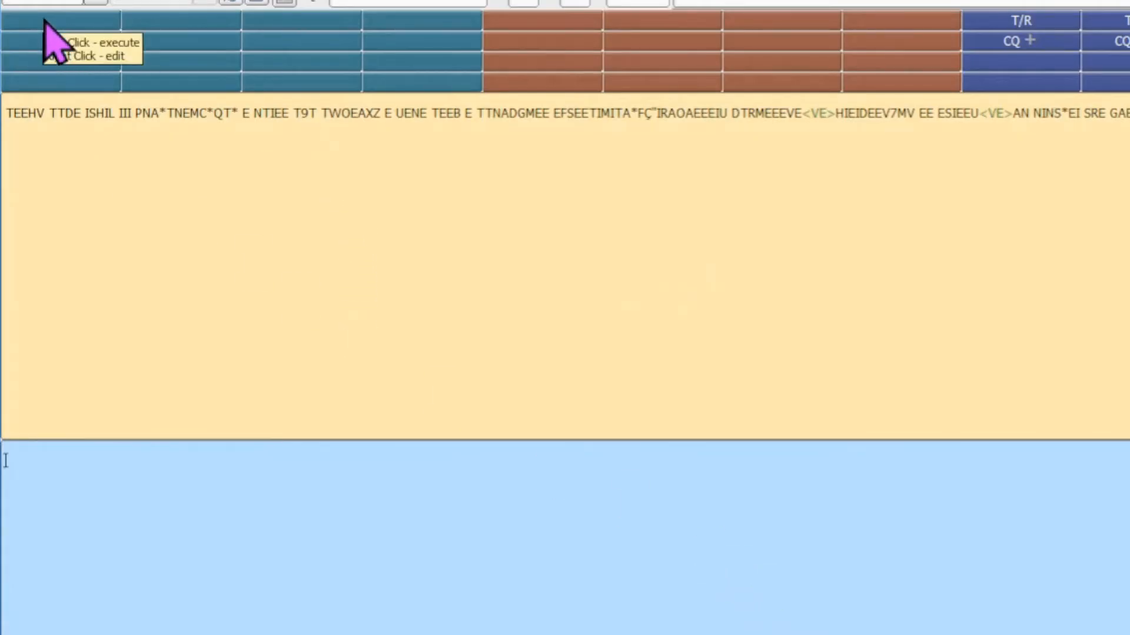
# Fill an empty macro with the <TX> tag, 'CQ CQ CQ DE' text and <MYCALL> tags.
pyautogui.click(61, 54)
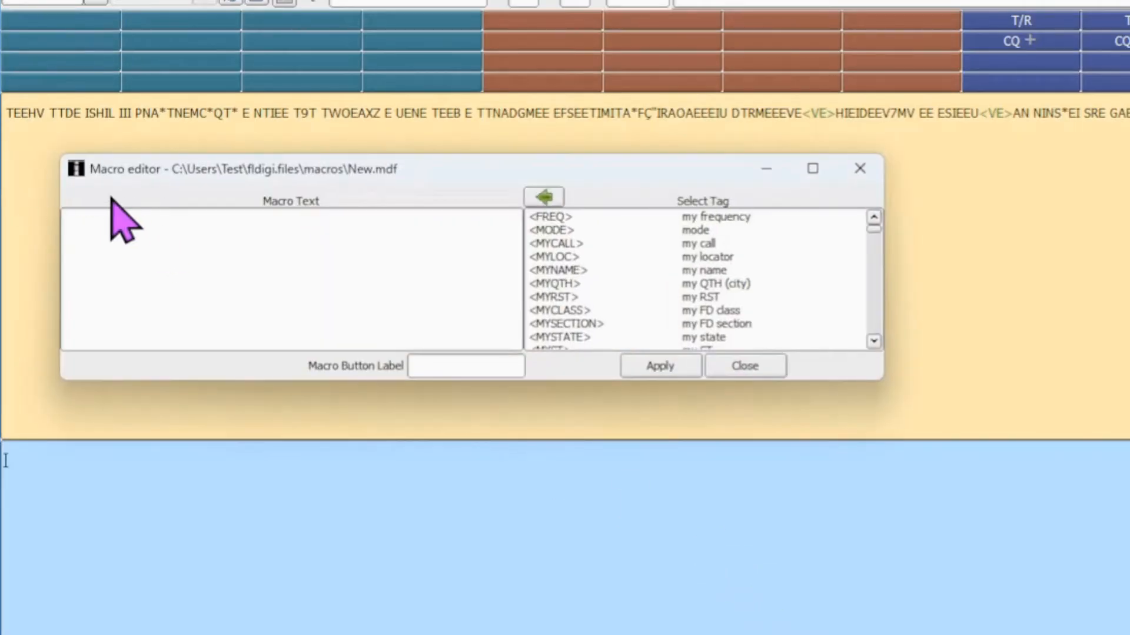
pyautogui.moveTo(198, 212)
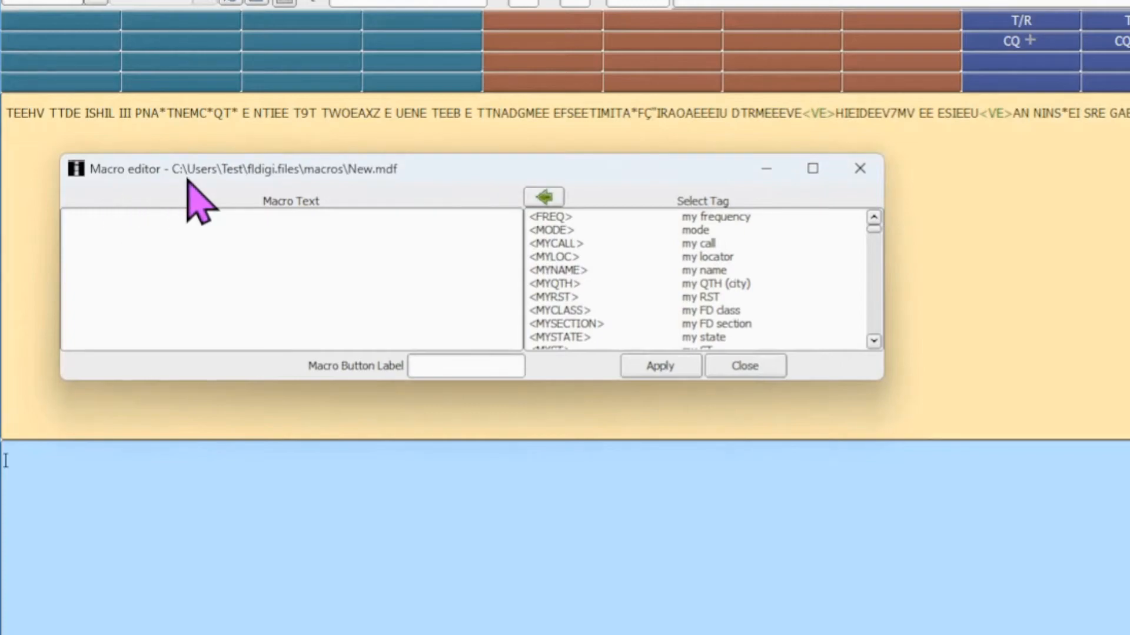
pyautogui.moveTo(649, 278)
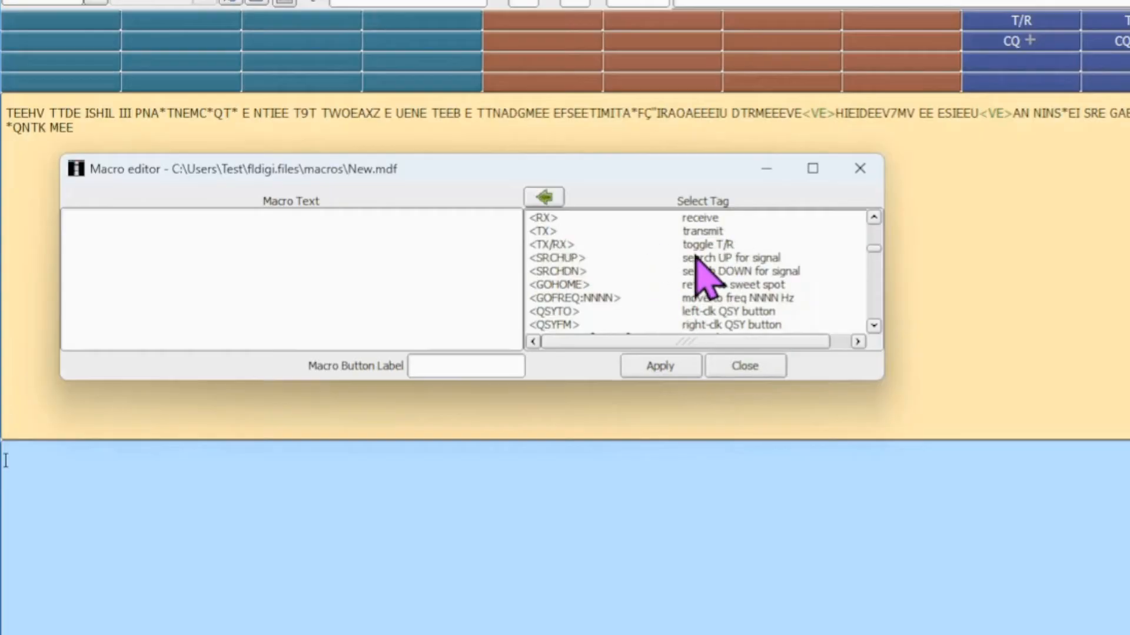
pyautogui.moveTo(645, 292)
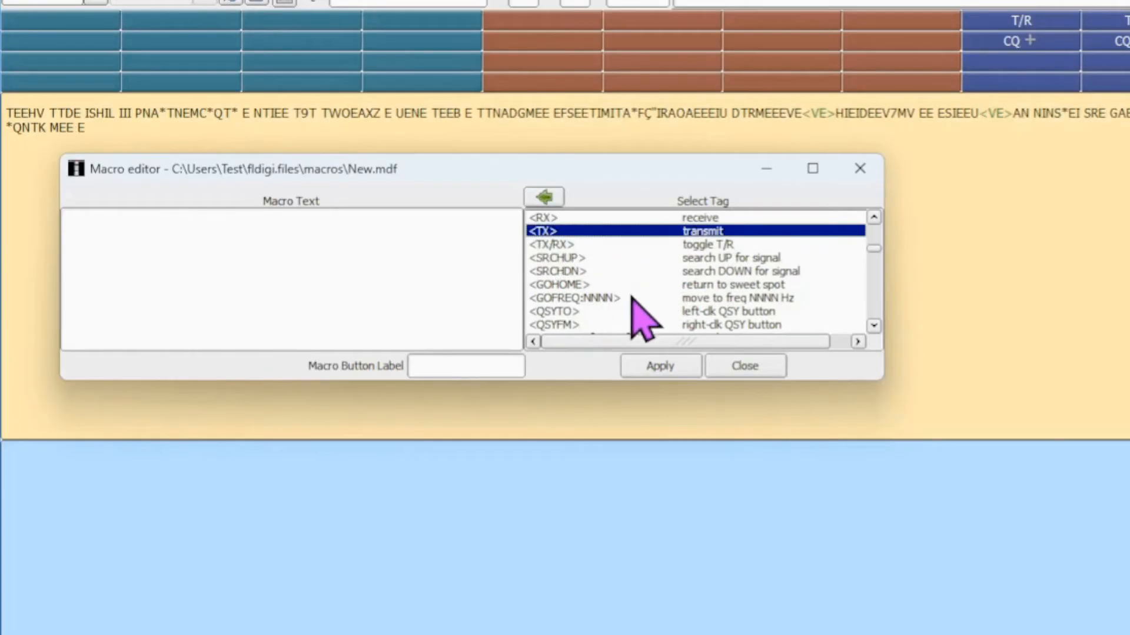
pyautogui.click(544, 196)
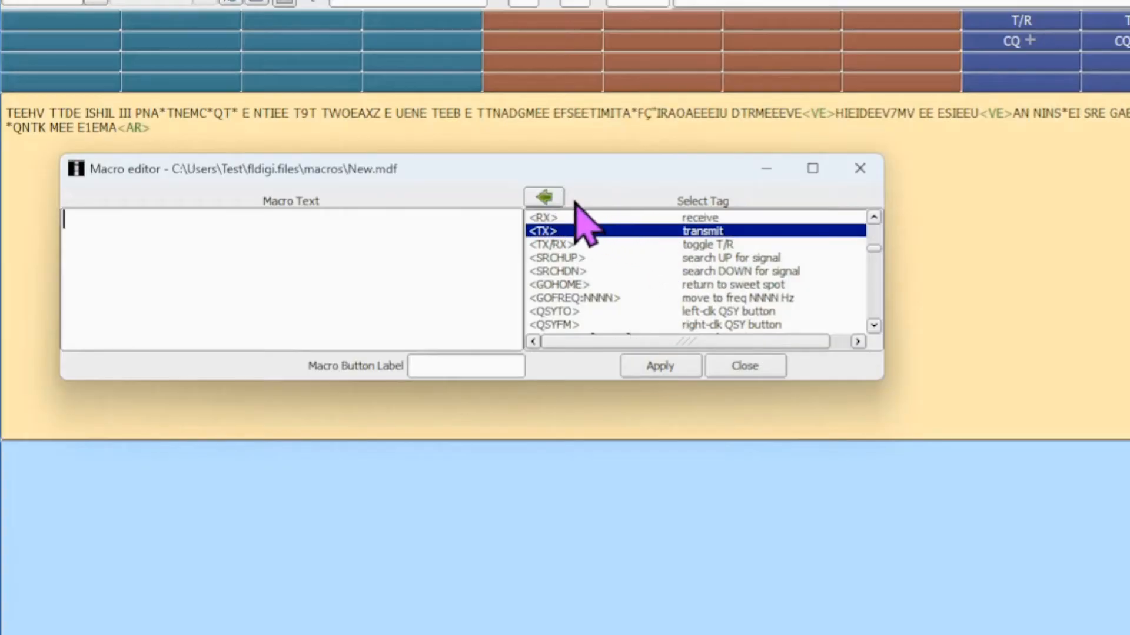
pyautogui.click(543, 196)
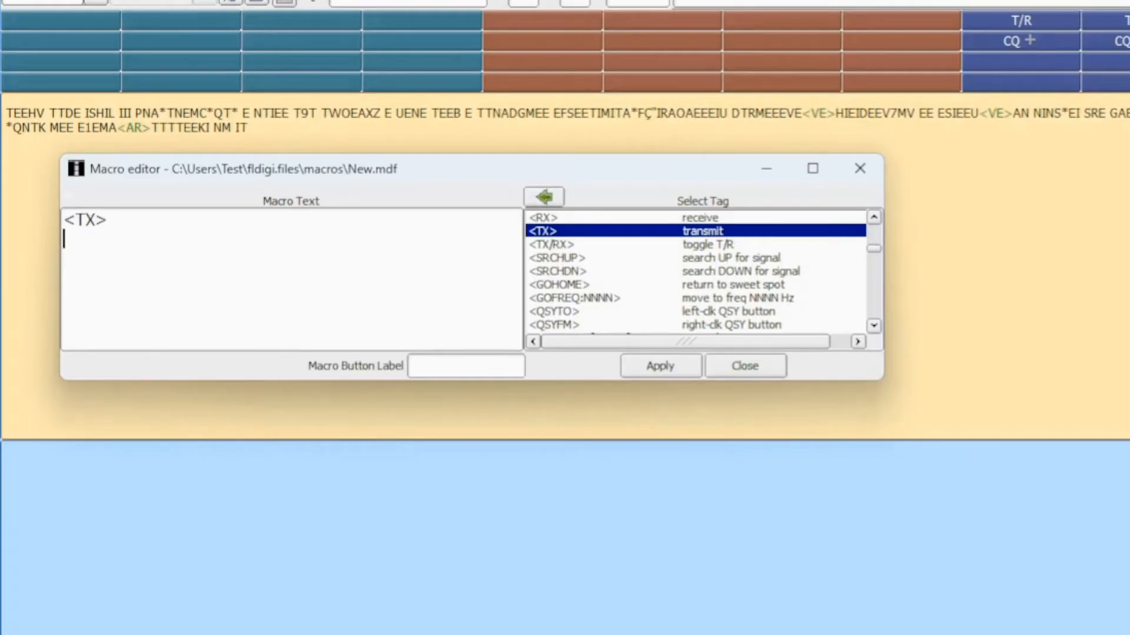
pyautogui.write('CQ d')
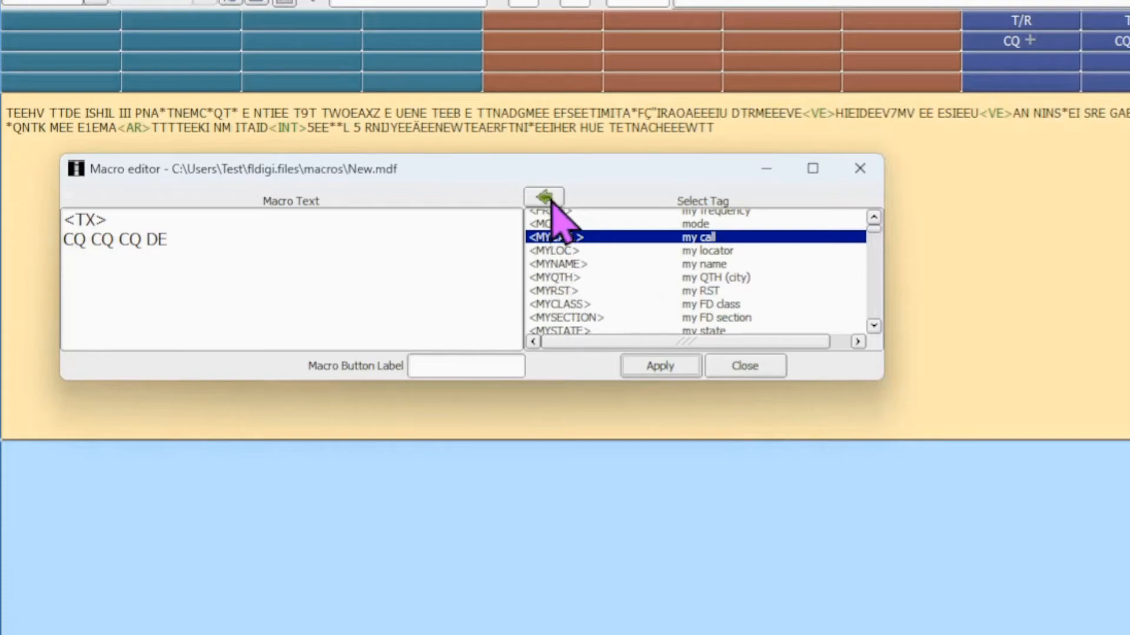
pyautogui.click(542, 197)
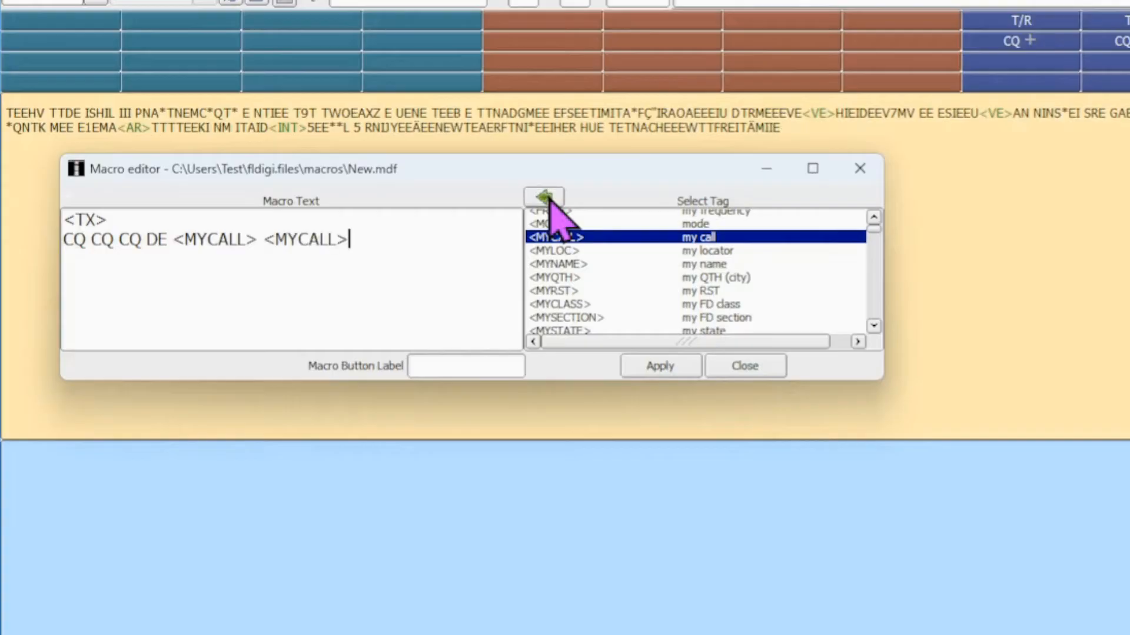
pyautogui.click(542, 197)
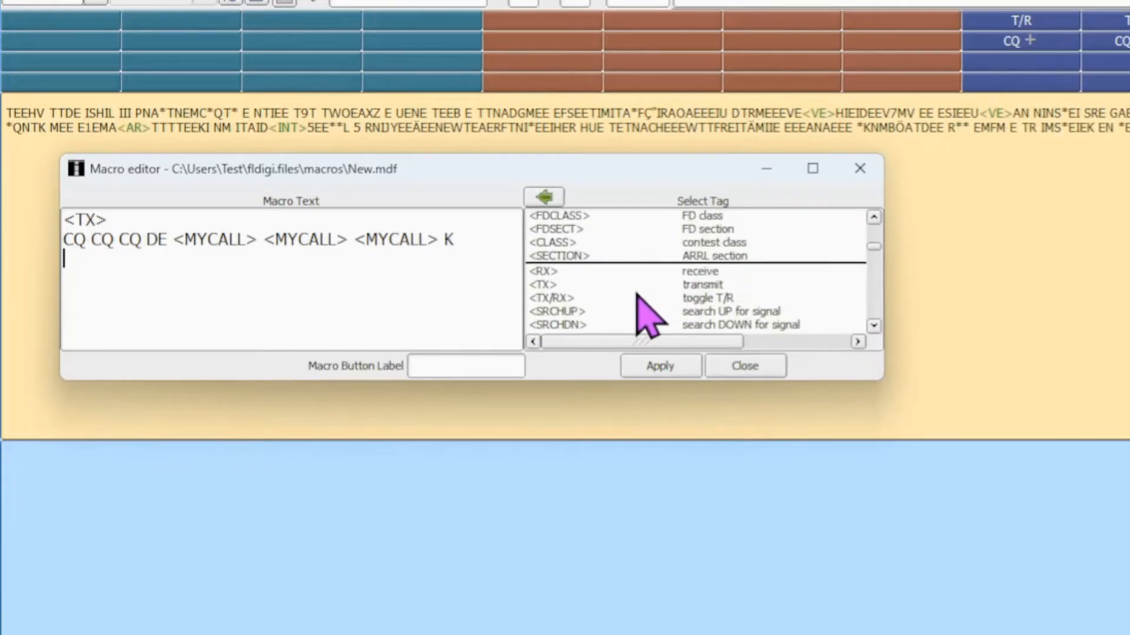
pyautogui.moveTo(728, 303)
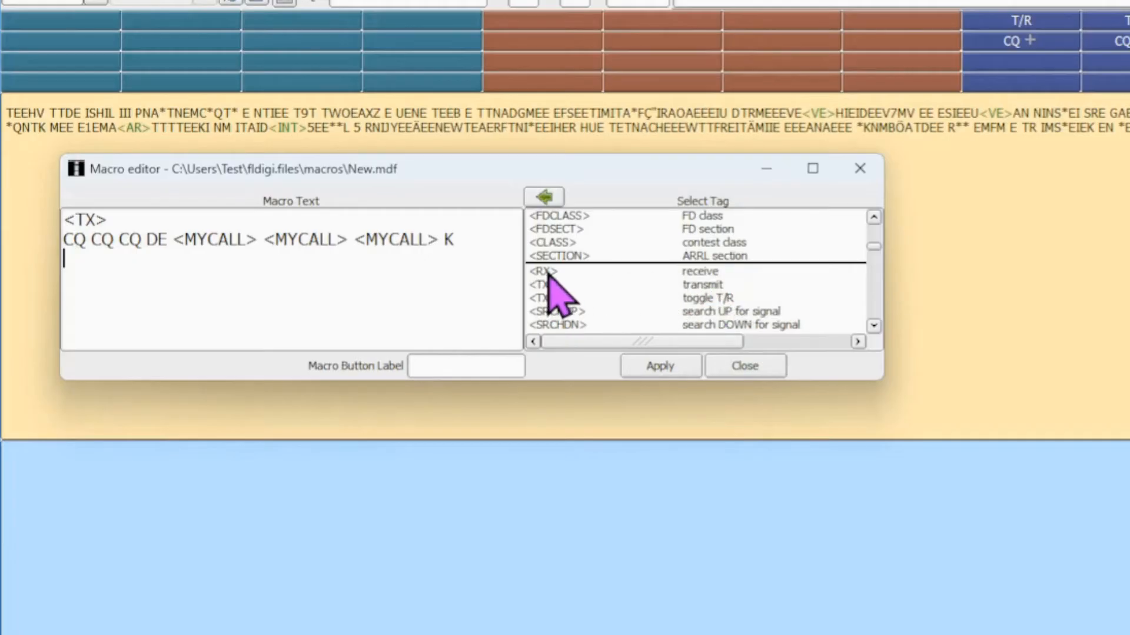
# Add the <RX> tag, label the button 'Call CQ', then apply and close.
pyautogui.doubleClick(546, 271)
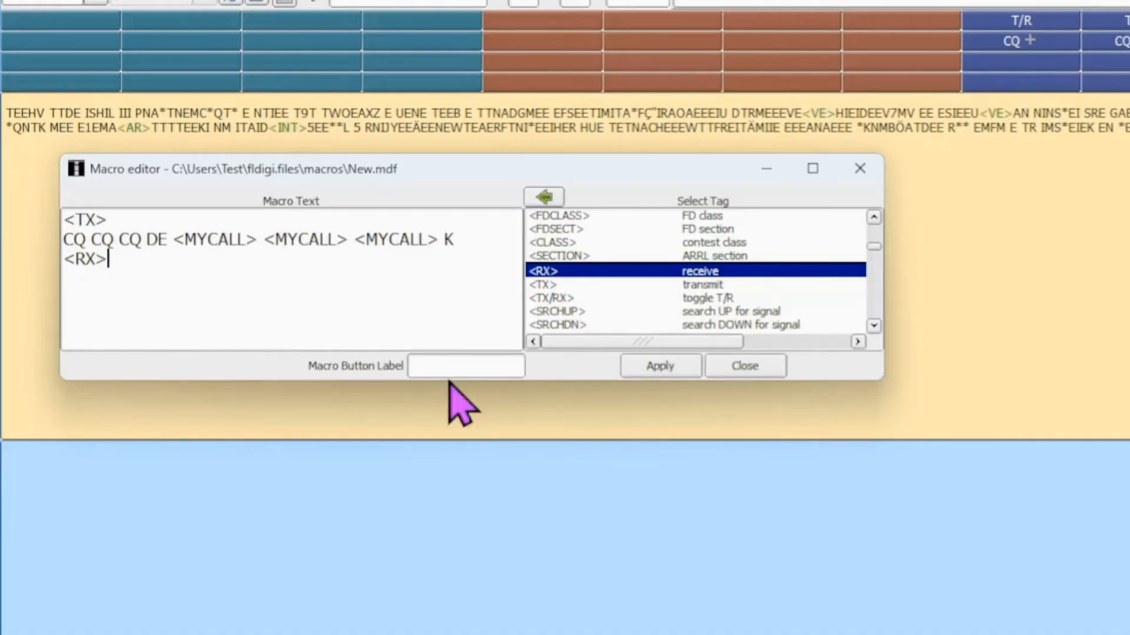
pyautogui.click(466, 366)
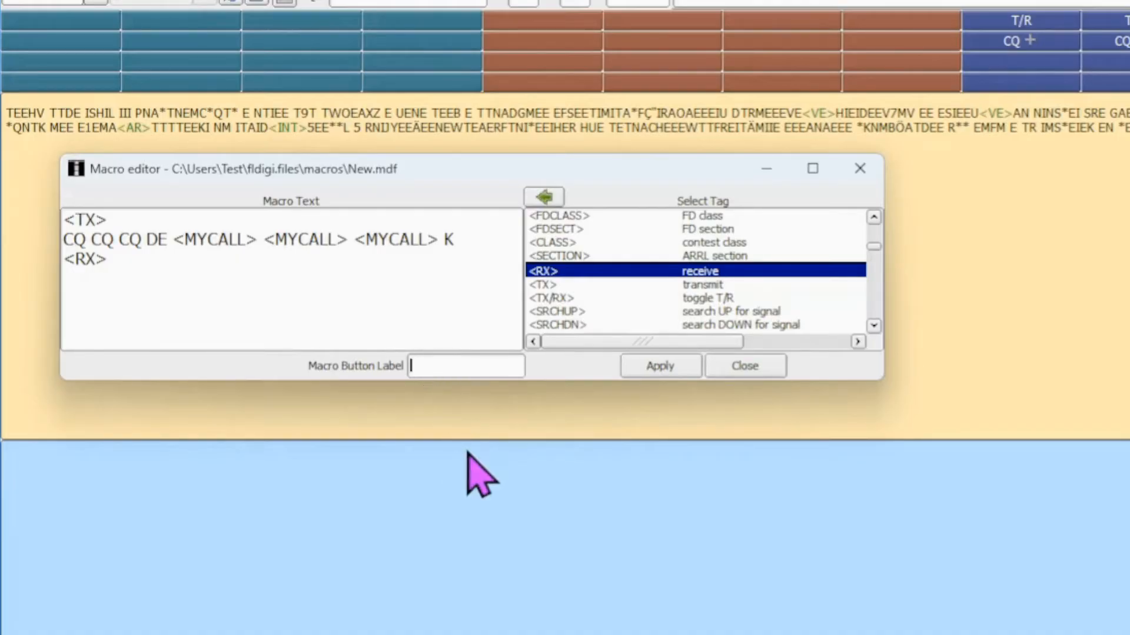
pyautogui.write('Call CQ')
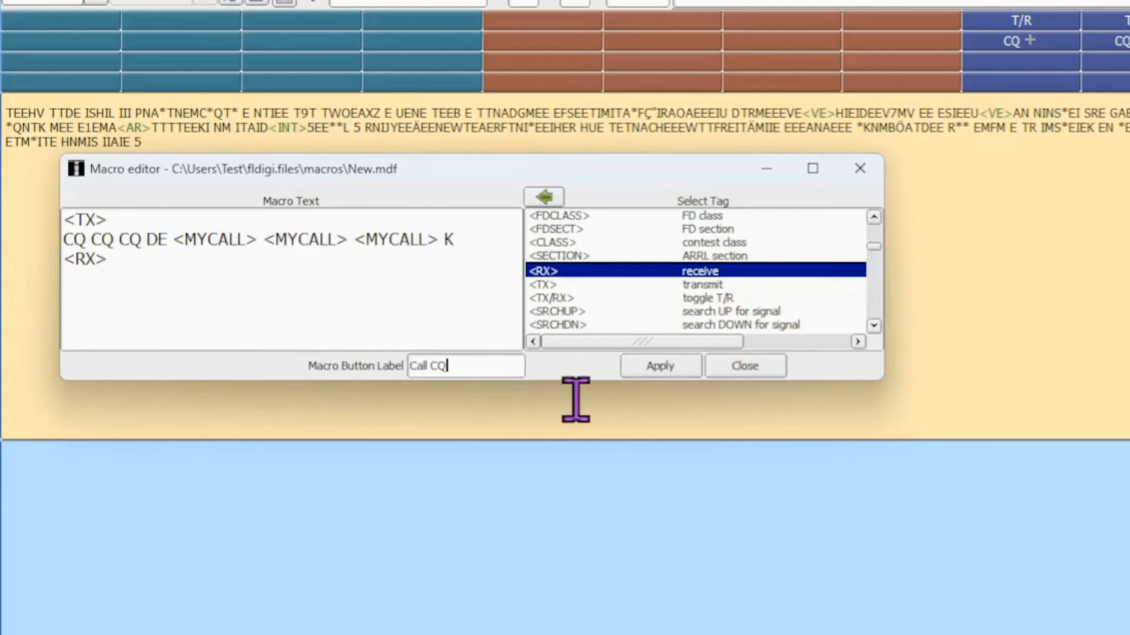
pyautogui.click(658, 366)
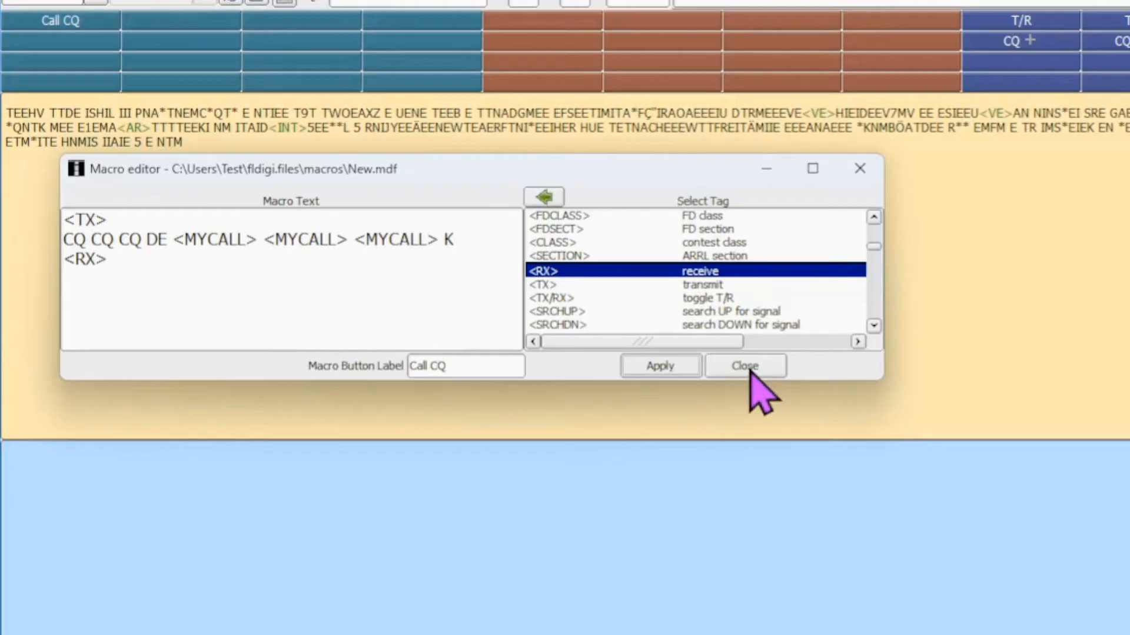
pyautogui.click(745, 366)
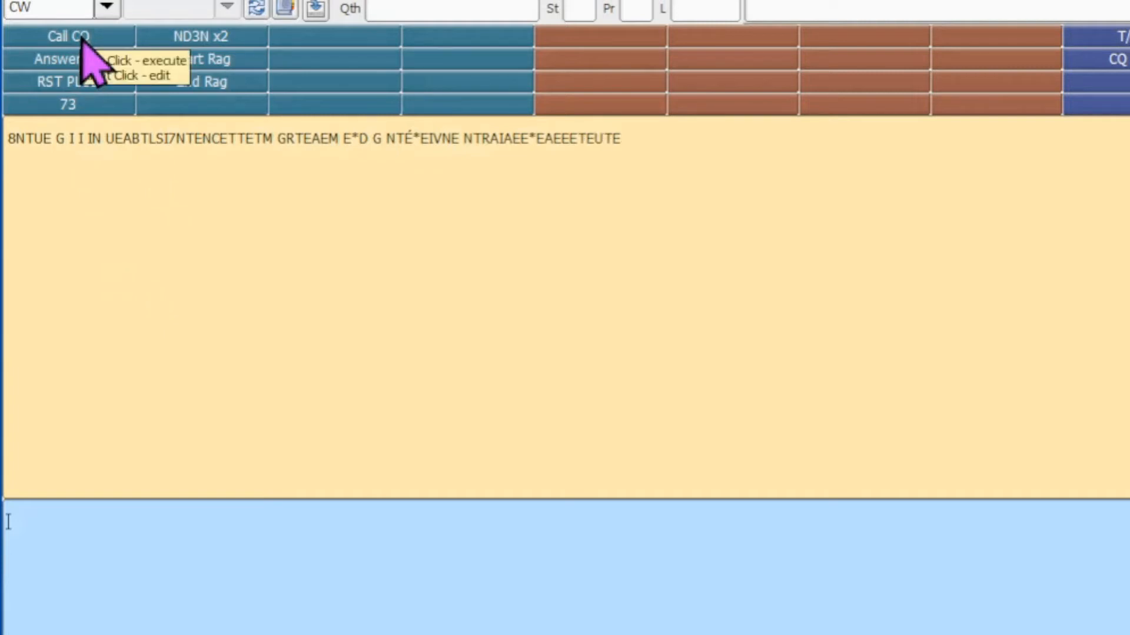
# Open the DEMO.mdf Call CQ macro to inspect its transmit, CQ DE and repeat lines.
pyautogui.rightClick(68, 36)
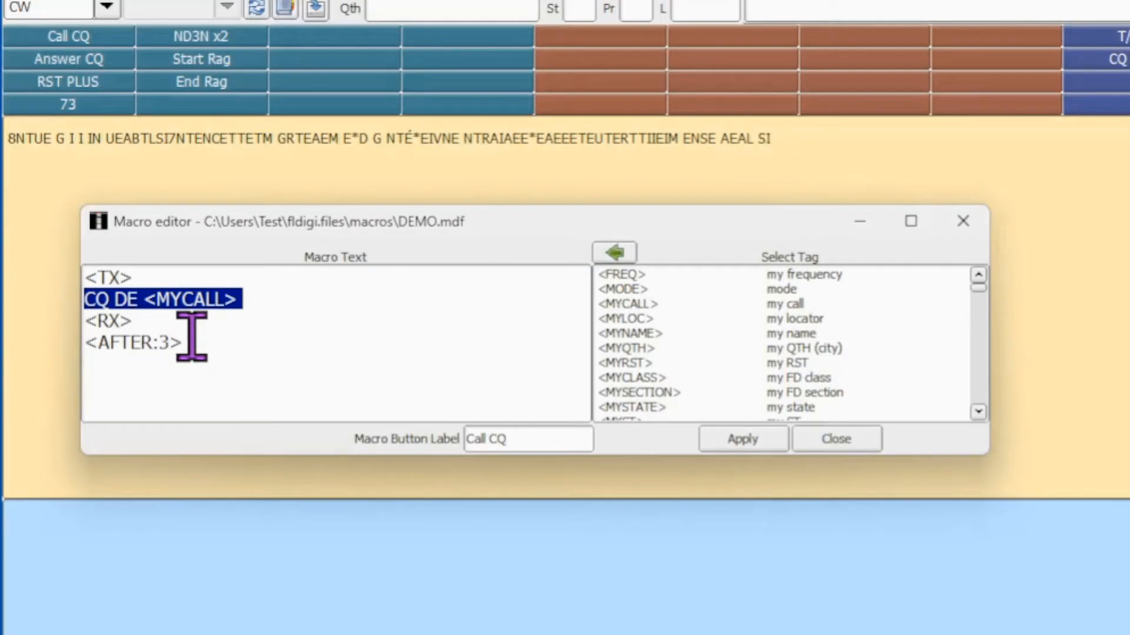
pyautogui.click(109, 321)
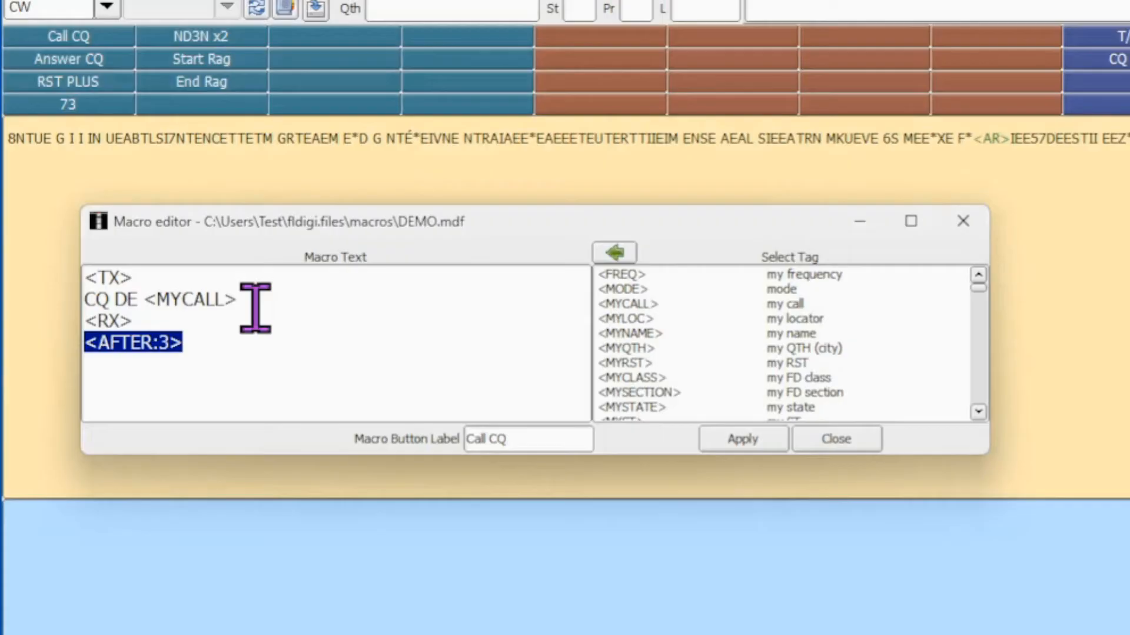
pyautogui.moveTo(278, 368)
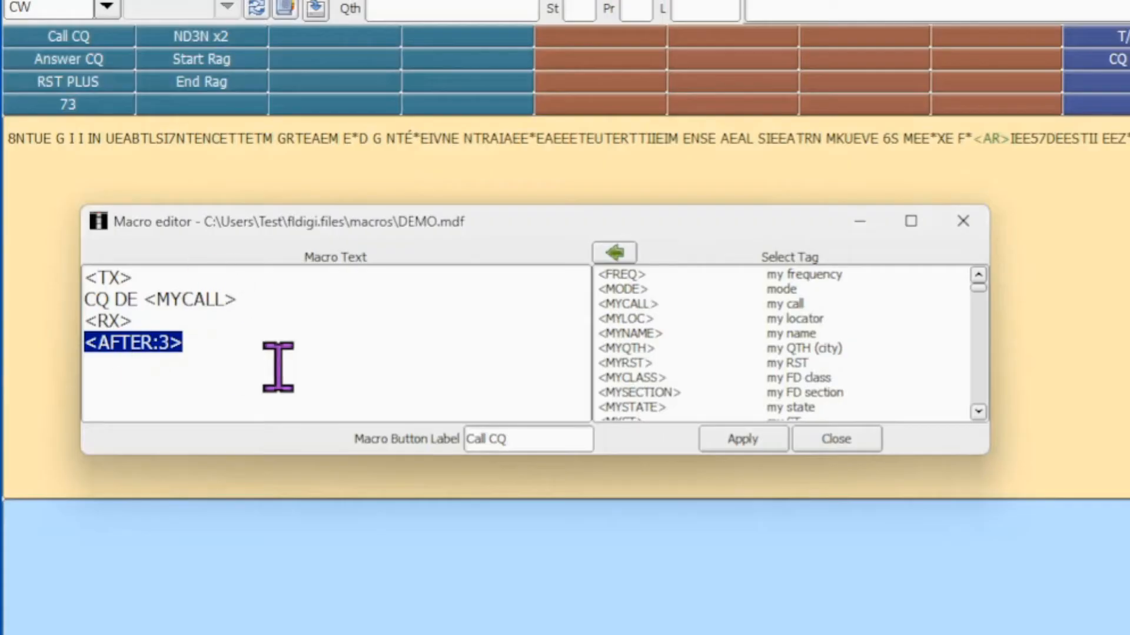
# Close the Call CQ editor, then close the Answer CQ macro after reviewing it.
pyautogui.click(835, 439)
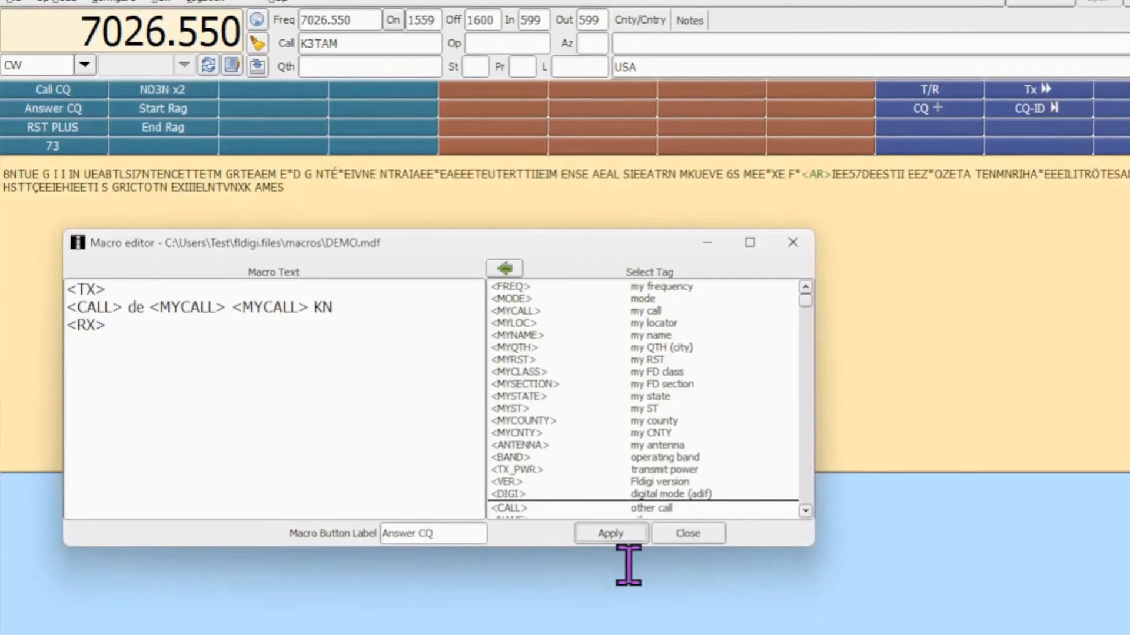
pyautogui.click(686, 533)
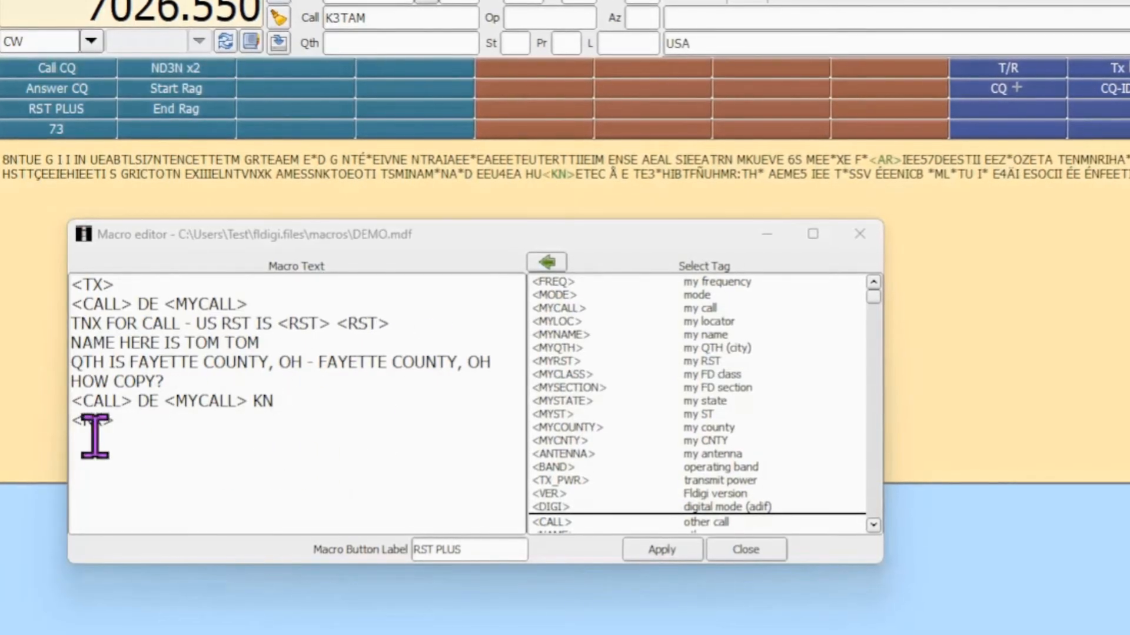
# Complete the RST PLUS macro's final <RX> tag and close the editor.
pyautogui.write('RX')
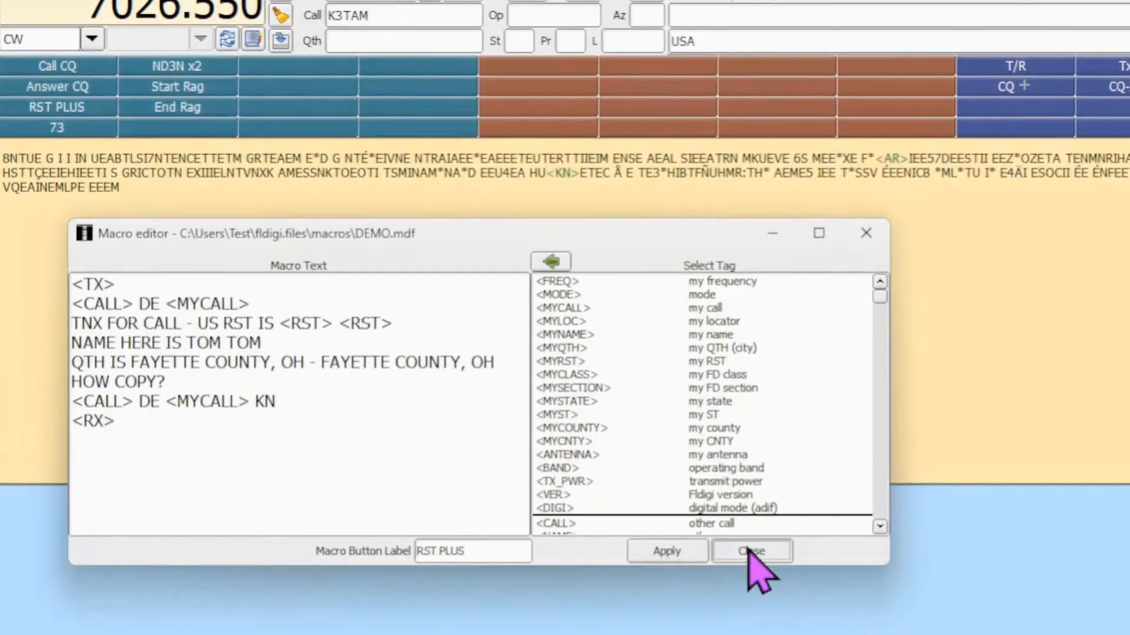
pyautogui.click(749, 552)
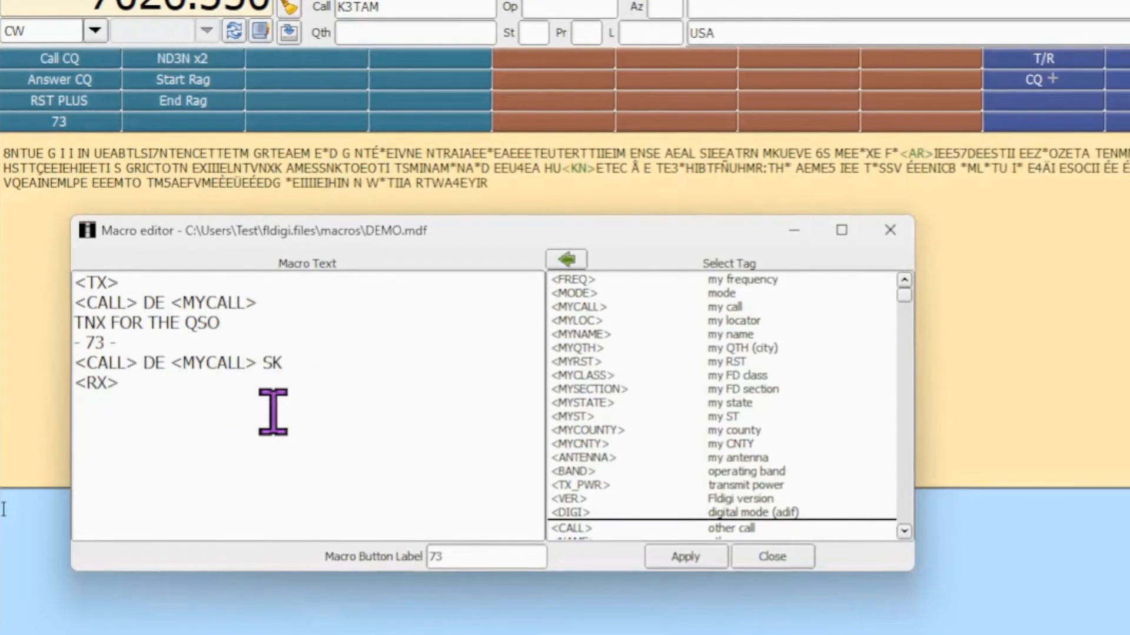
# Apply the ND3N x2 macro text <TX> <MYCALL> <MYCALL> <RX> and close the editor.
pyautogui.click(770, 556)
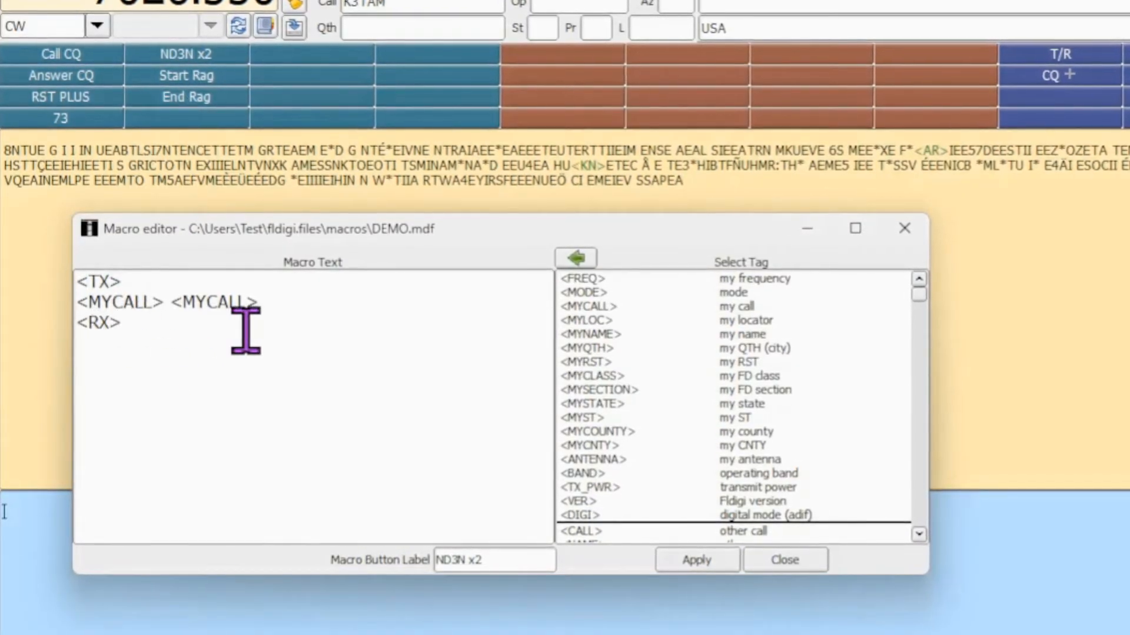
pyautogui.click(784, 560)
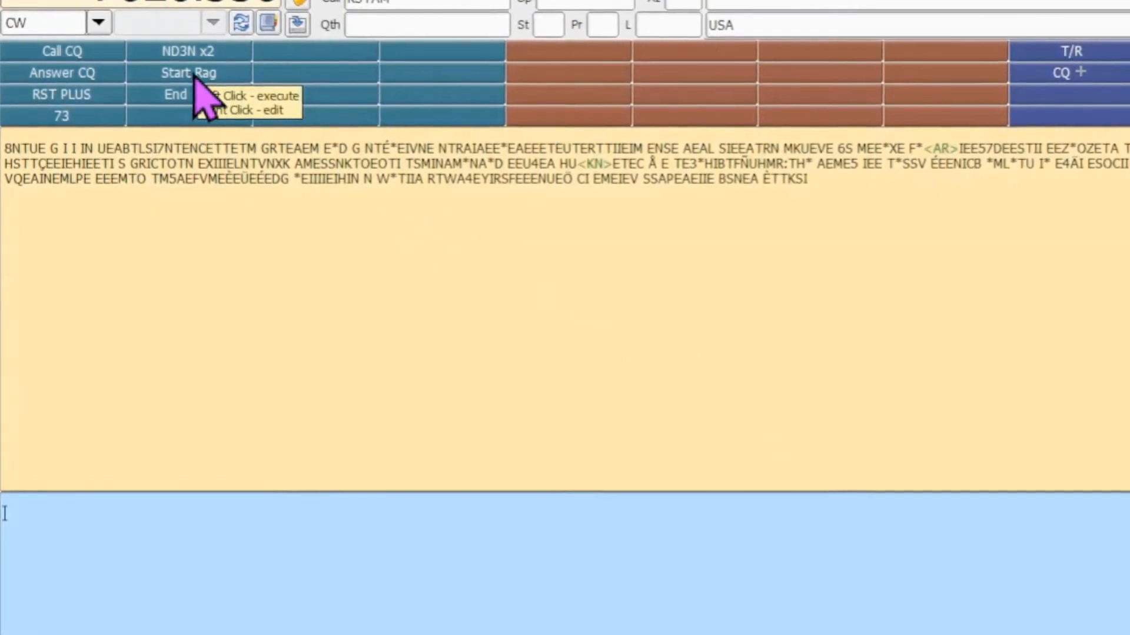
# Review Start Rag, then apply 'HOW COPY? <CALL> DE <MYCALL> KN <RX>' to End Rag.
pyautogui.rightClick(189, 72)
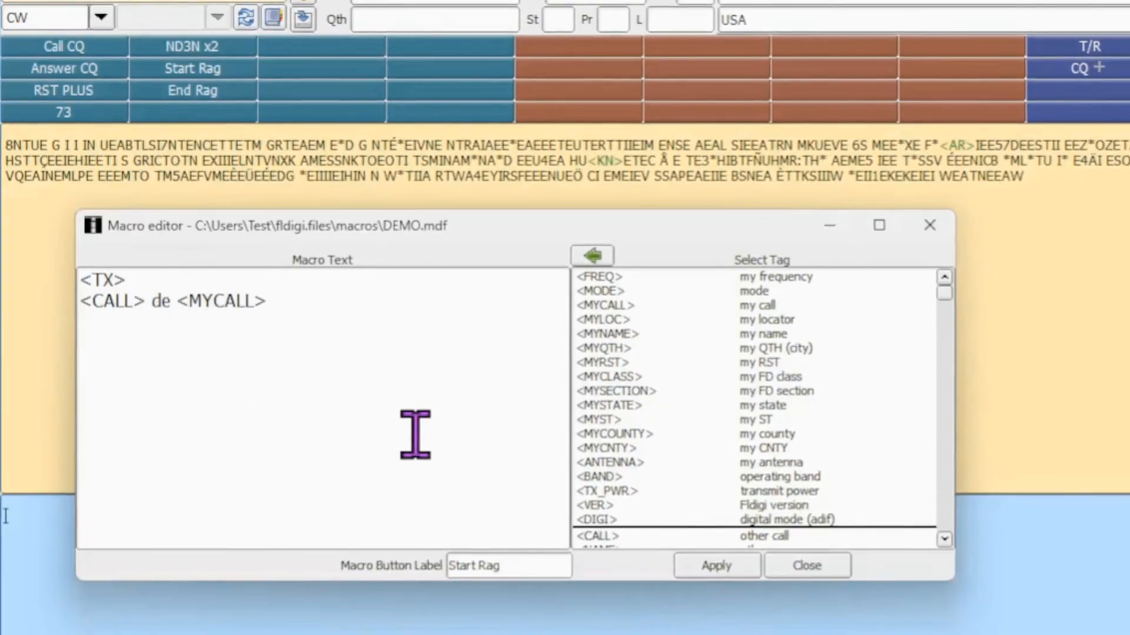
pyautogui.click(806, 566)
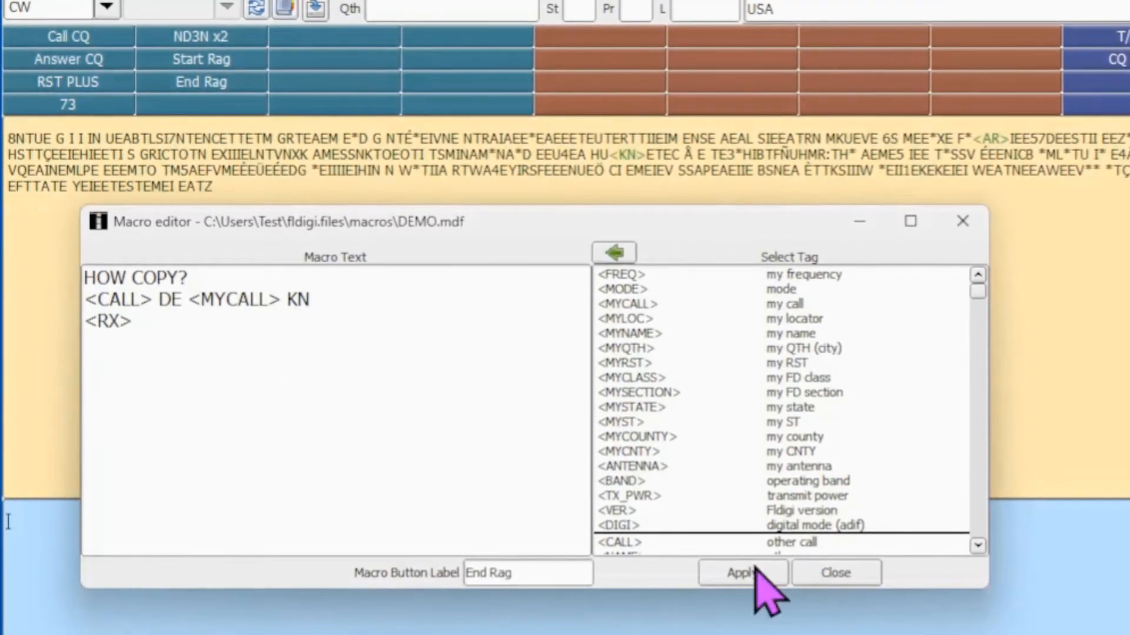
pyautogui.click(835, 572)
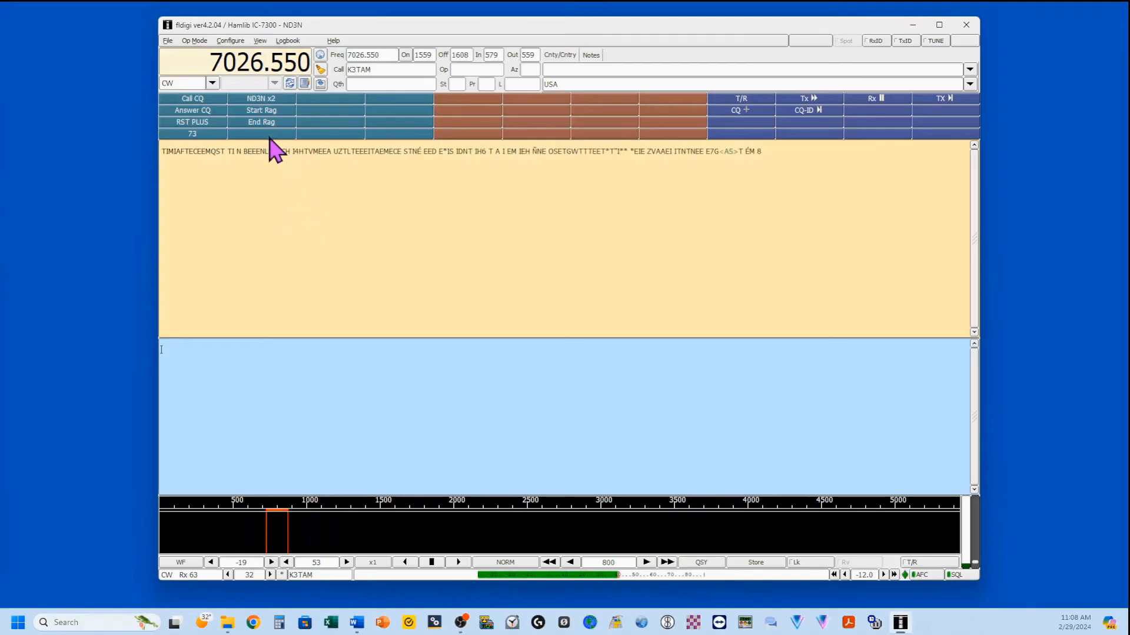
pyautogui.moveTo(177, 57)
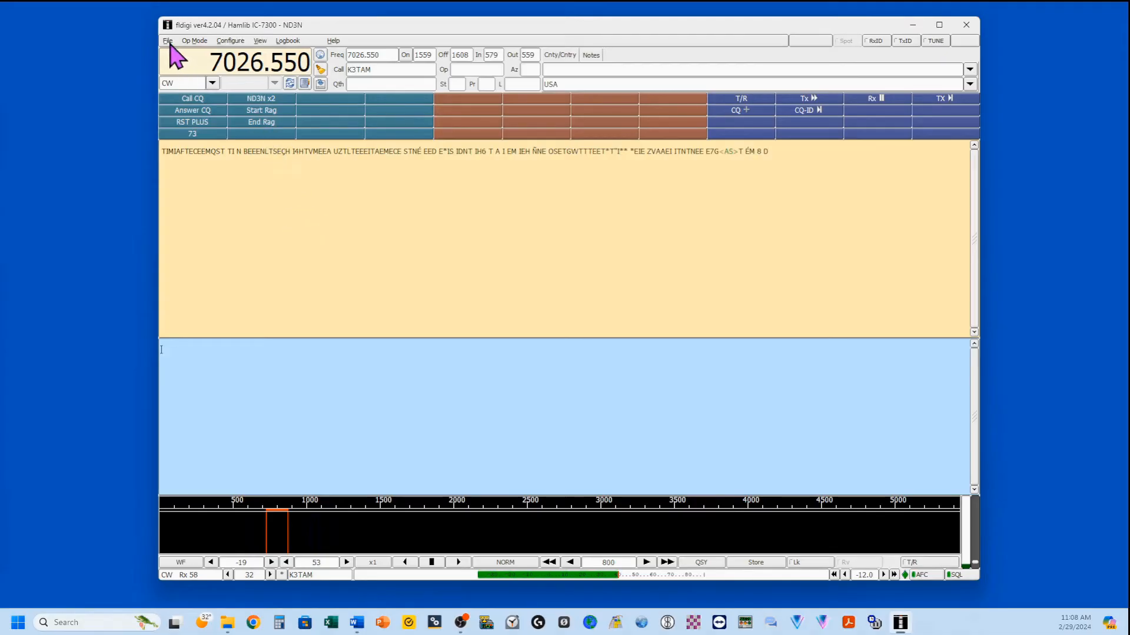
# Save the current macro set via File > Macros as 'CW Ragchew'.
pyautogui.click(167, 40)
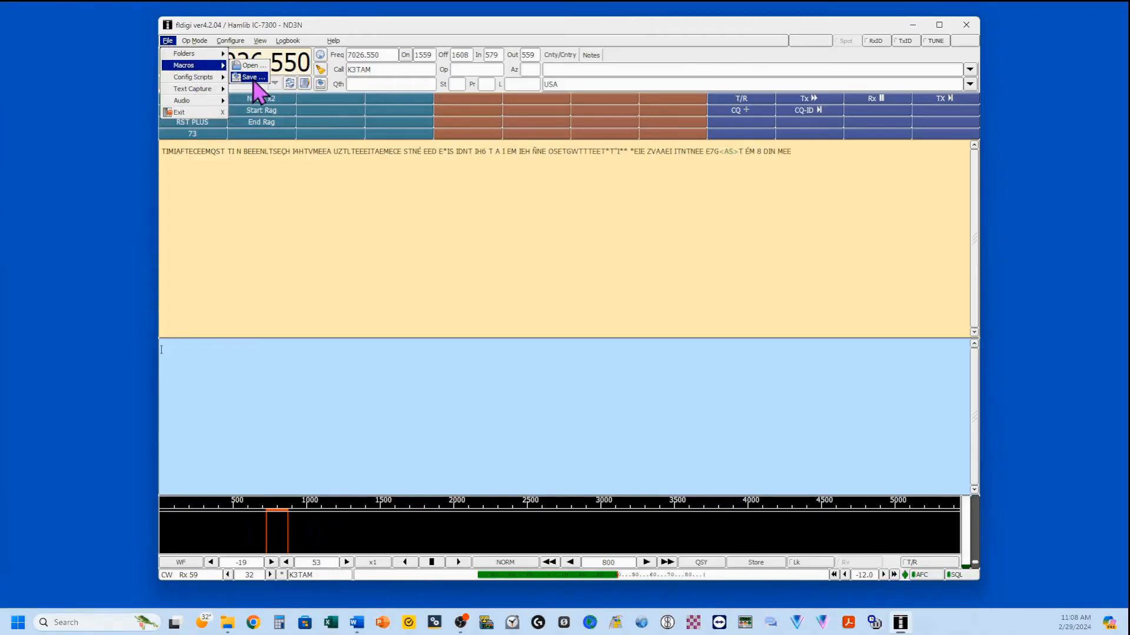
pyautogui.click(252, 77)
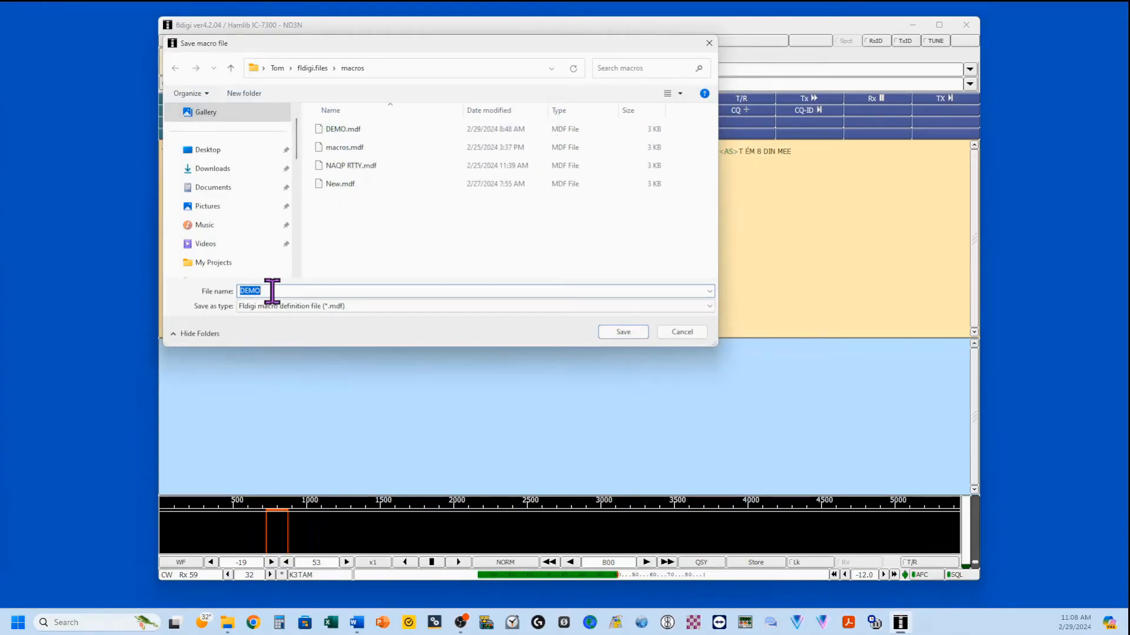
pyautogui.write('CW Rag')
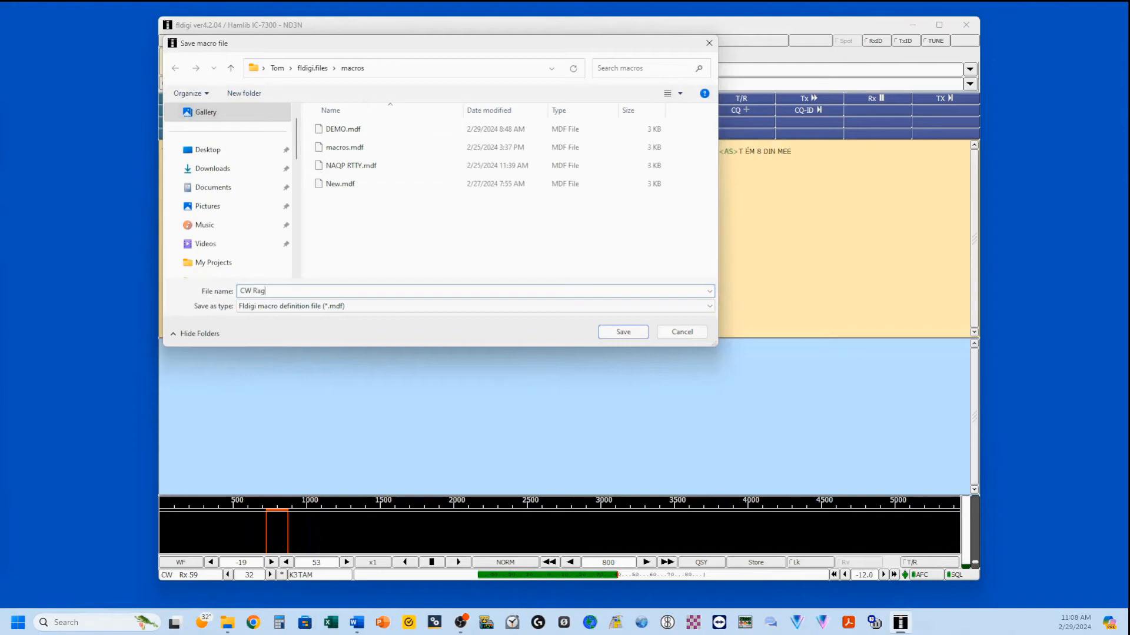
pyautogui.write('chew')
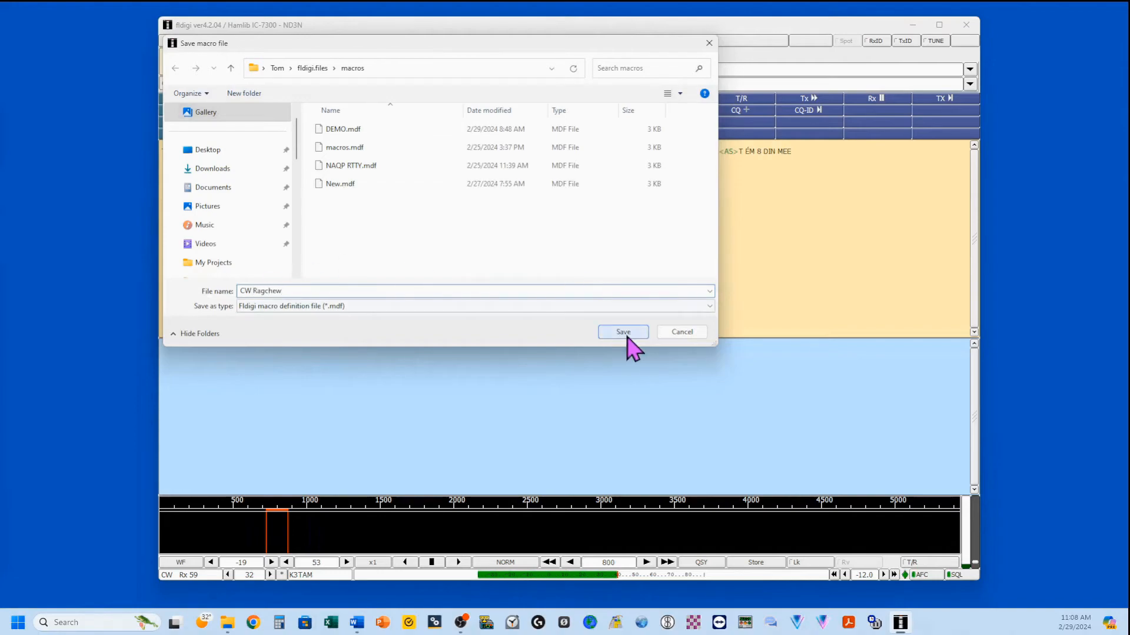
pyautogui.click(622, 332)
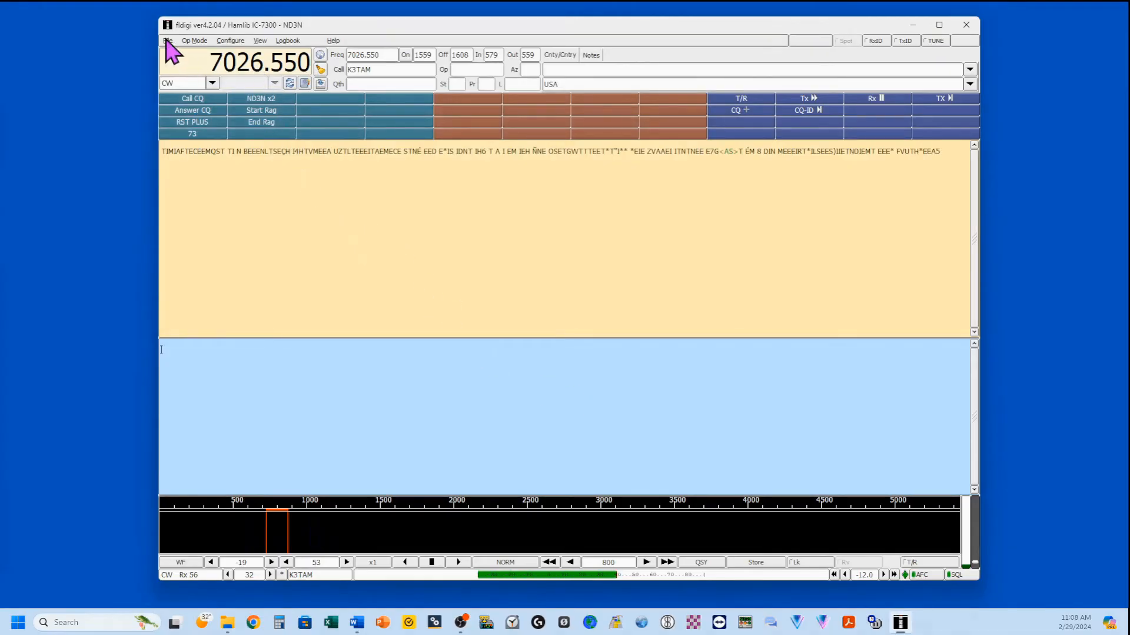
# Load the CW Ragchew.mdf macro file back into fldigi.
pyautogui.click(167, 41)
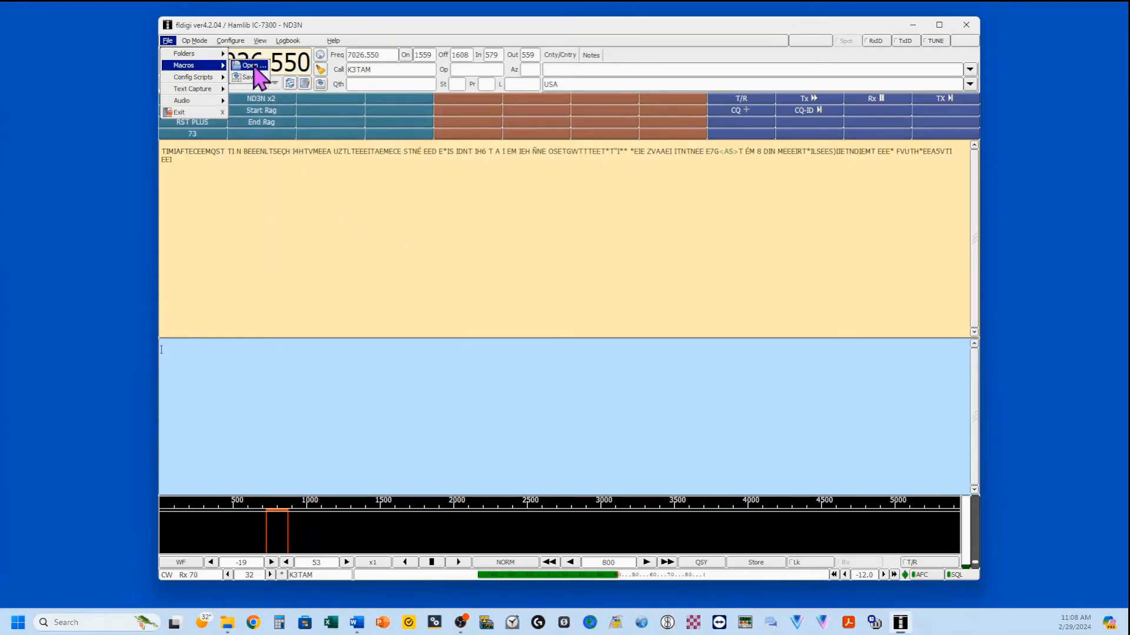
pyautogui.click(250, 65)
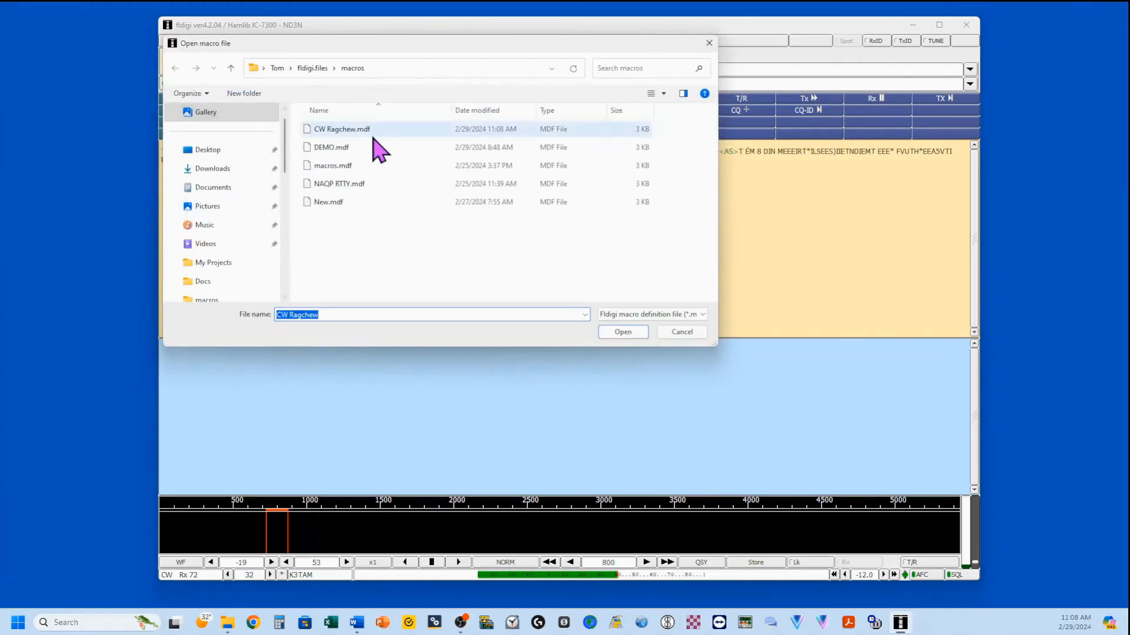
pyautogui.click(341, 129)
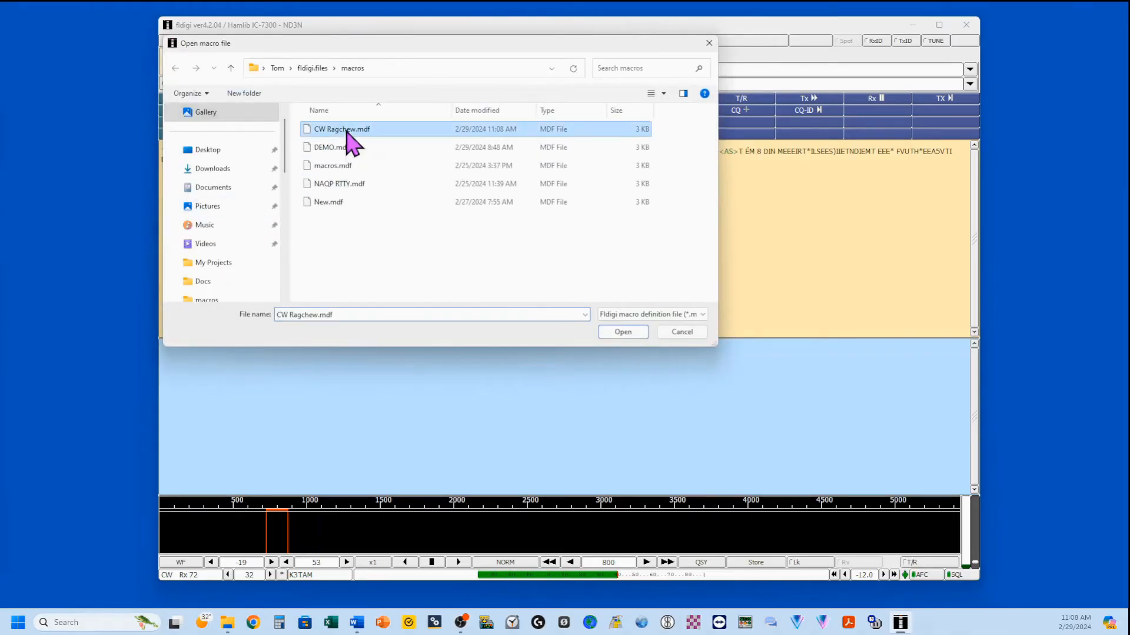
pyautogui.click(621, 332)
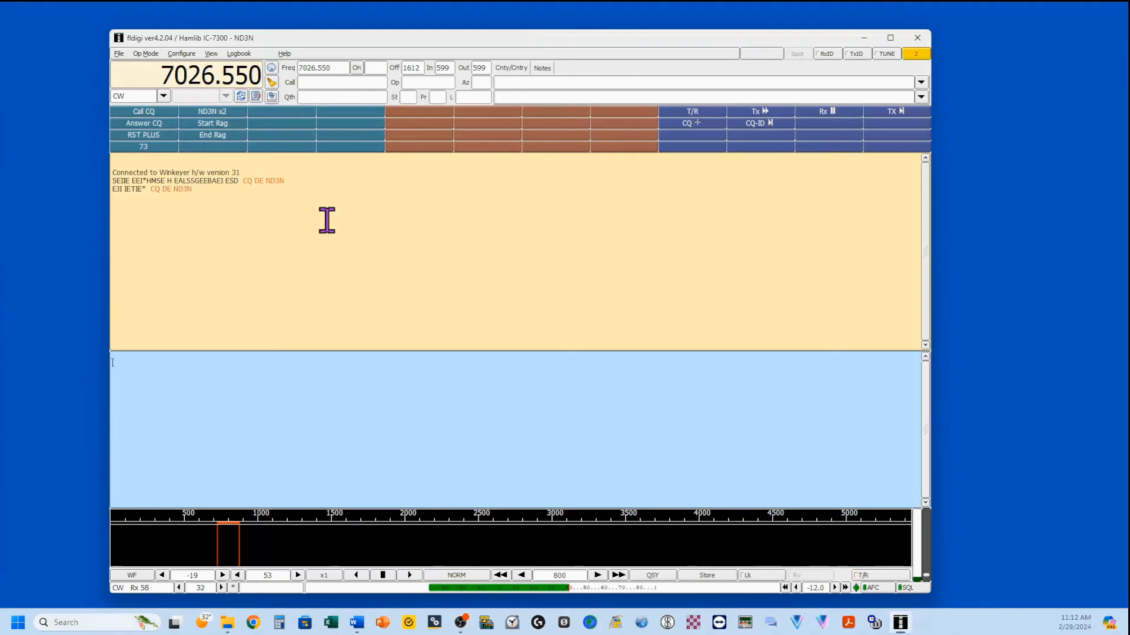
pyautogui.click(142, 111)
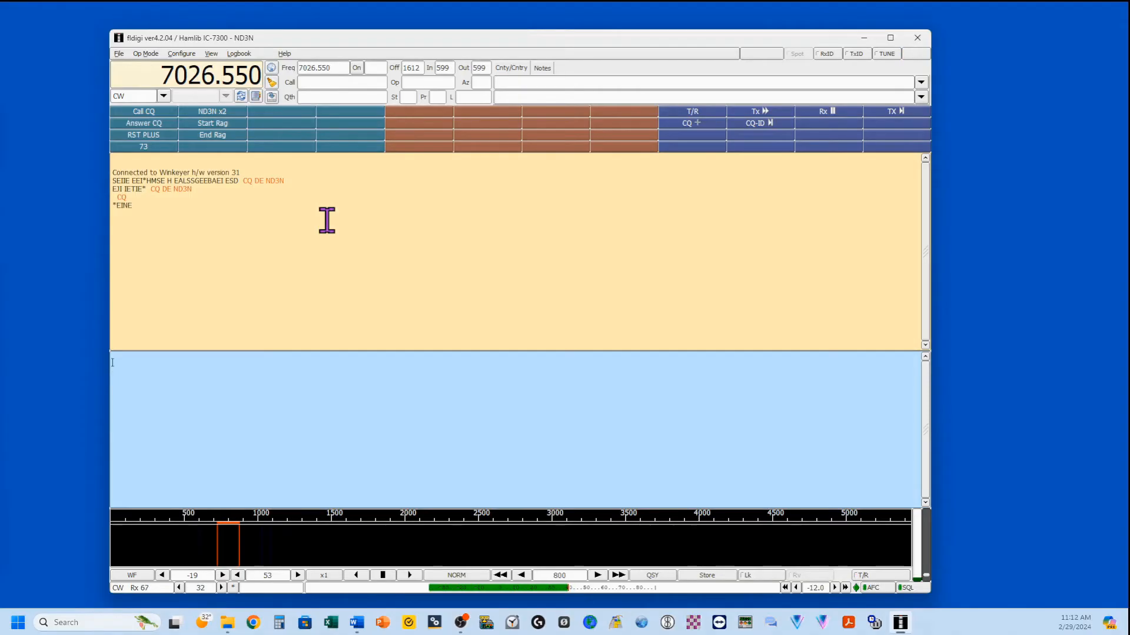
pyautogui.rightClick(328, 221)
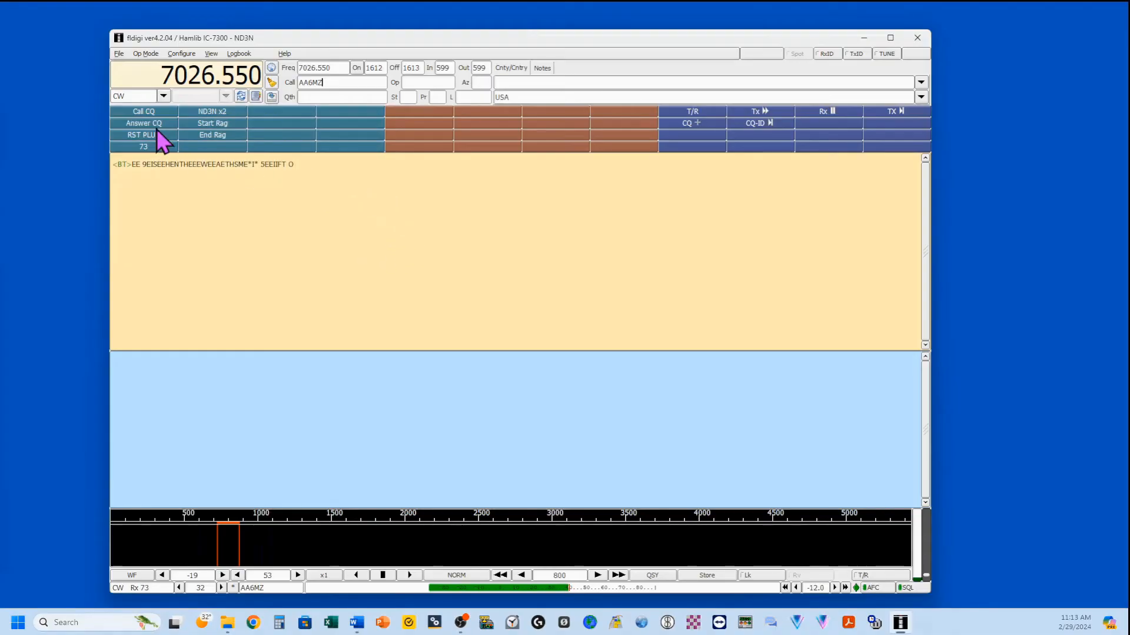
pyautogui.click(142, 123)
pyautogui.write('589')
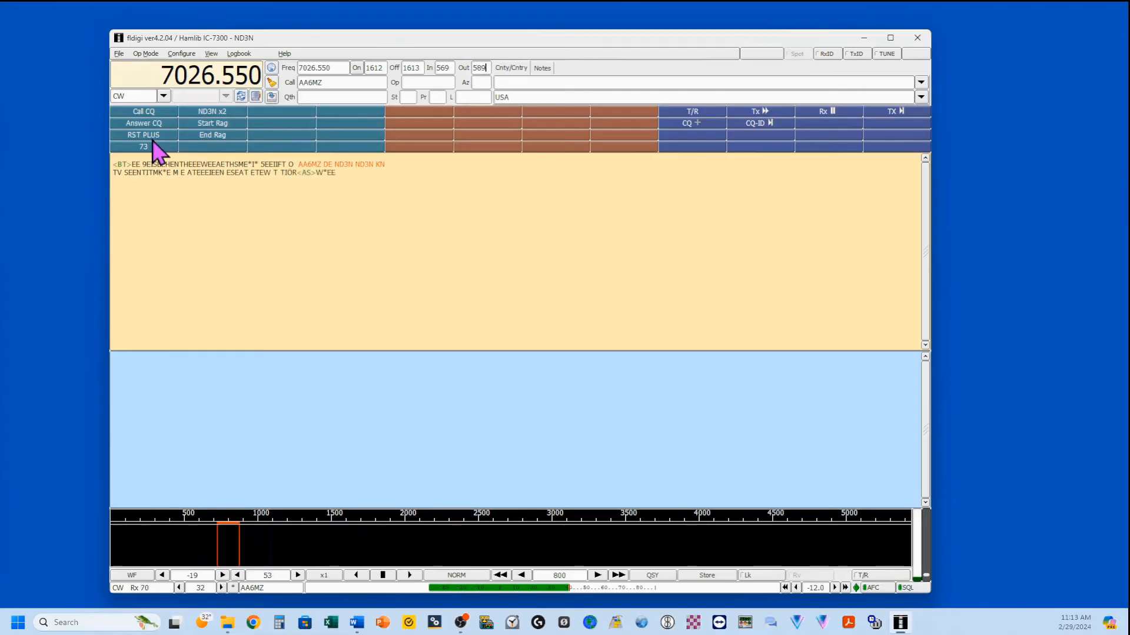
pyautogui.moveTo(144, 148)
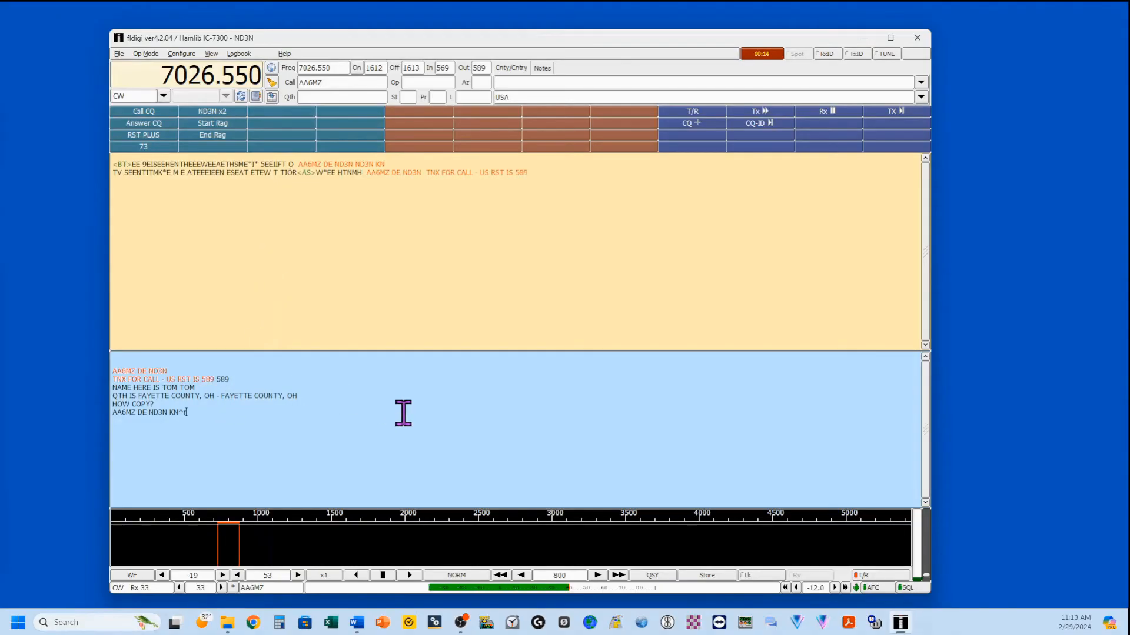
pyautogui.moveTo(304, 447)
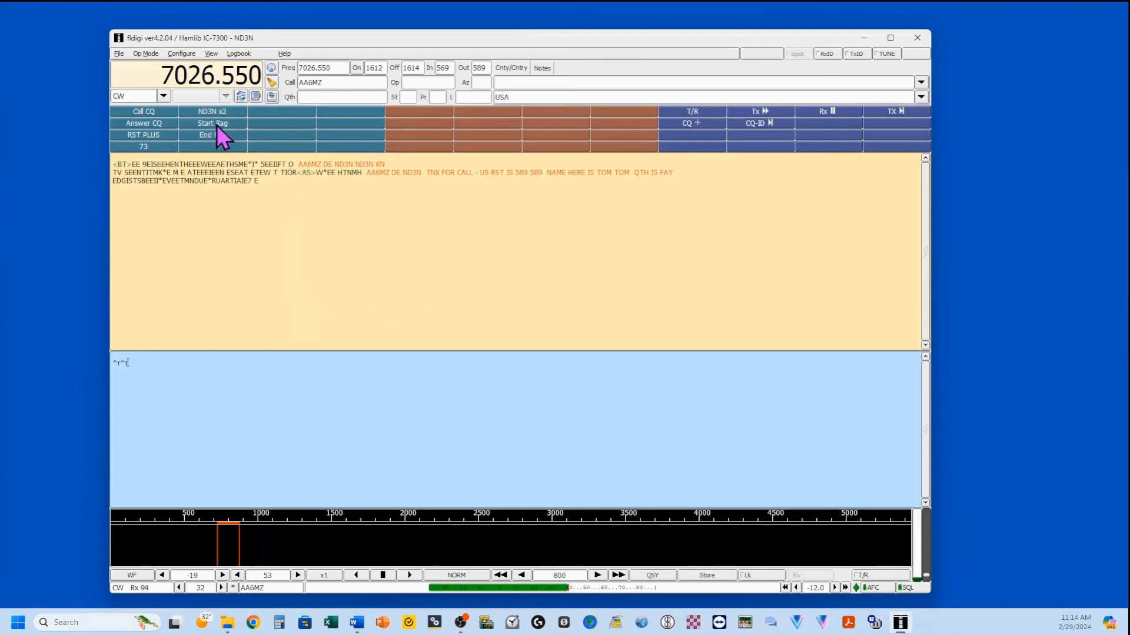
# Type the reply: weather cold at 28 degrees, town smallish, about 40 miles east of Dayton.
pyautogui.click(212, 123)
pyautogui.write('the w')
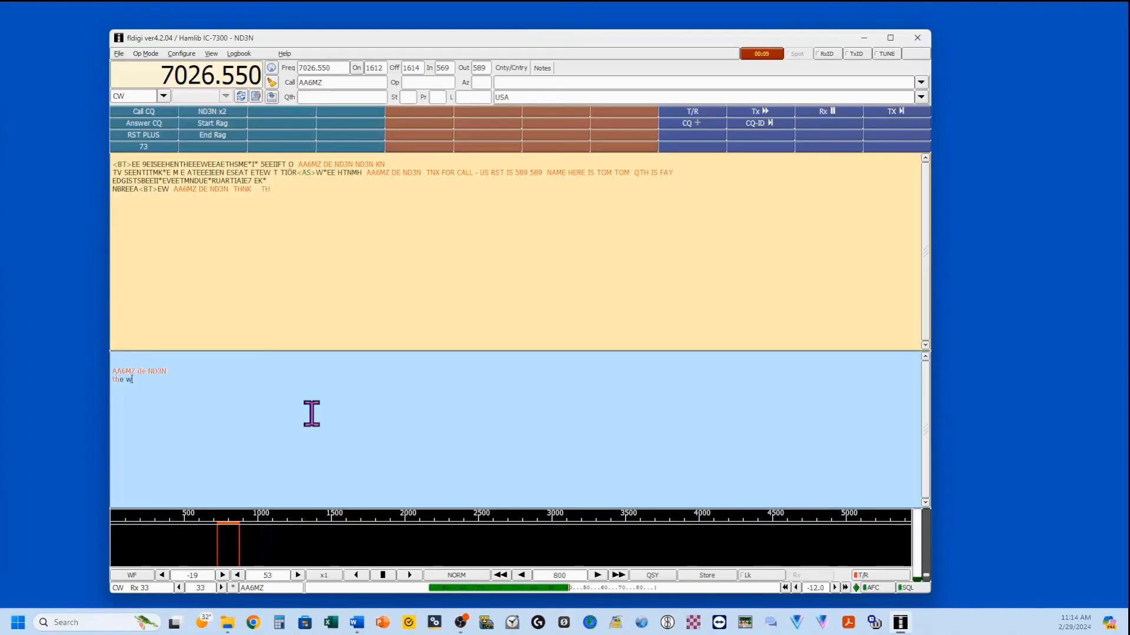
pyautogui.write('eather')
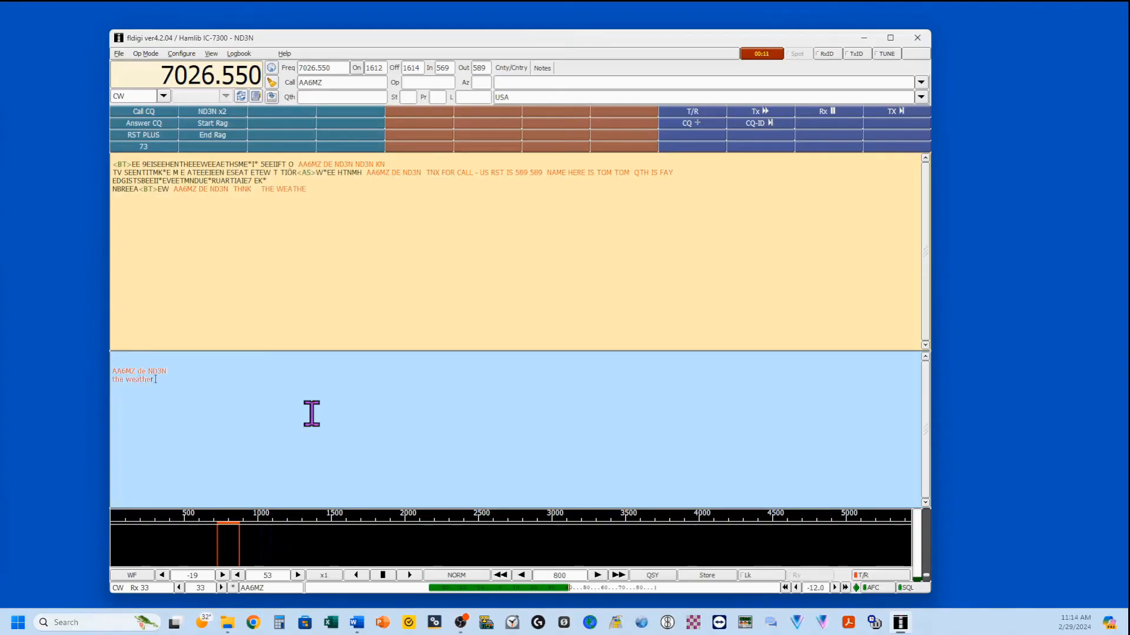
pyautogui.write('here is')
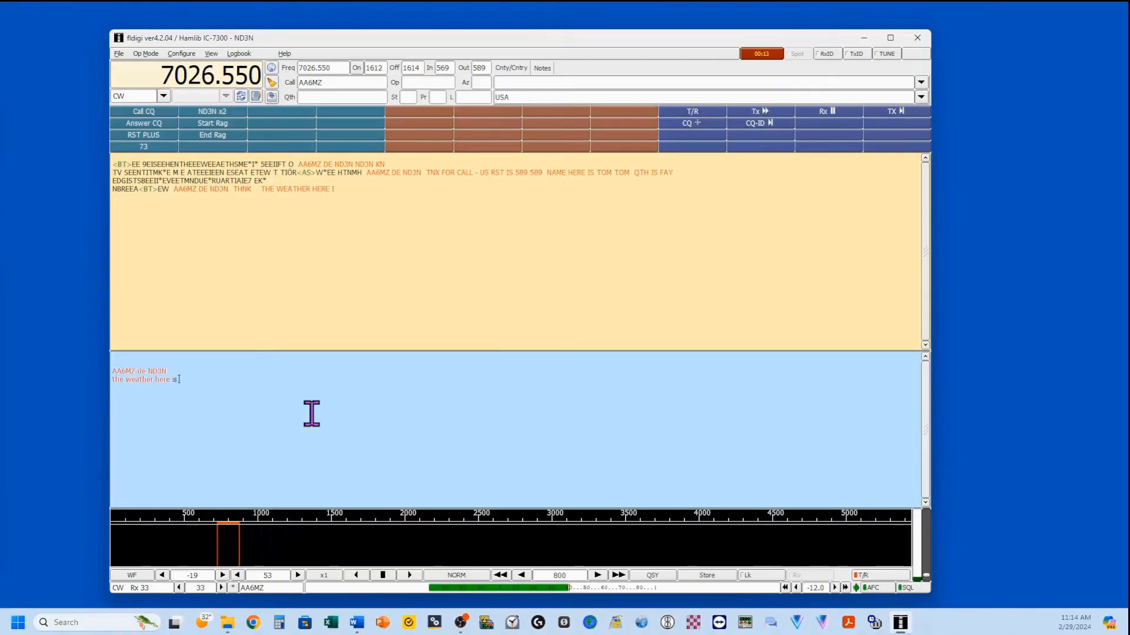
pyautogui.write('cold with a')
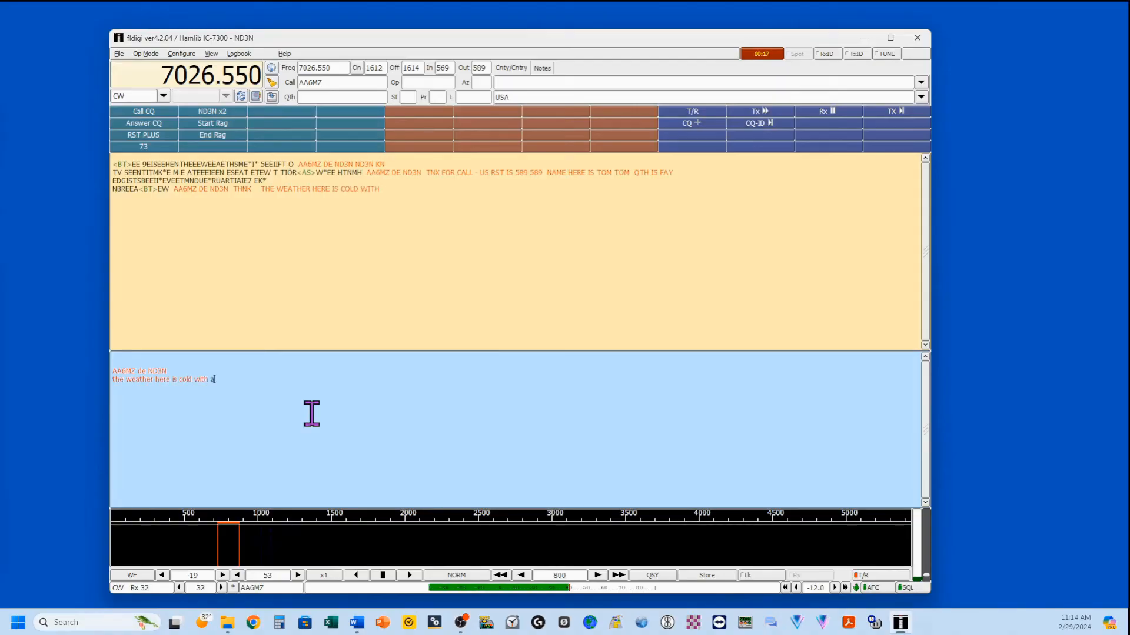
pyautogui.write('temp')
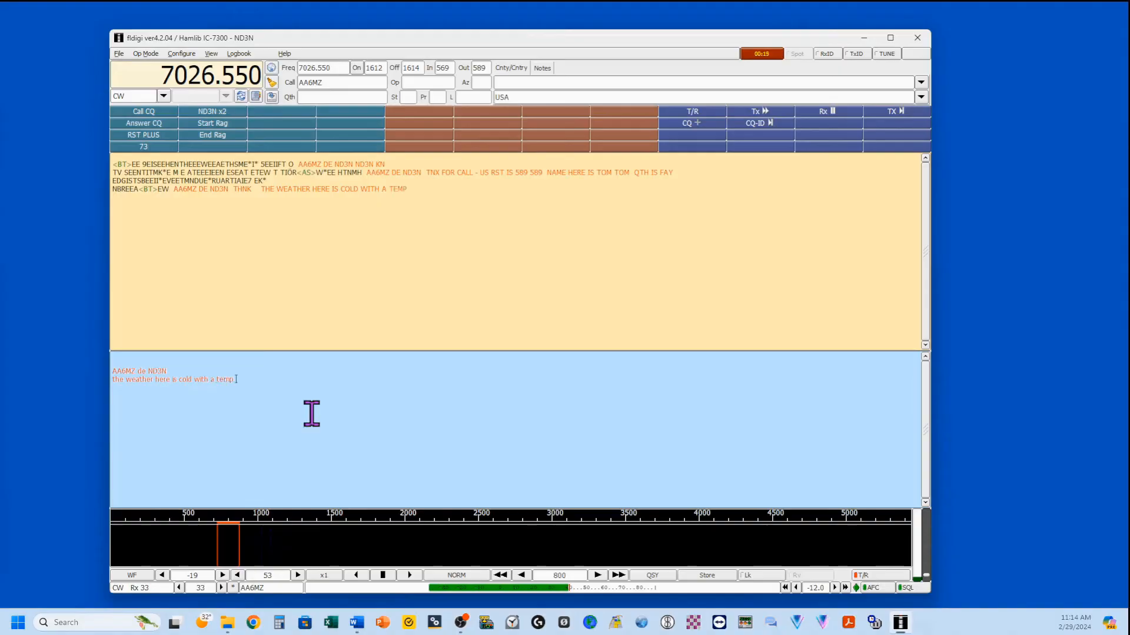
pyautogui.write('of 28 deg')
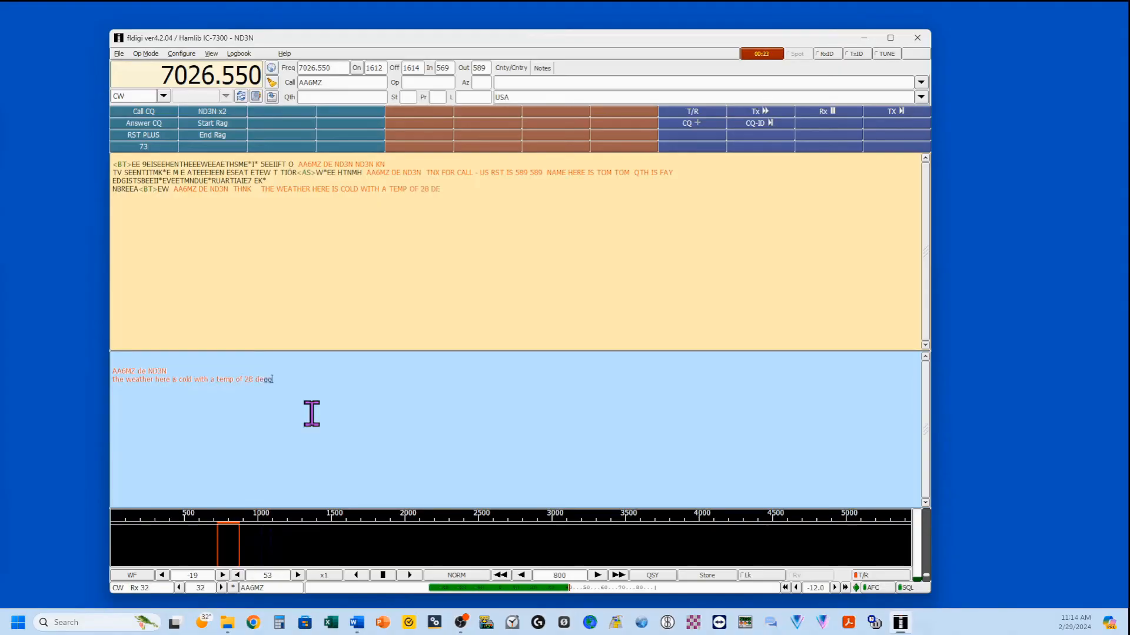
pyautogui.write('gres  f...')
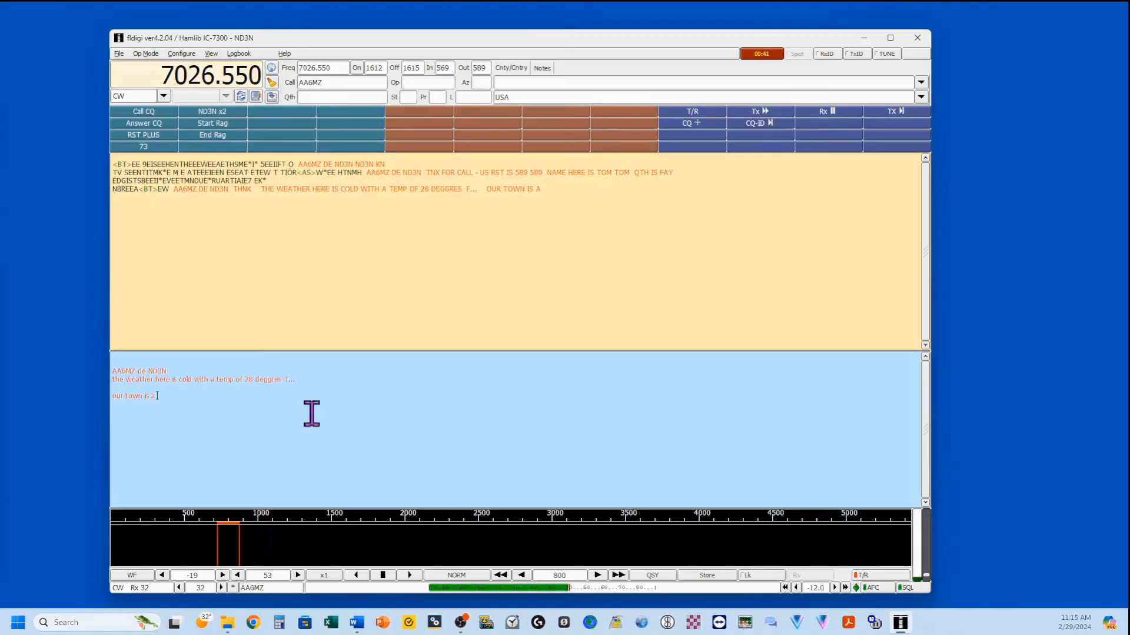
pyautogui.write('small')
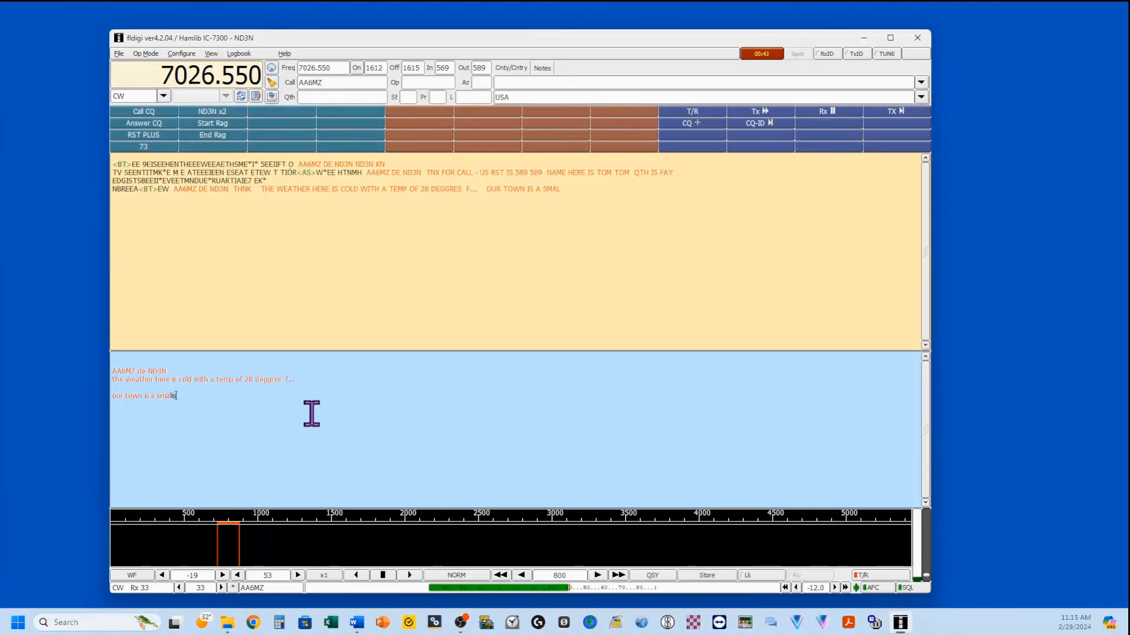
pyautogui.write('ish one')
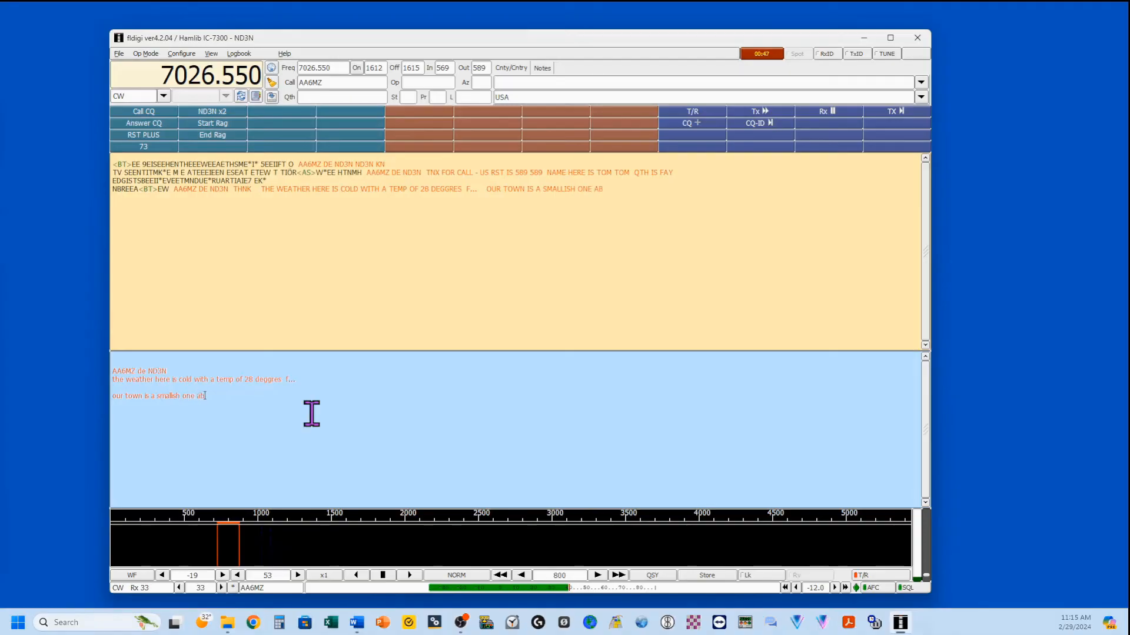
pyautogui.write('about 40 miles east of Dayton, OH')
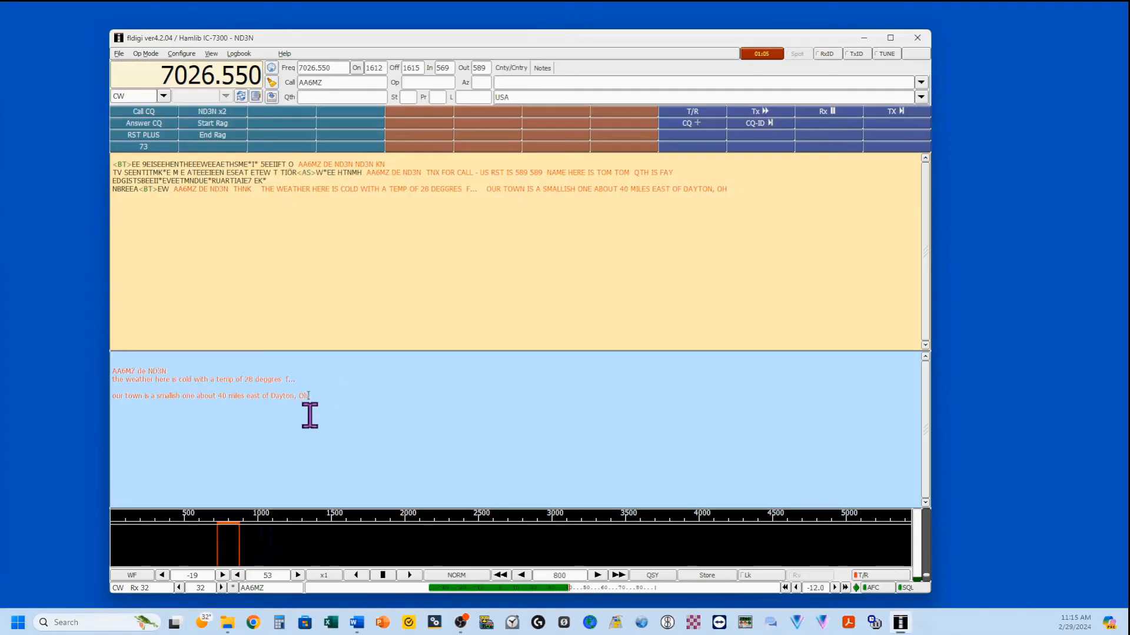
pyautogui.moveTo(726, 213)
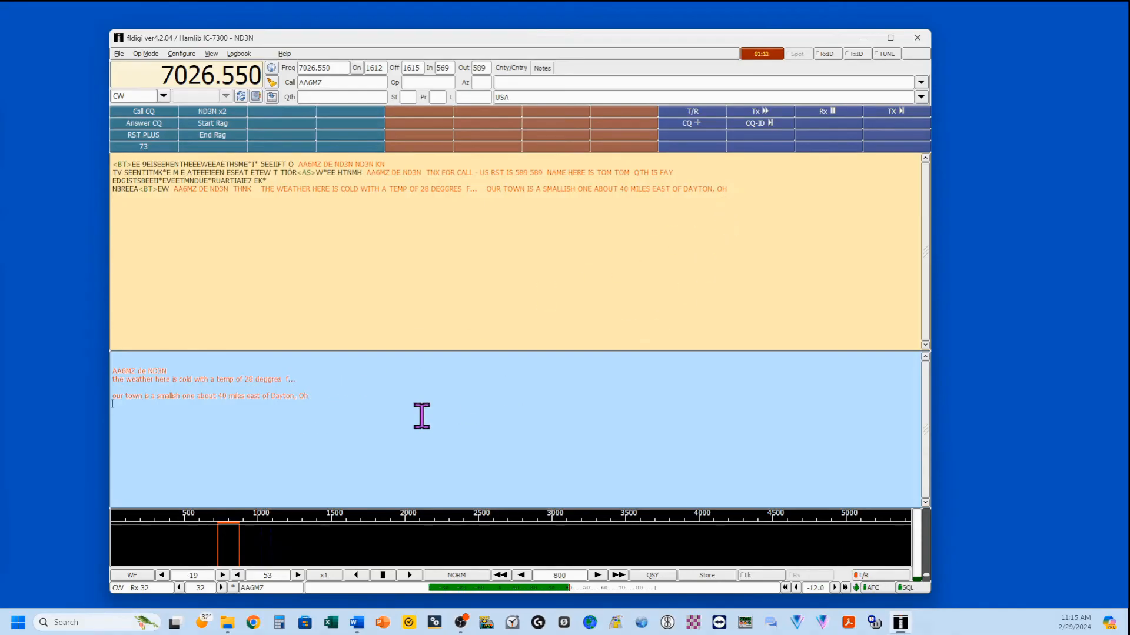
# Type the random test characters 'lkajs;dfk mc' into the transmit pane.
pyautogui.write('lkajs;dfklucc lkjsdffoeiz  ;lskdjf')
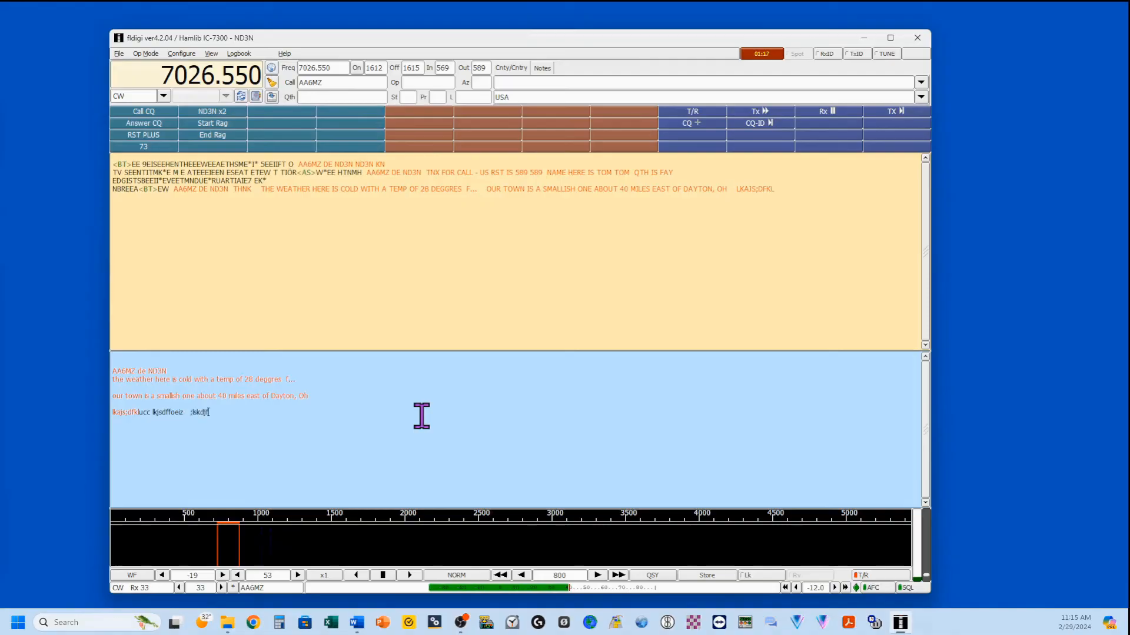
pyautogui.write('mc')
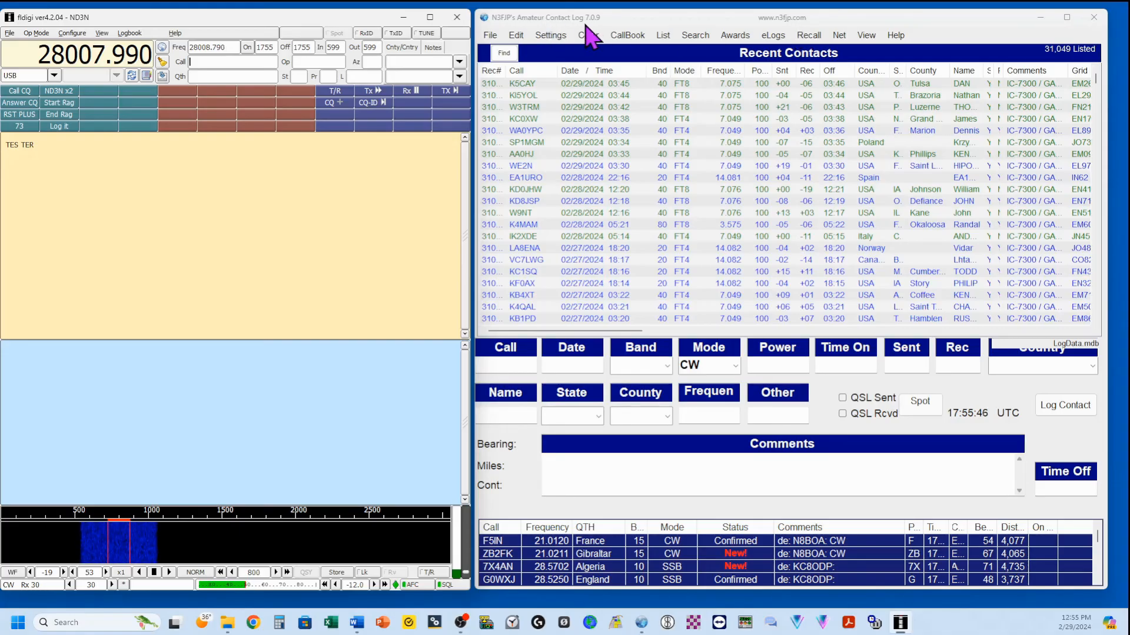
pyautogui.moveTo(657, 147)
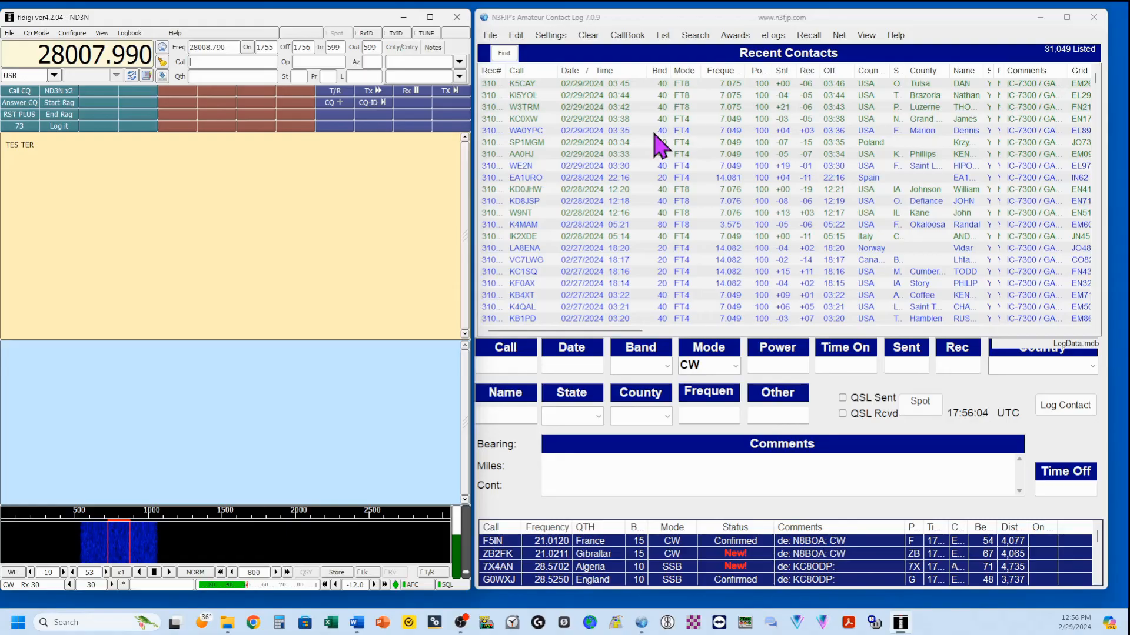
pyautogui.moveTo(215, 188)
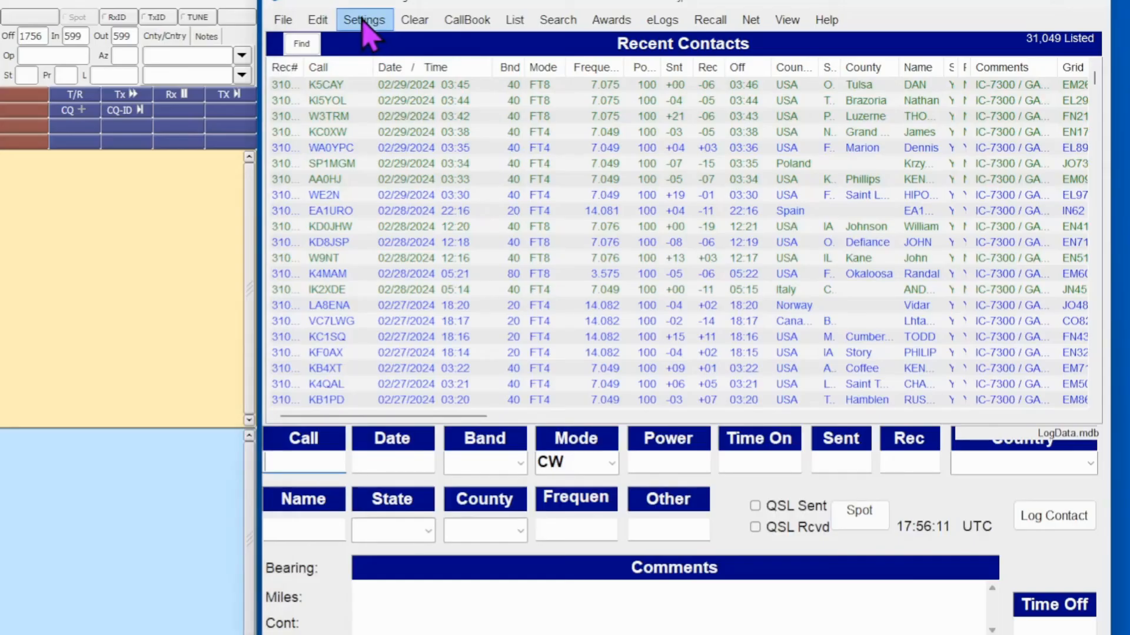
pyautogui.click(364, 19)
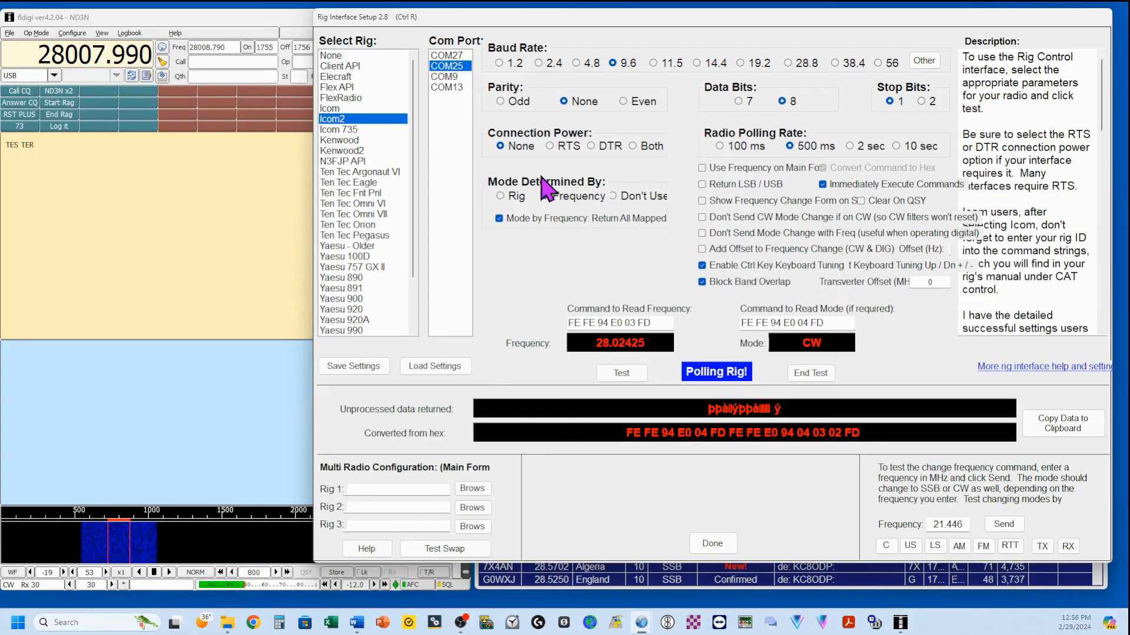
pyautogui.click(549, 195)
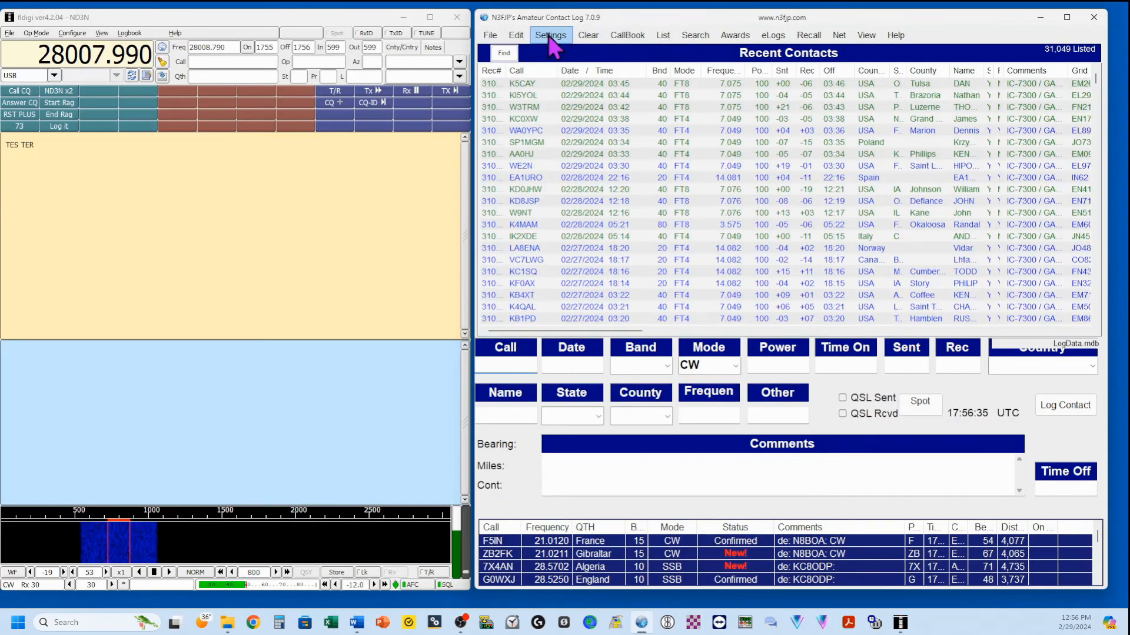
# Tick TCP API Enabled (Server) in Settings > Application Program Interface, port 1100.
pyautogui.click(549, 35)
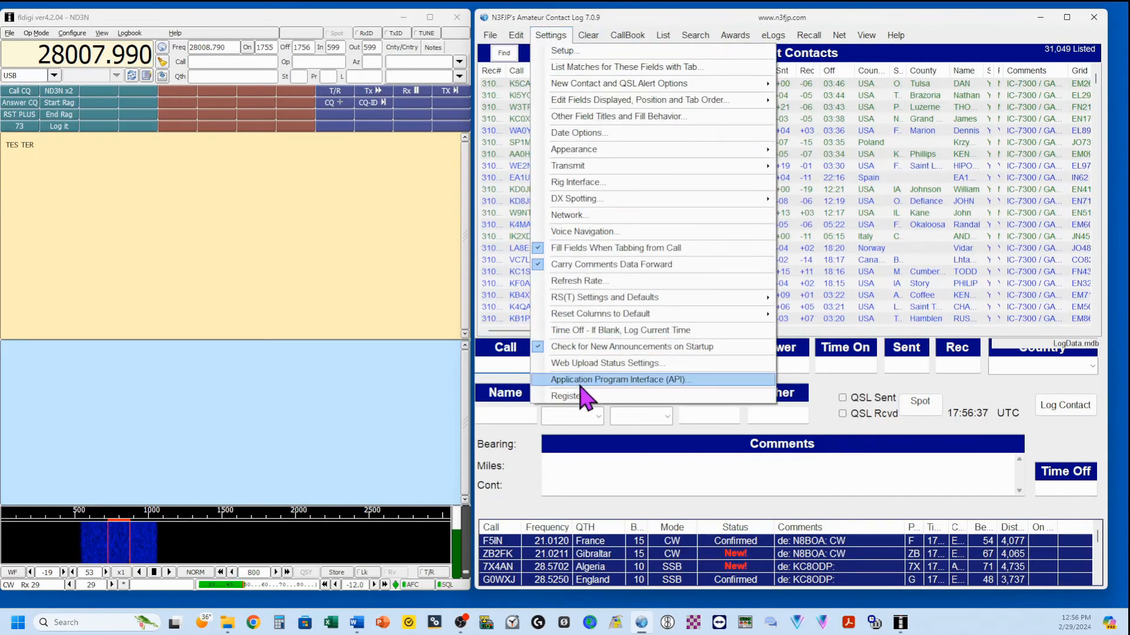
pyautogui.click(617, 380)
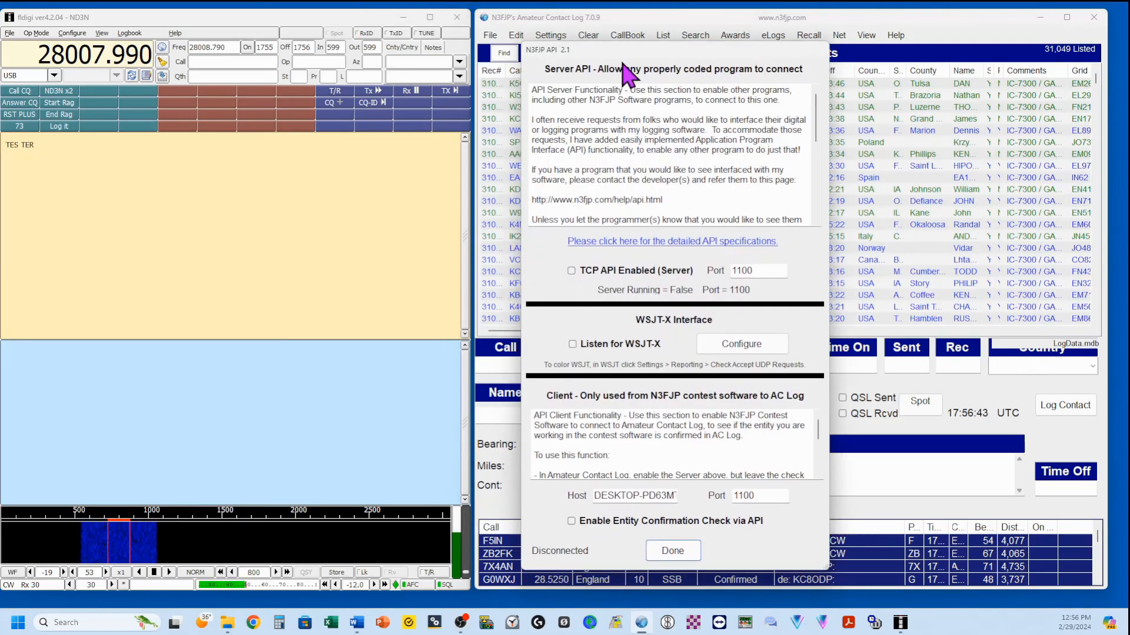
pyautogui.moveTo(591, 291)
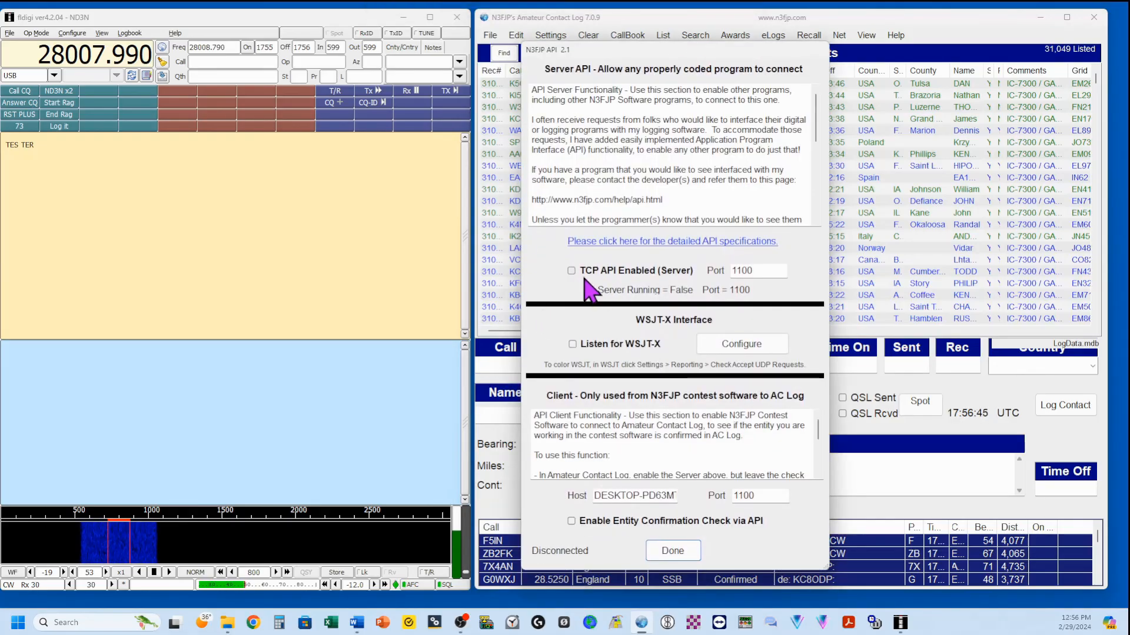
pyautogui.click(571, 270)
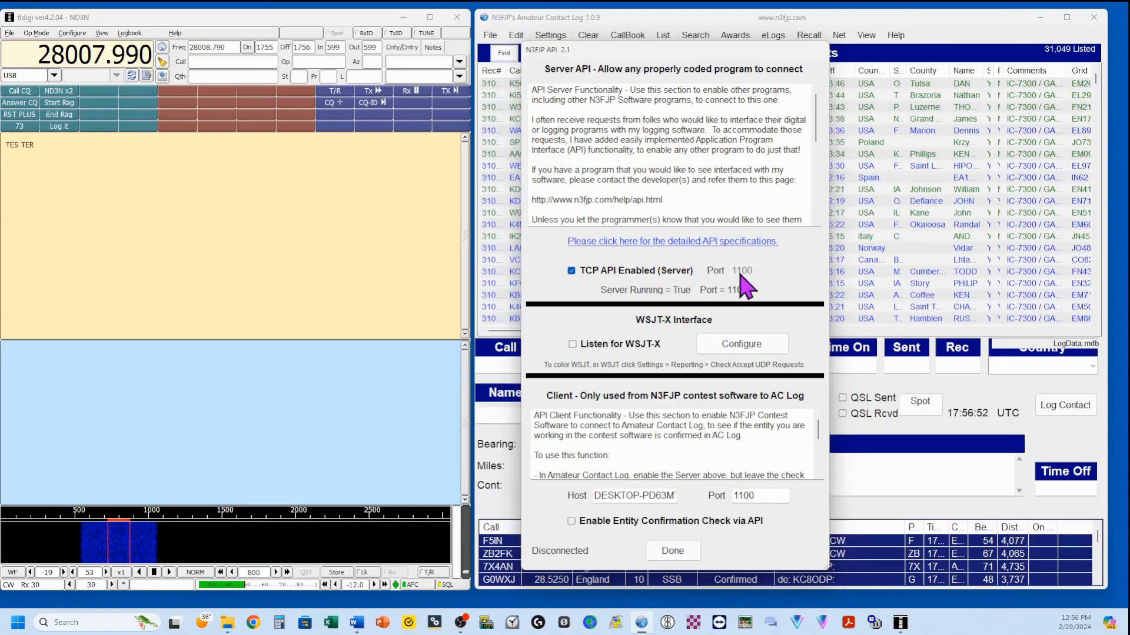
pyautogui.moveTo(749, 306)
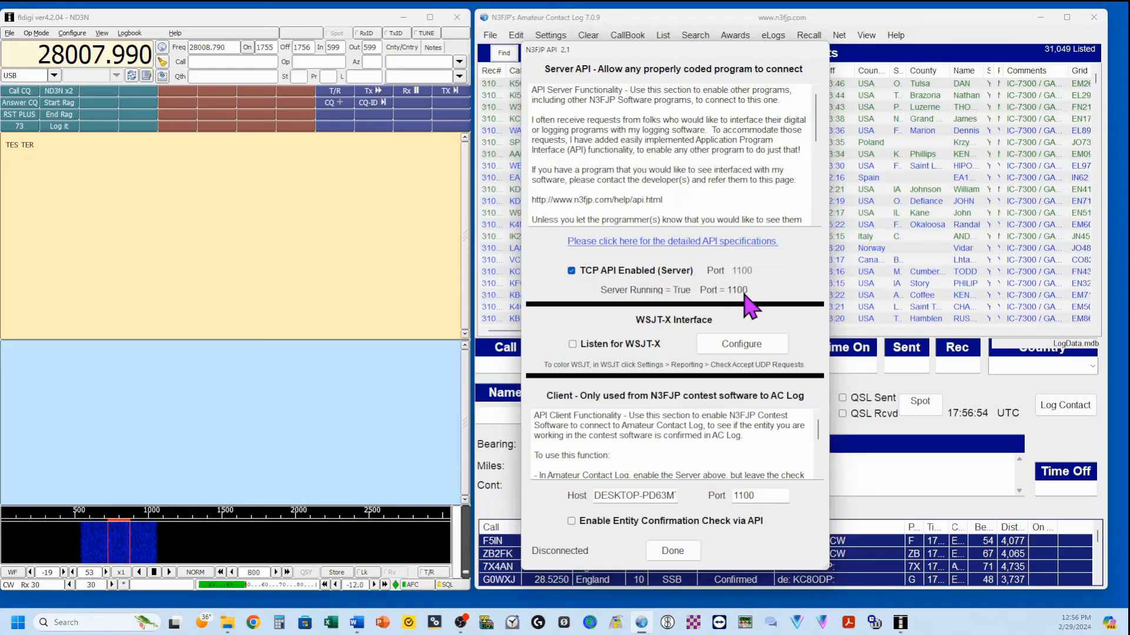
pyautogui.moveTo(720, 248)
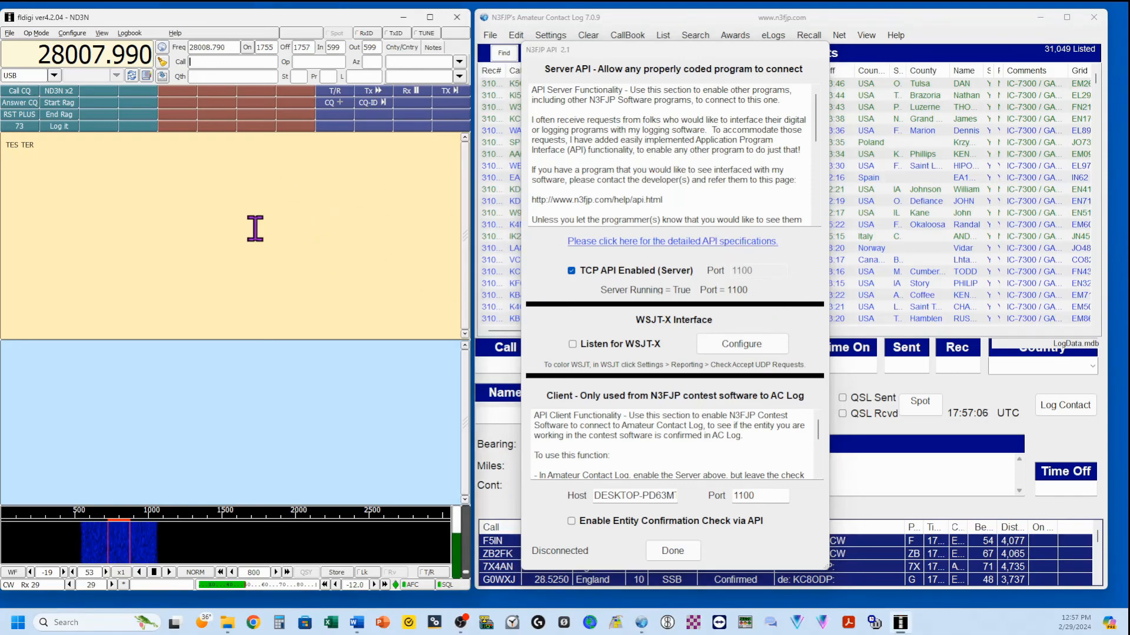
# Connect fldigi's Logging > N3FJP logs settings to 127.0.0.1 port 1100.
pyautogui.click(72, 32)
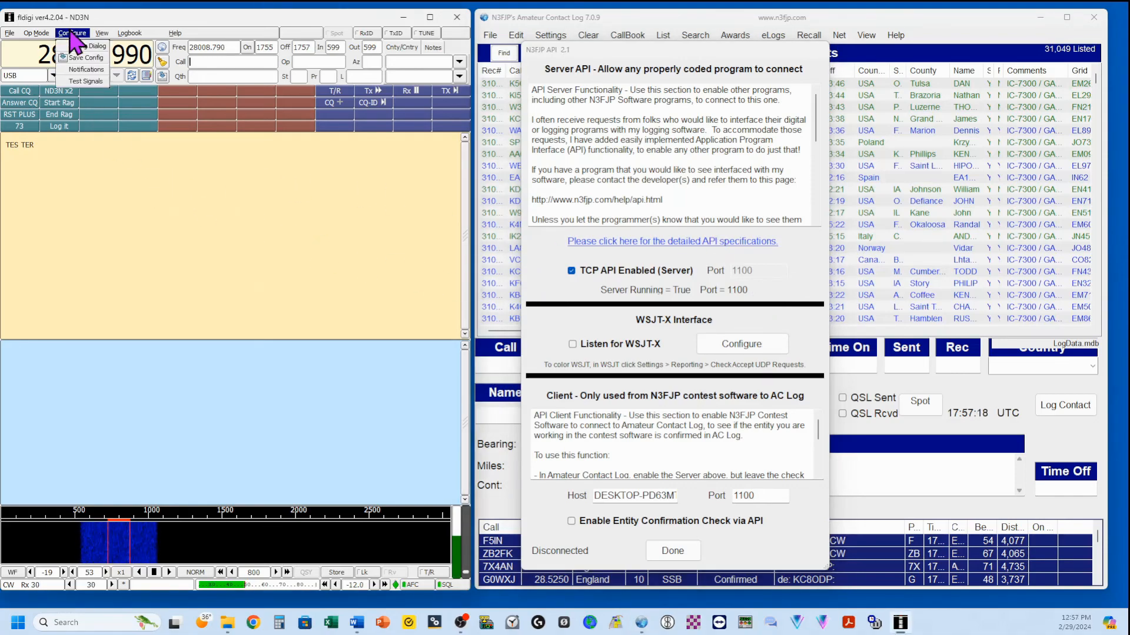
pyautogui.click(97, 45)
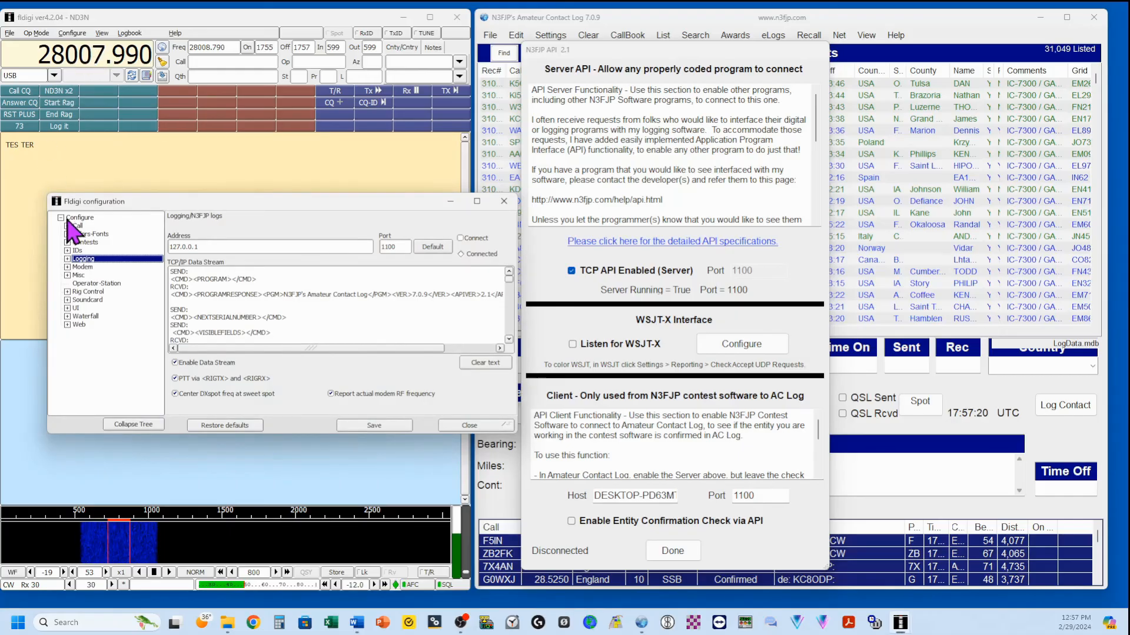
pyautogui.click(66, 258)
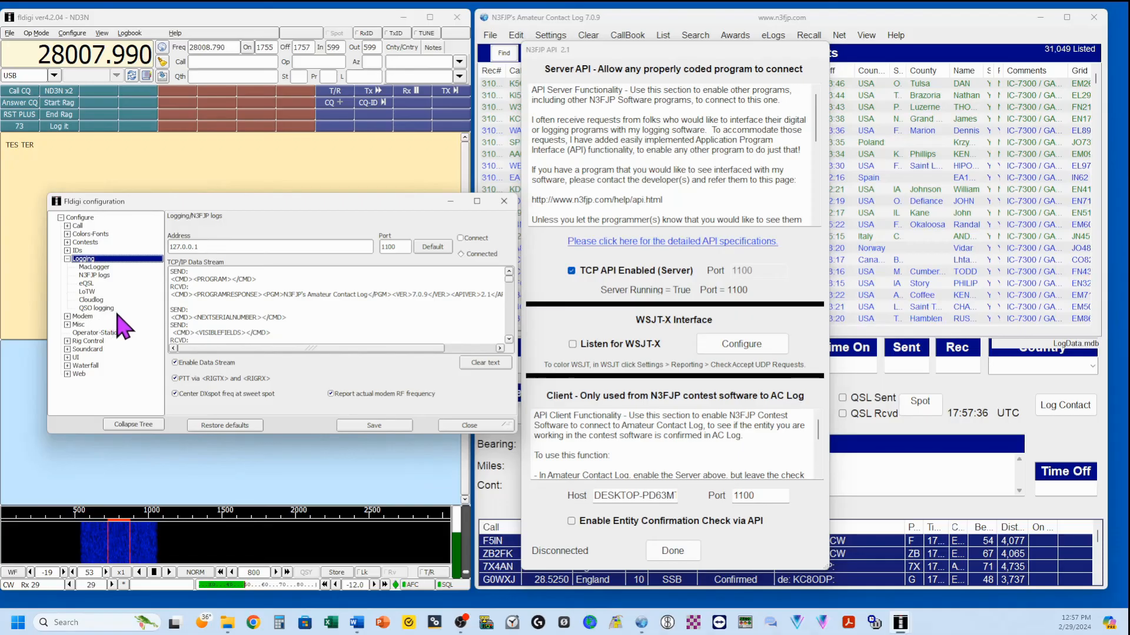
pyautogui.click(94, 275)
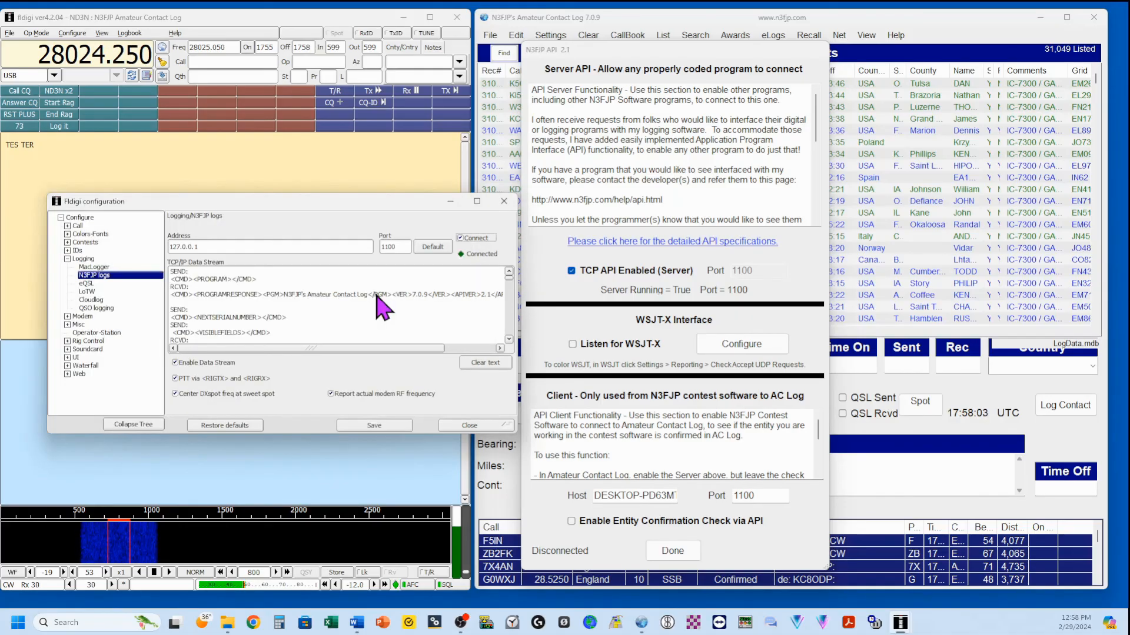
pyautogui.moveTo(469, 274)
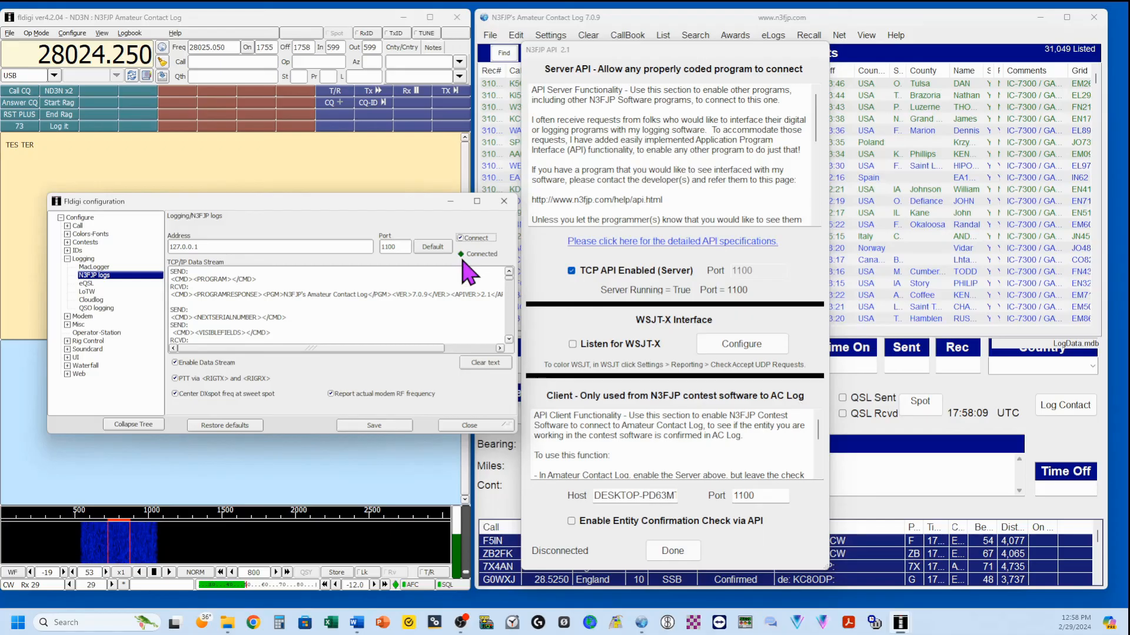
pyautogui.click(469, 425)
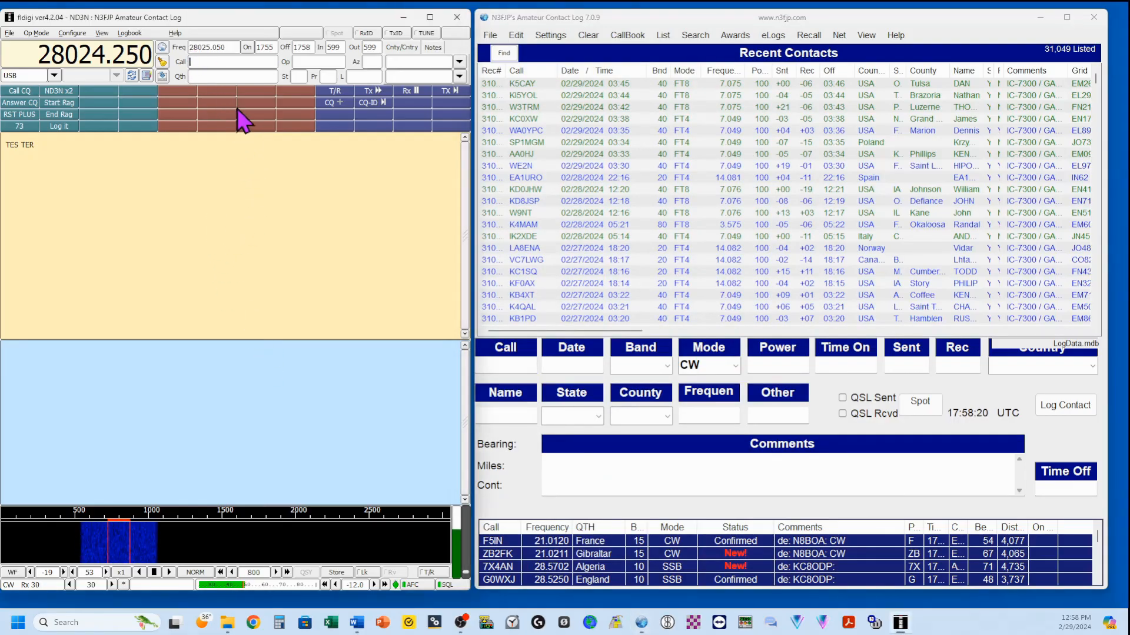
# Enter K3TAM as the call and log it to N3FJP with the Log it macro.
pyautogui.write('K3TAM')
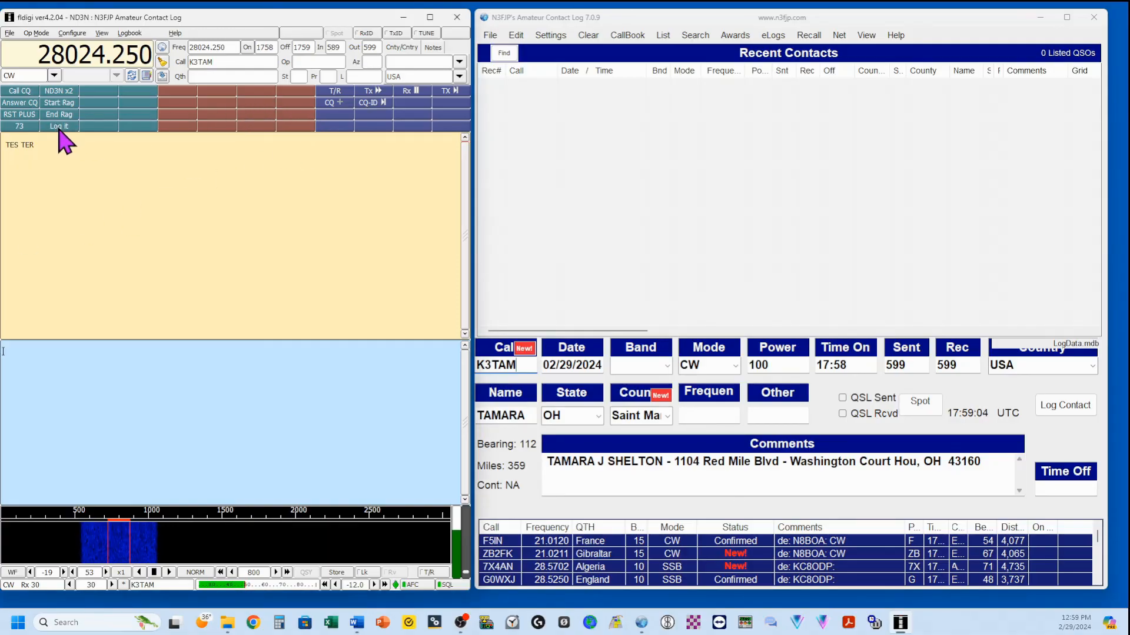
pyautogui.click(1065, 405)
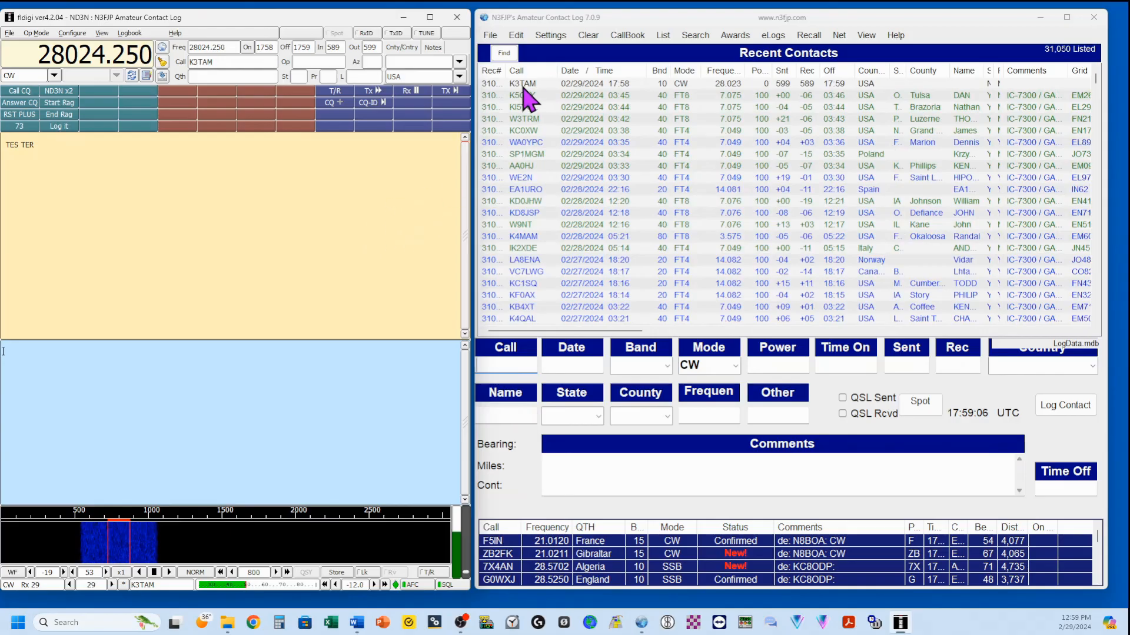
pyautogui.moveTo(883, 97)
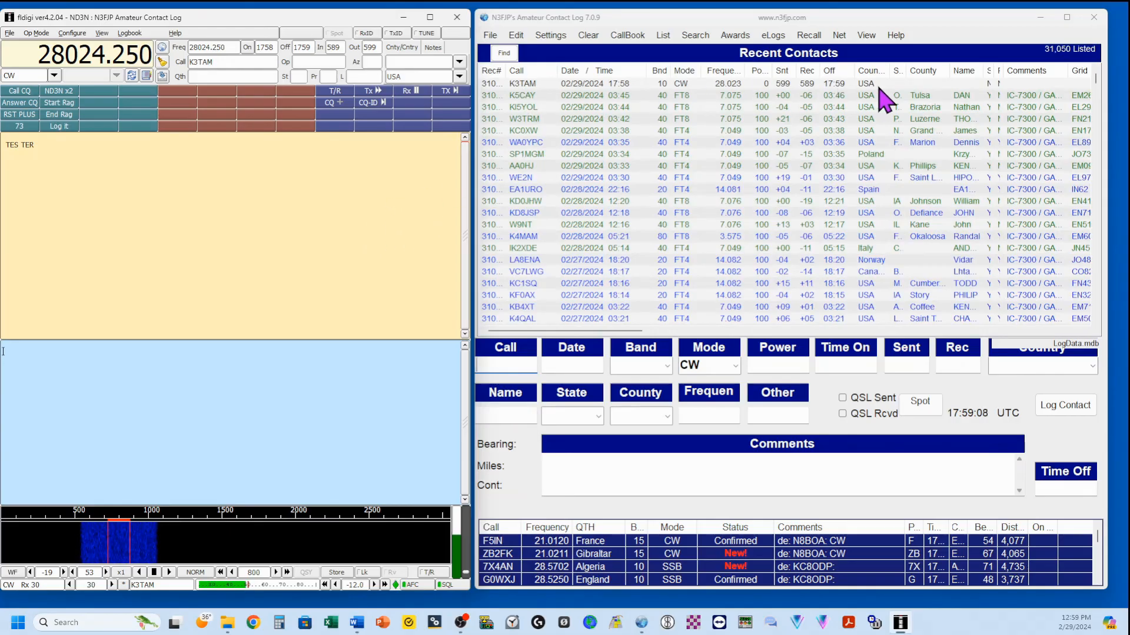